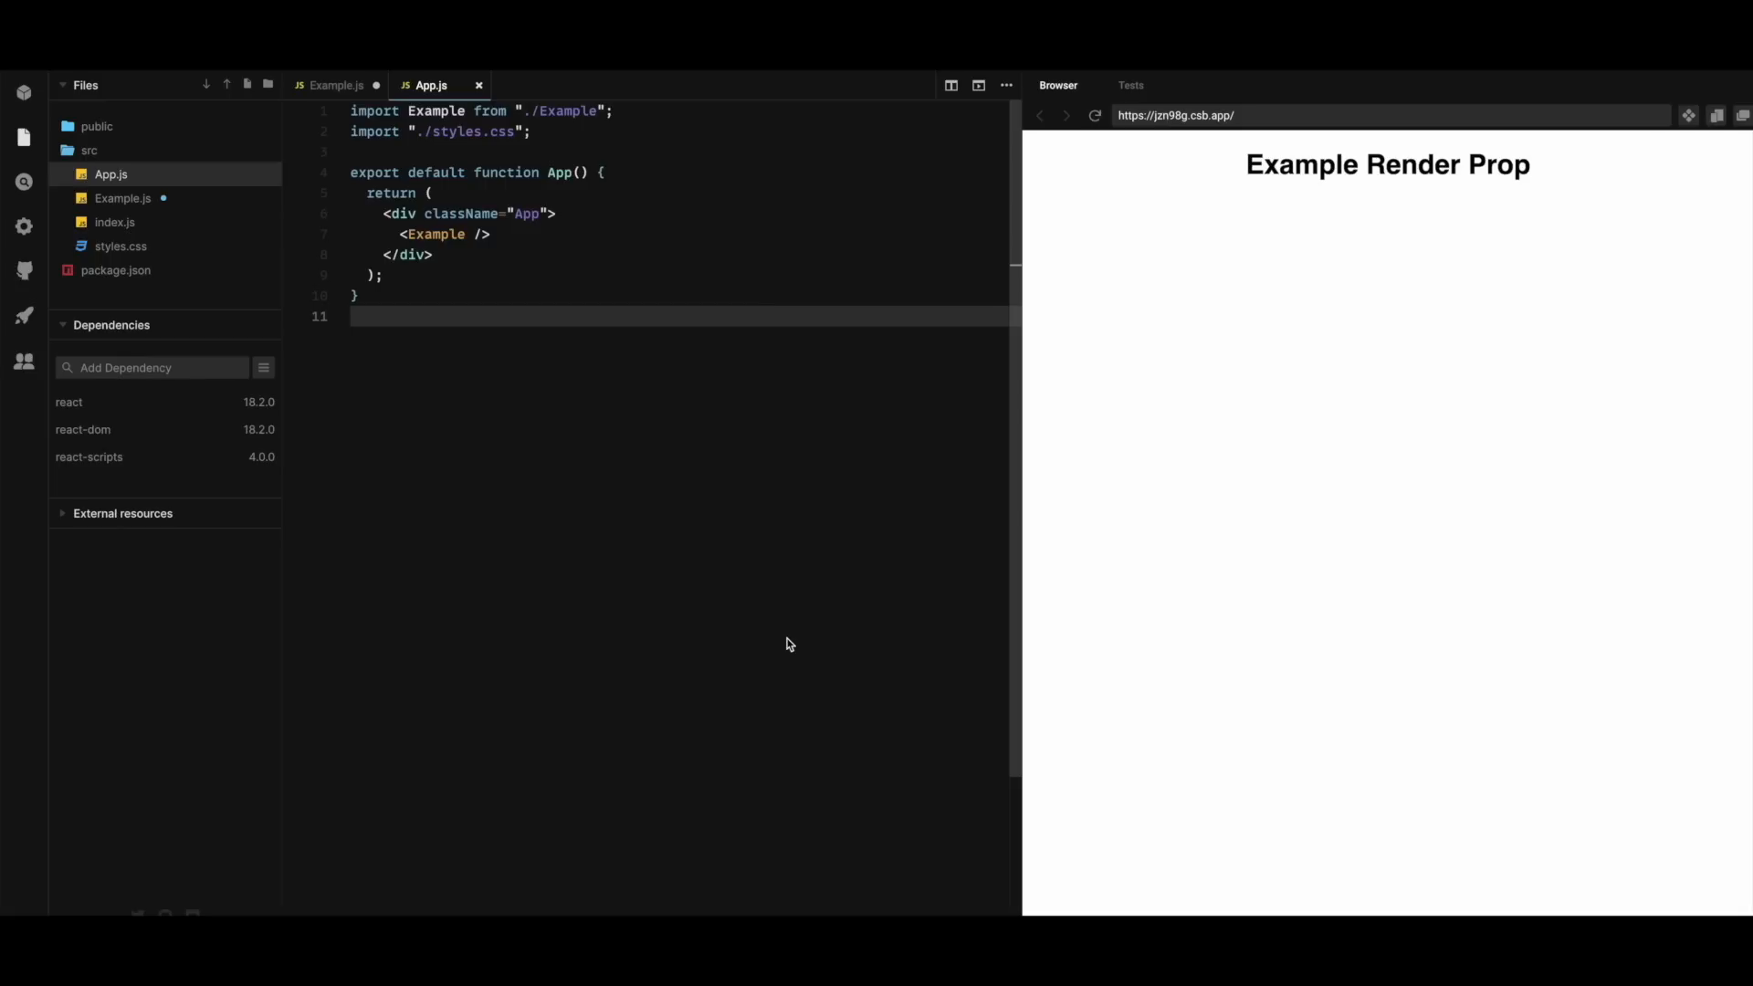
mouse_move(528, 350)
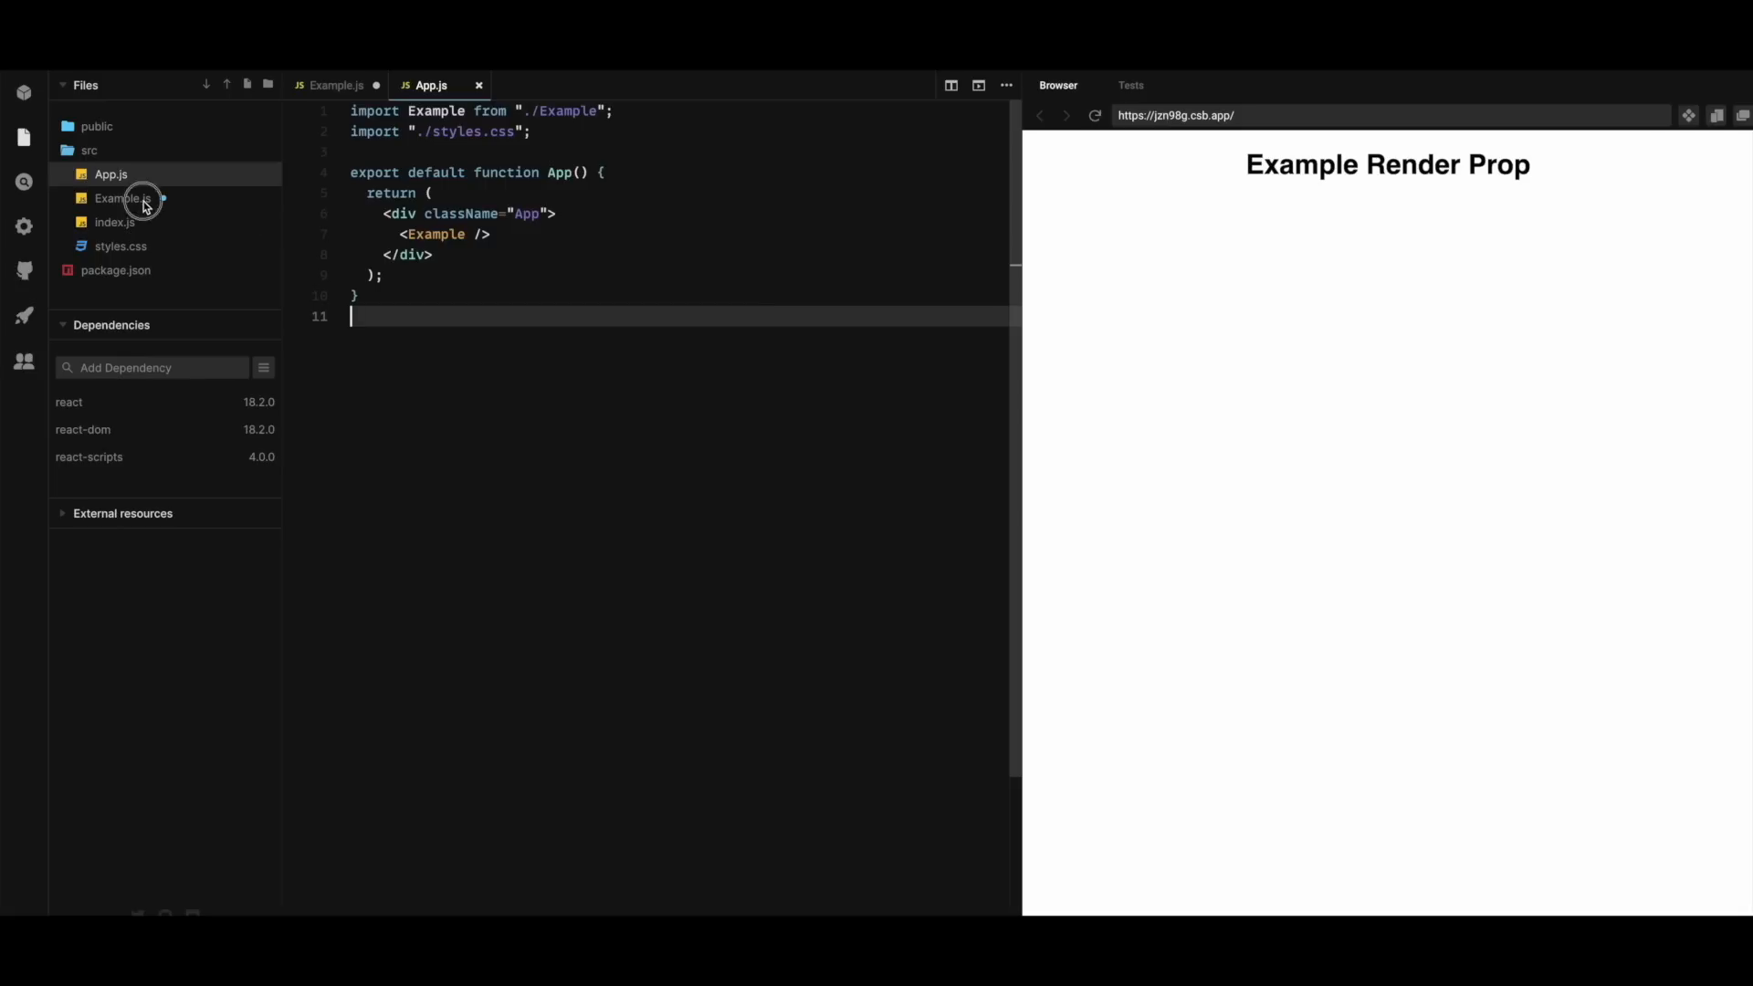
Add name={"Atef"} to the <Example /> tag in App.js after checking the Example file
click(117, 197)
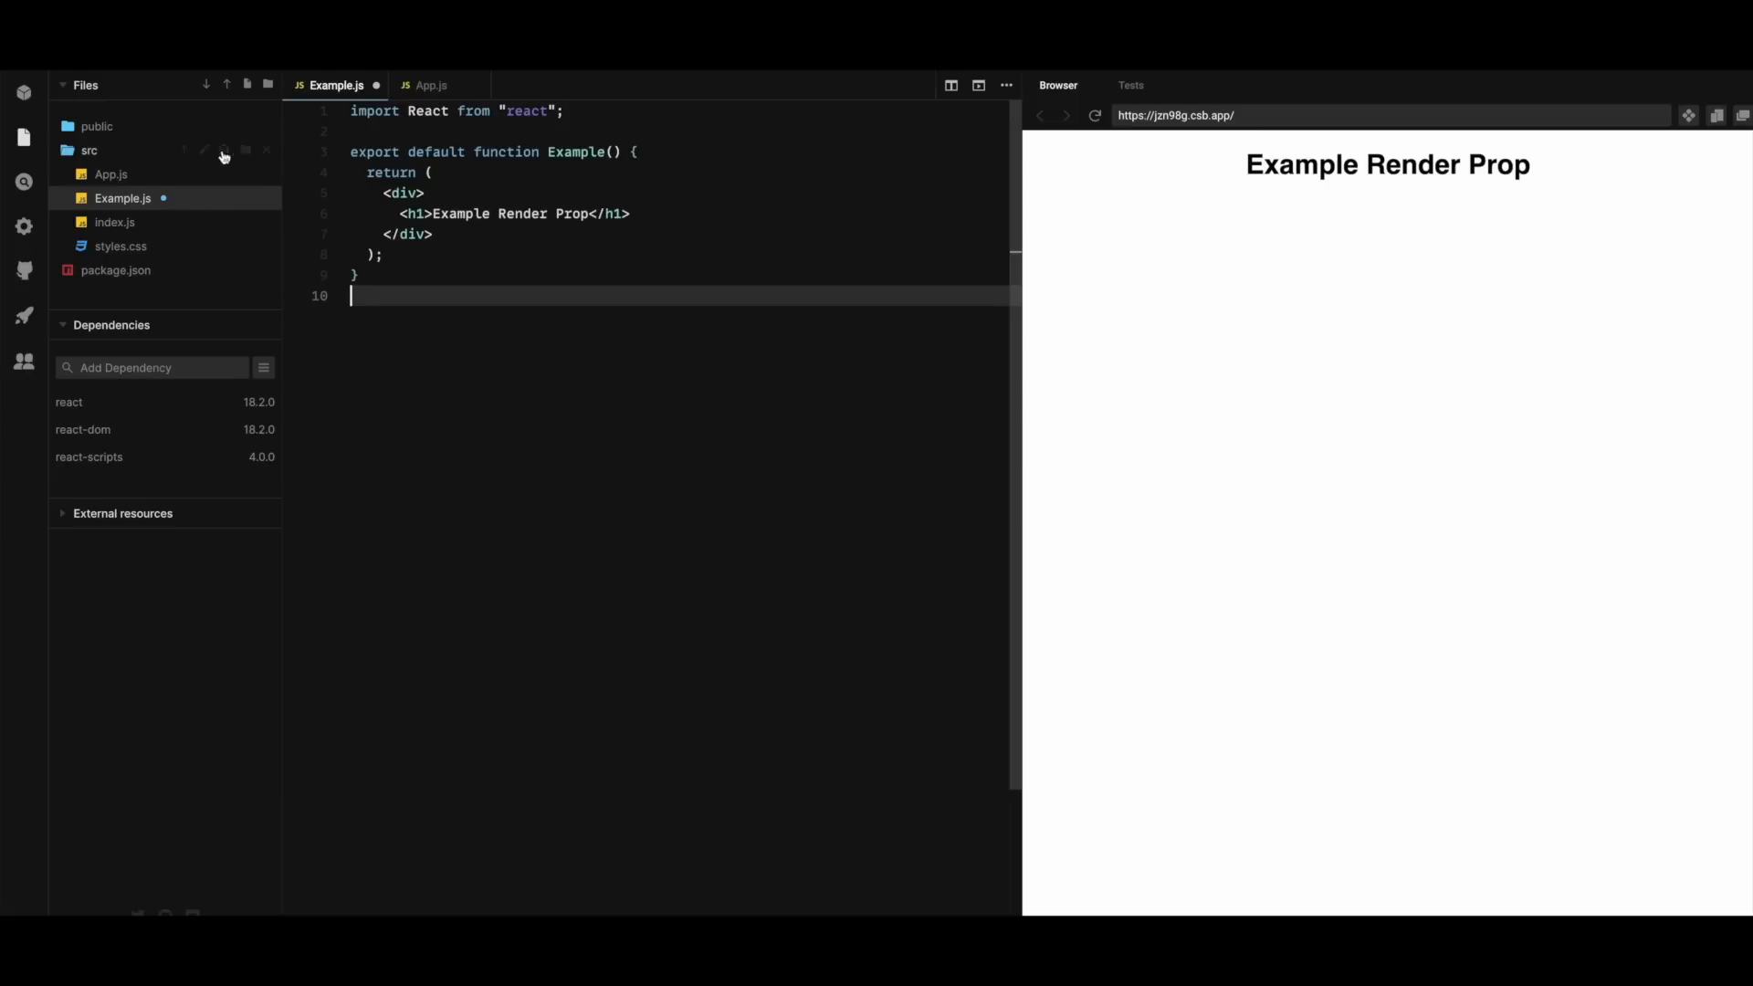
click(431, 84)
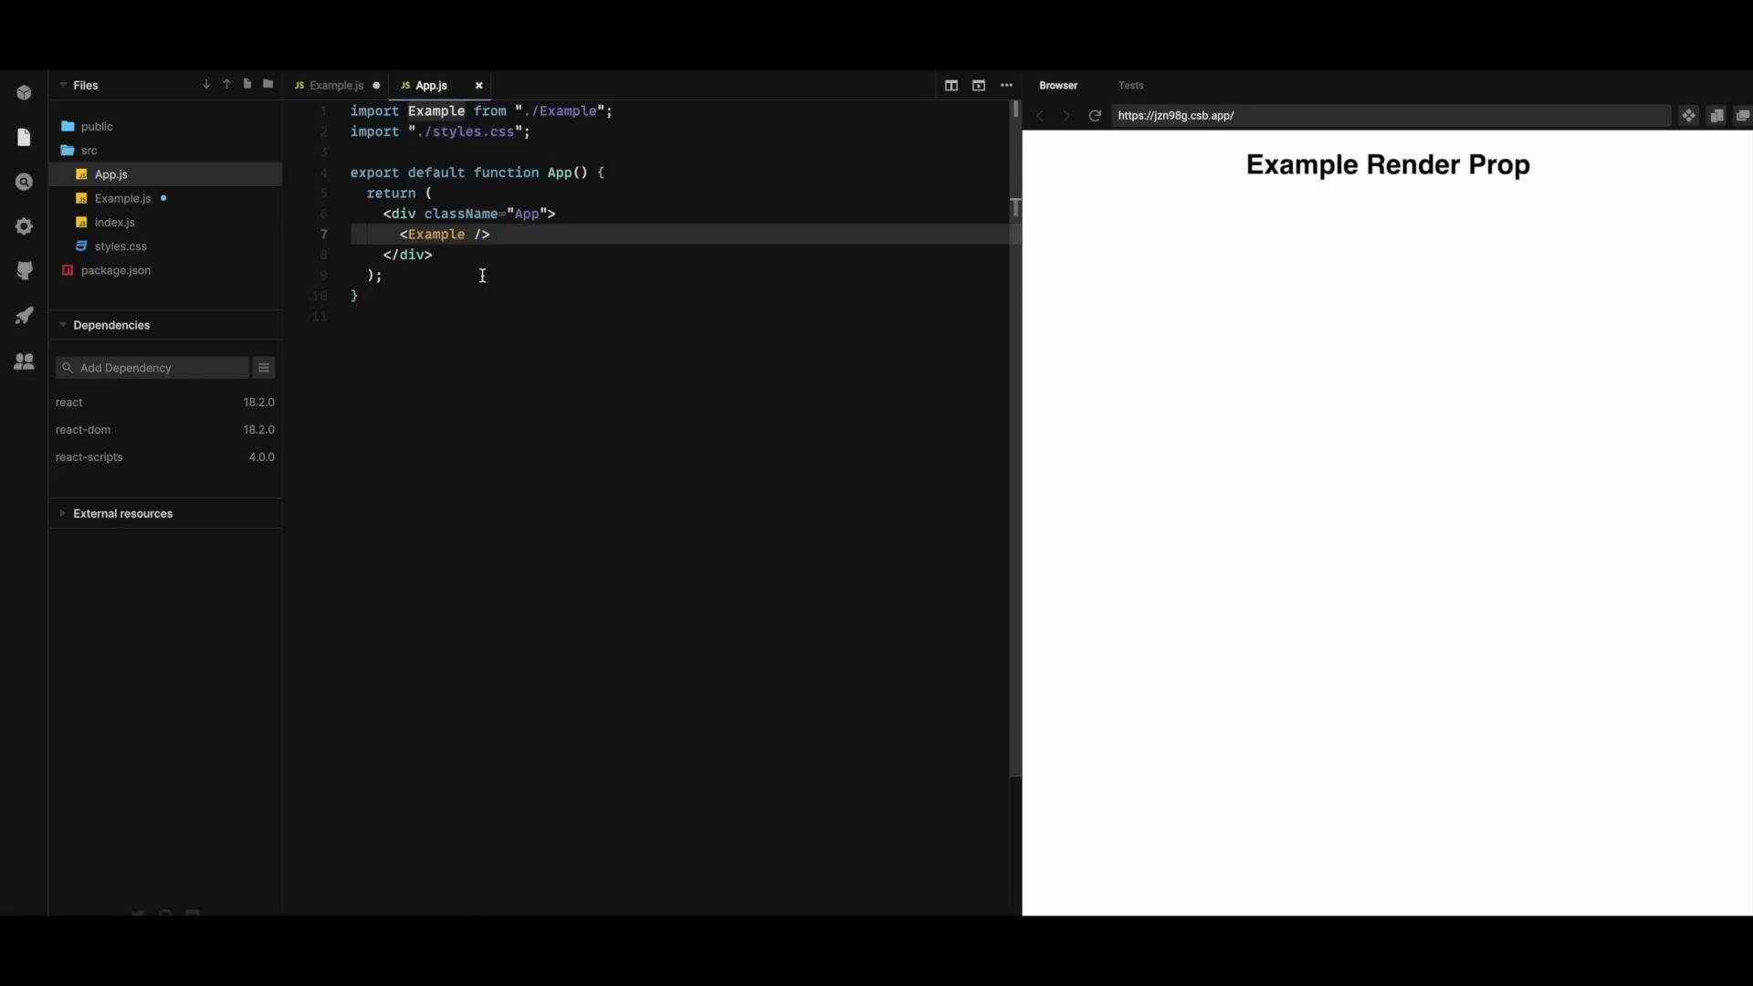
text(an)
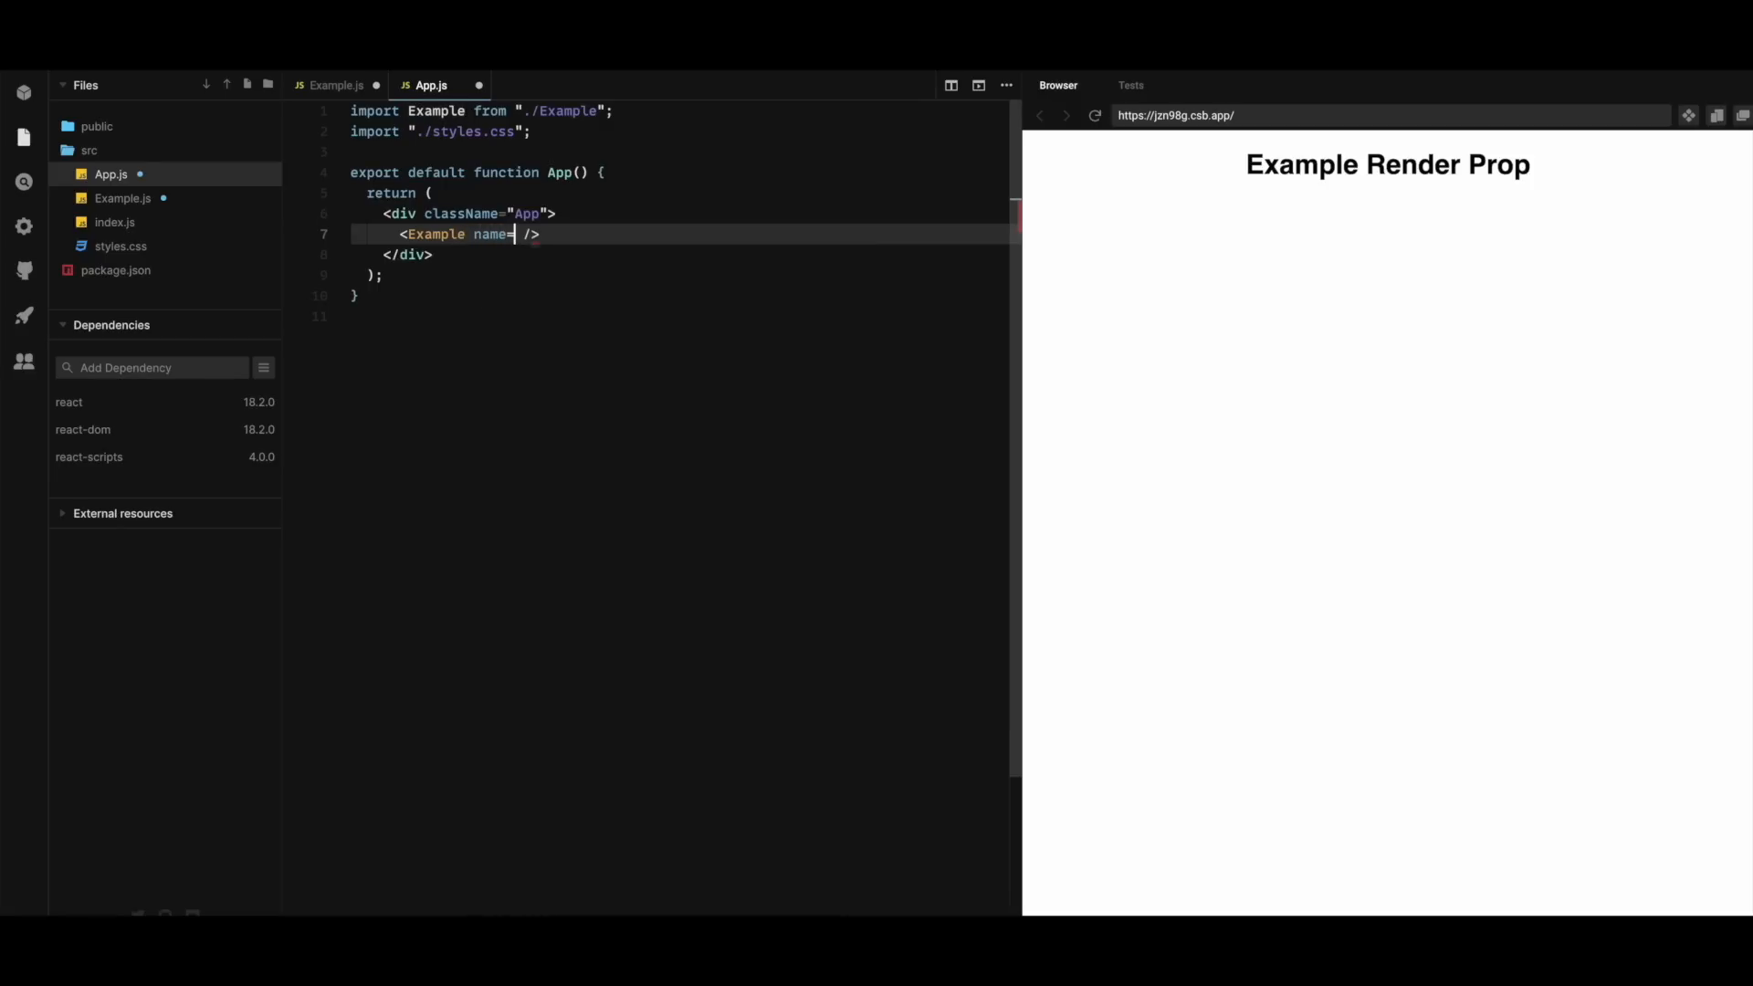
text({"Ate"})
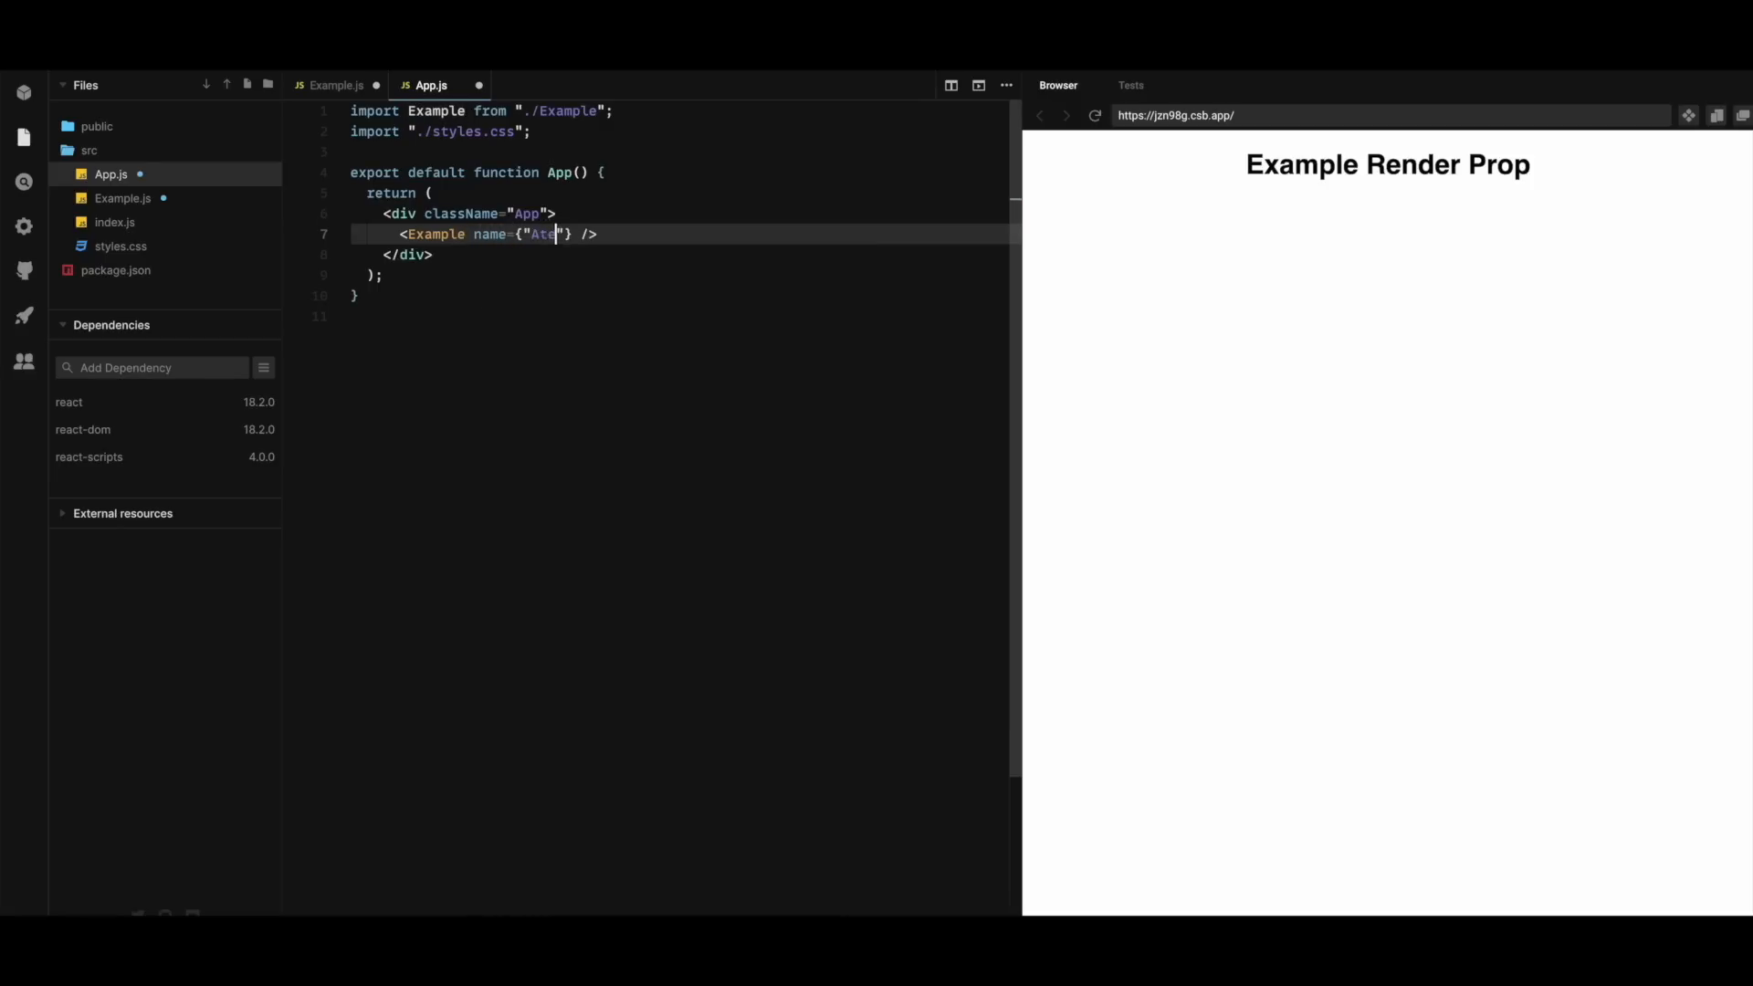
text(f)
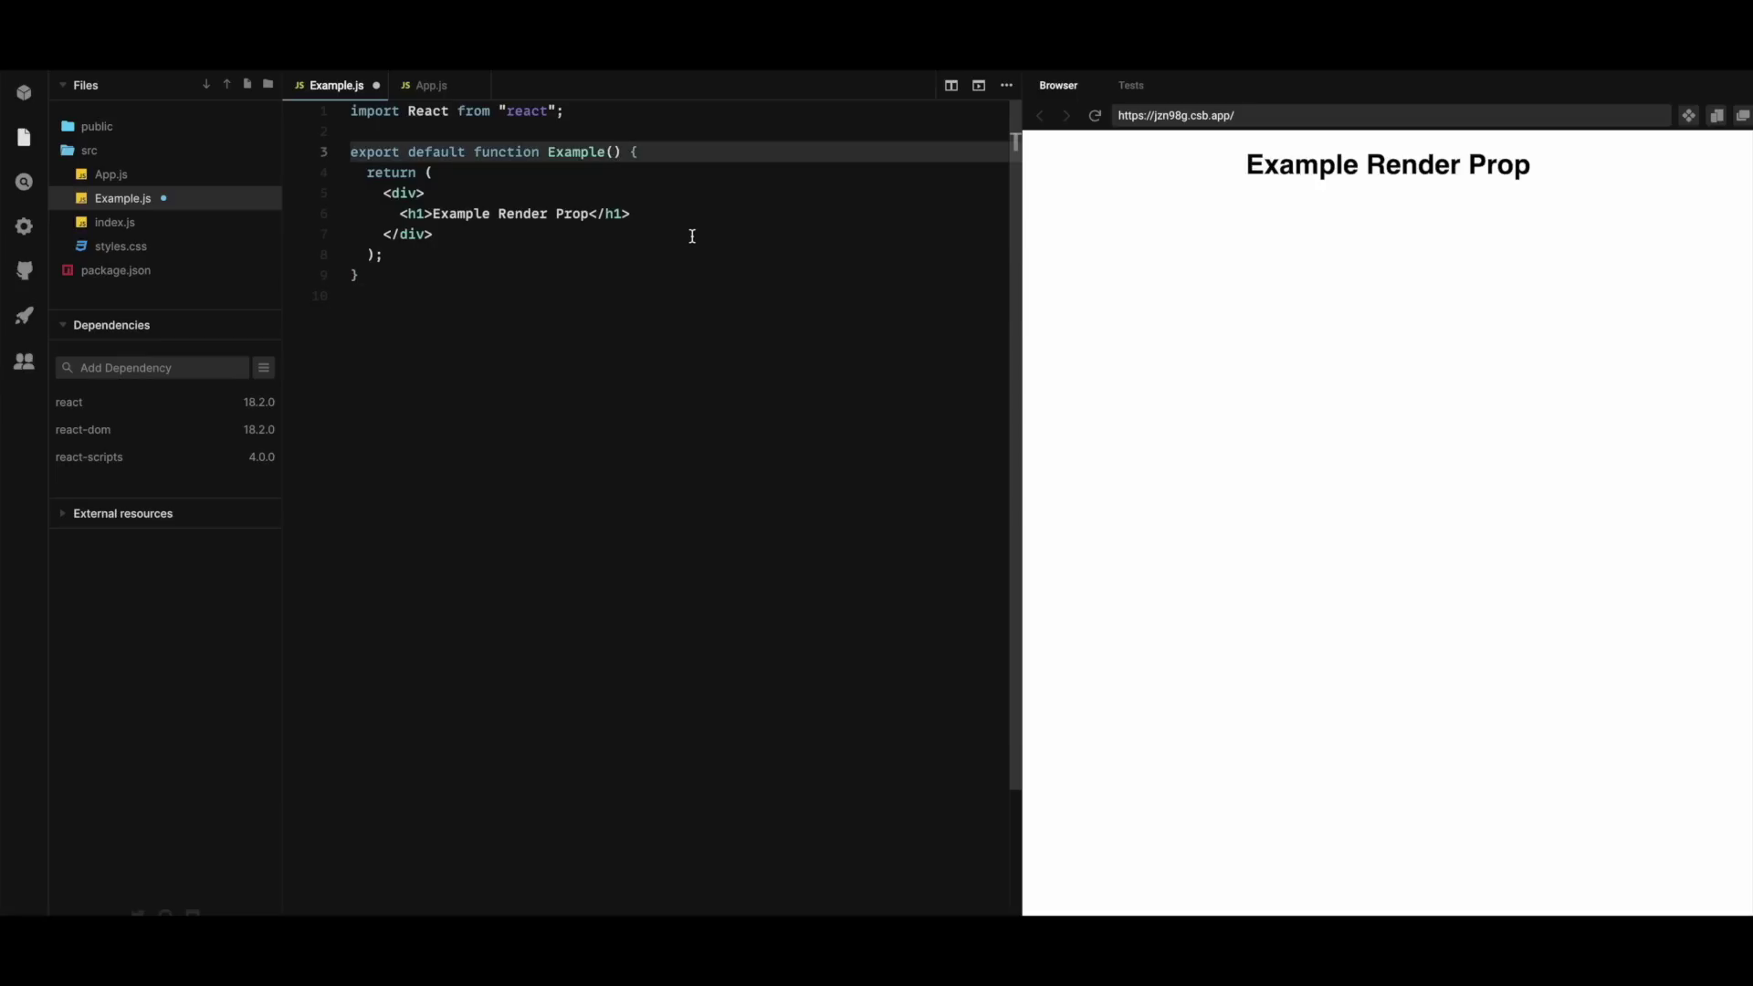
Give Example a props parameter and make its h1 read Hello, my name is {props.name}
text(props)
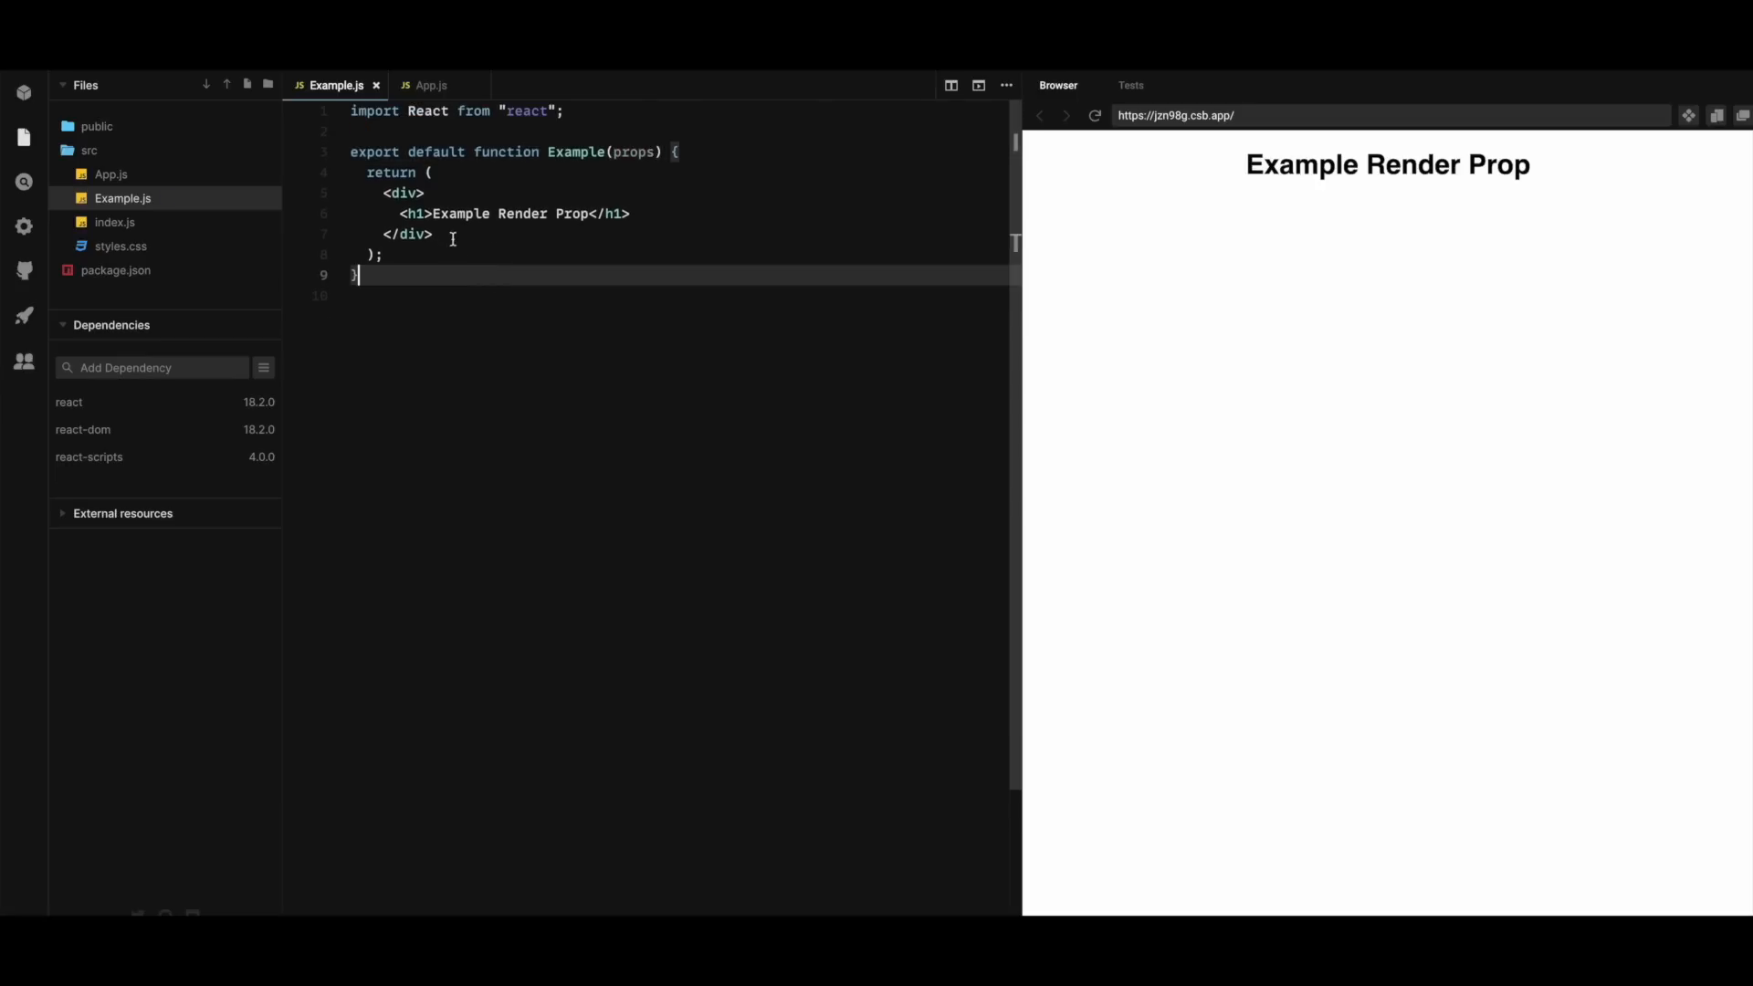
double_click(566, 212)
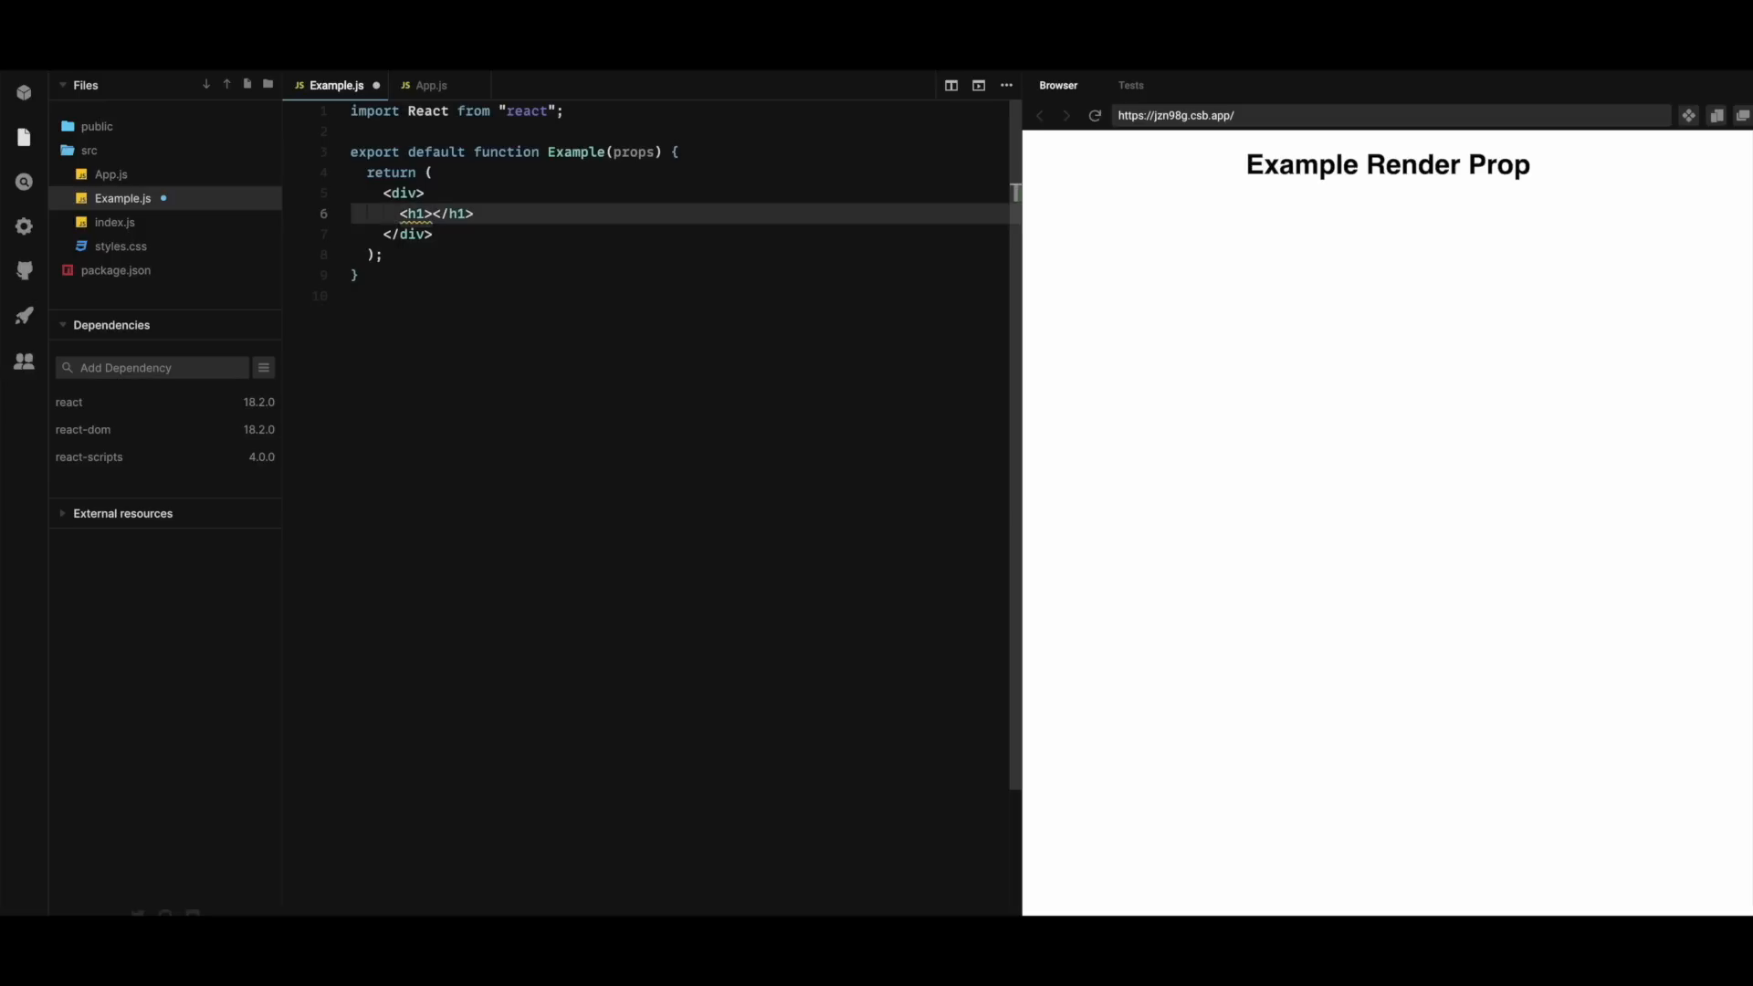
text(Hello,)
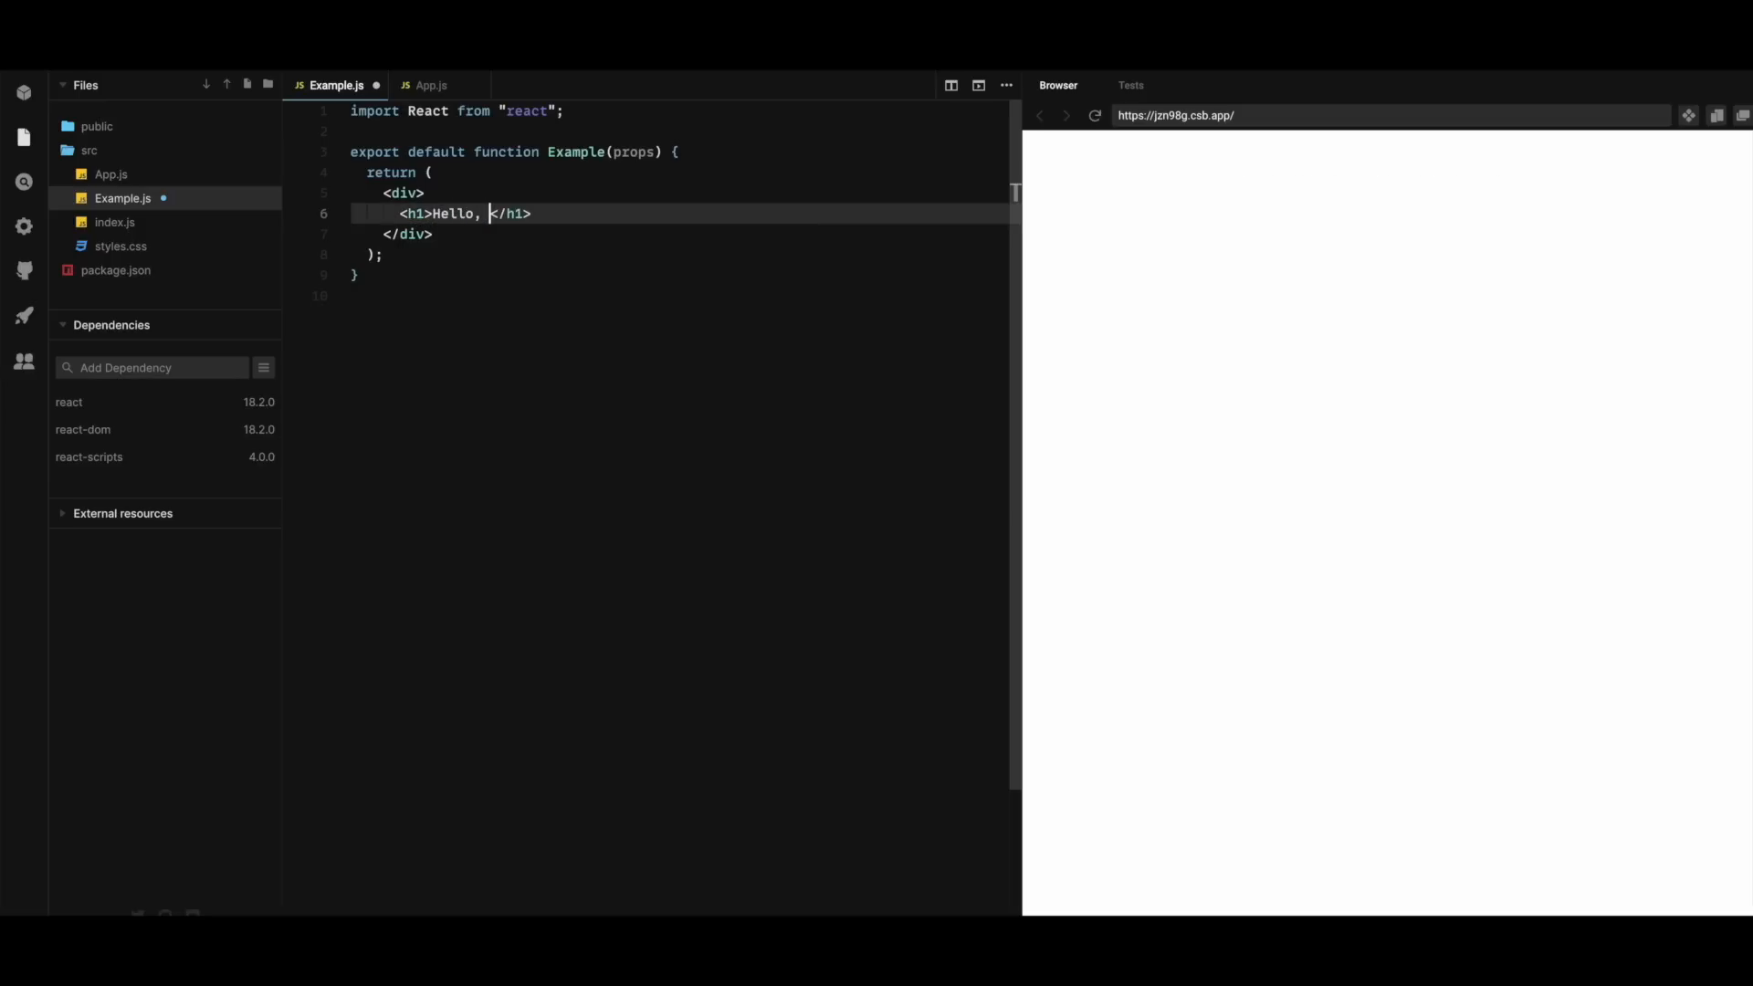
text(my name is)
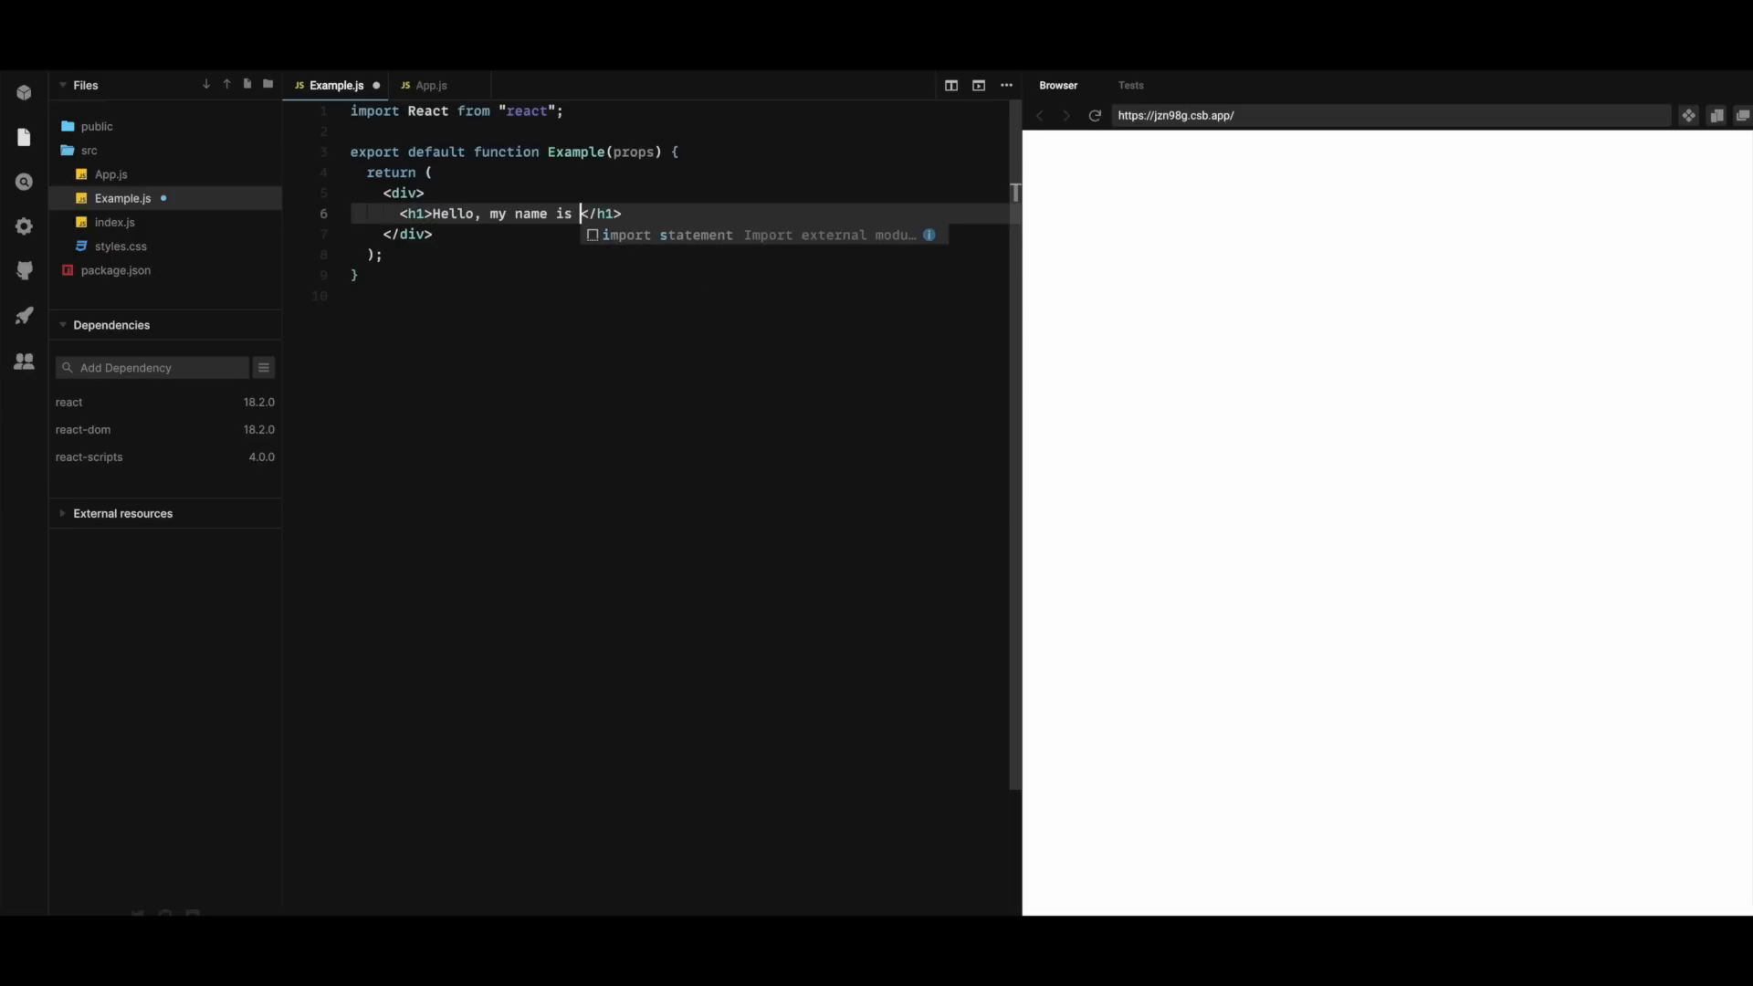
text({props.name)
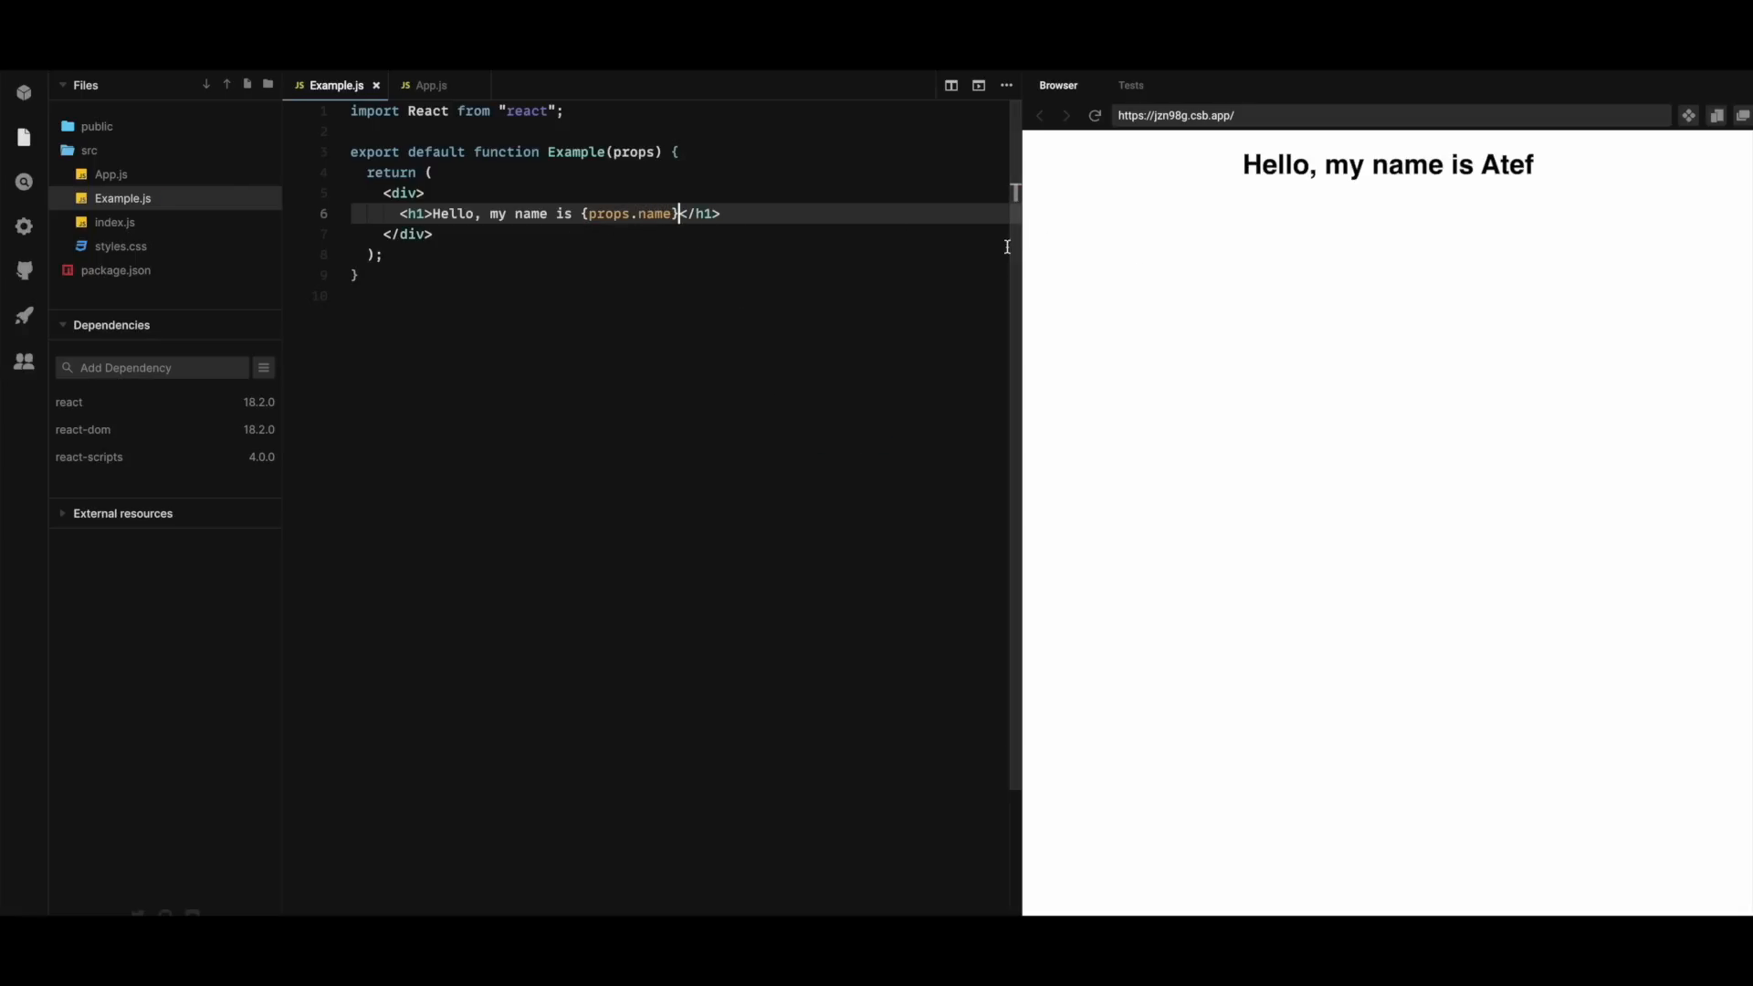
Check the name prop in App.js, then return to the Example component file
click(429, 84)
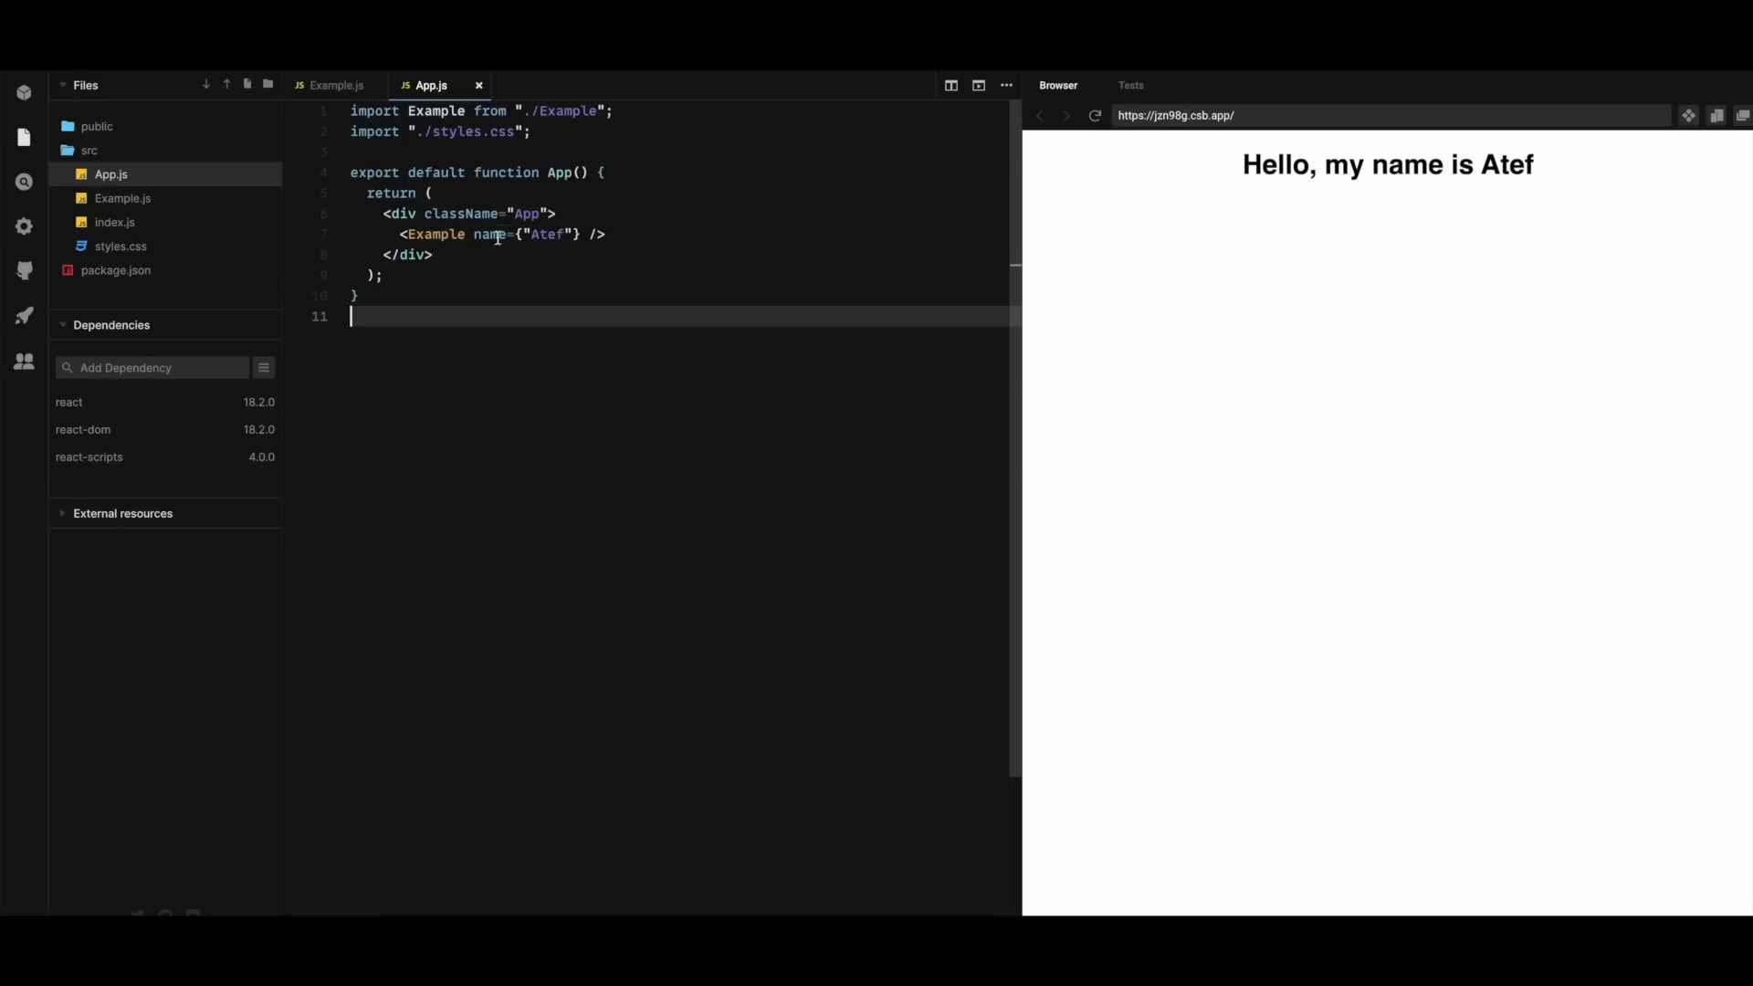
click(122, 198)
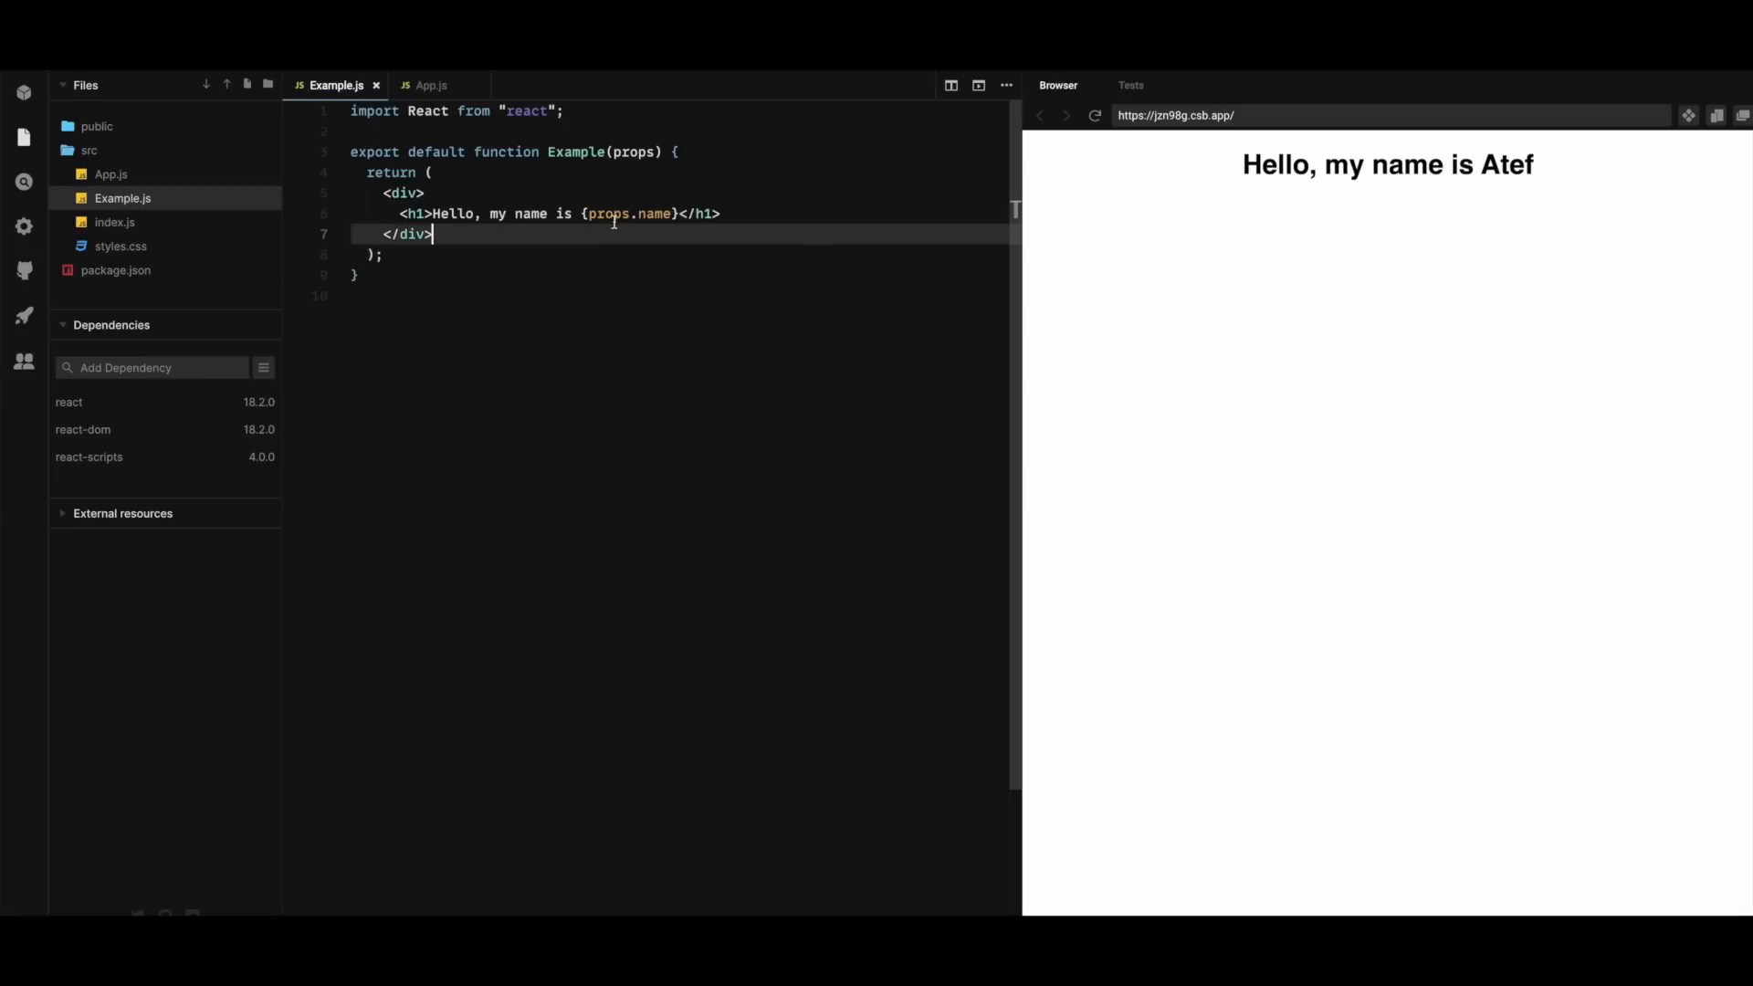
Change App's name prop to the array ["Atef", "Ataya"] so the preview shows AtefAtaya
click(431, 84)
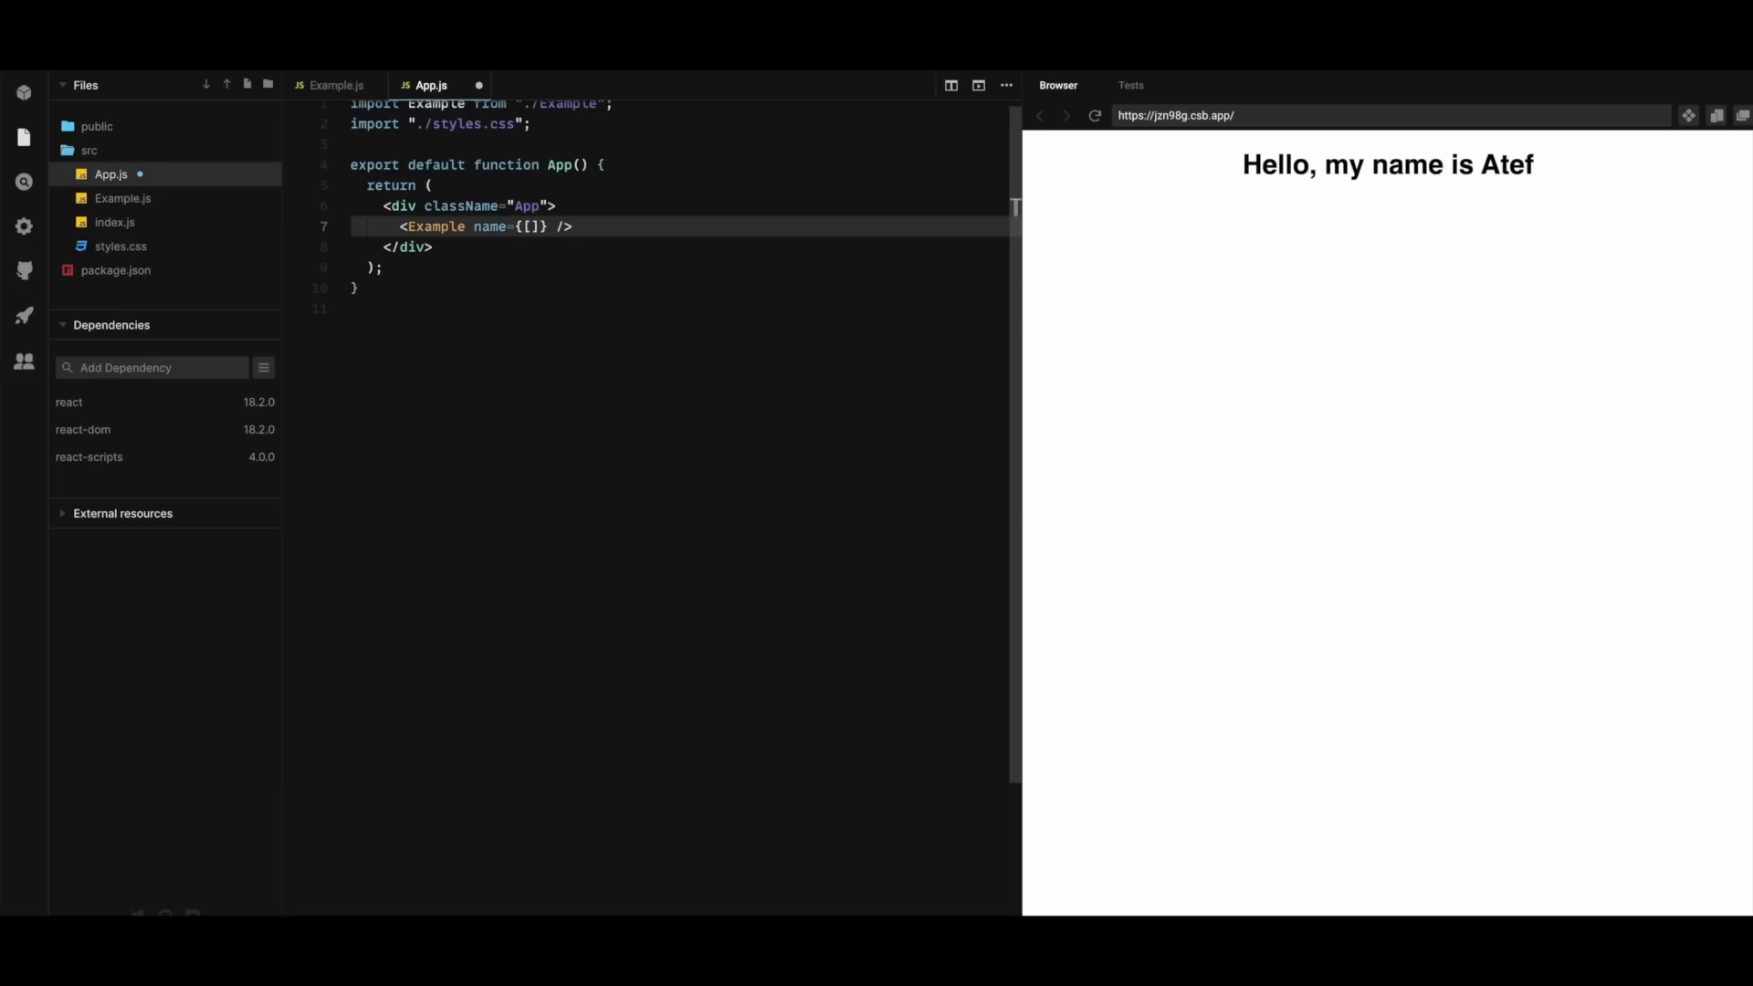
text("Atef")
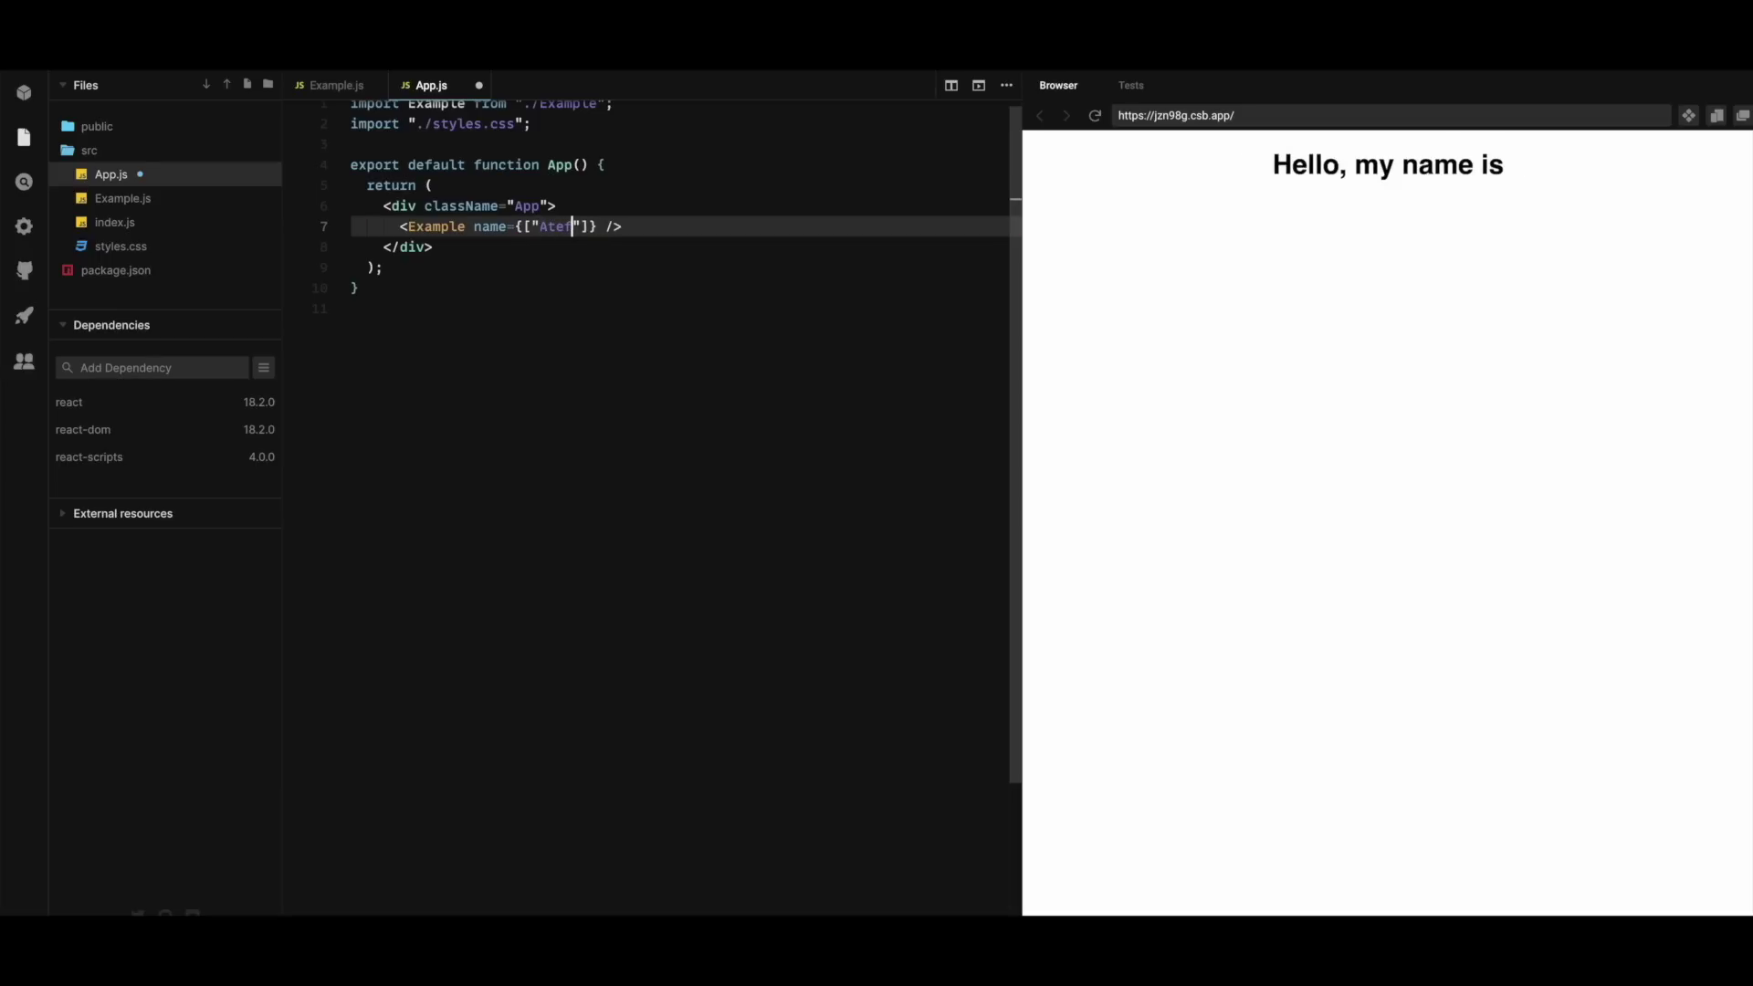
text(, "Ataya")
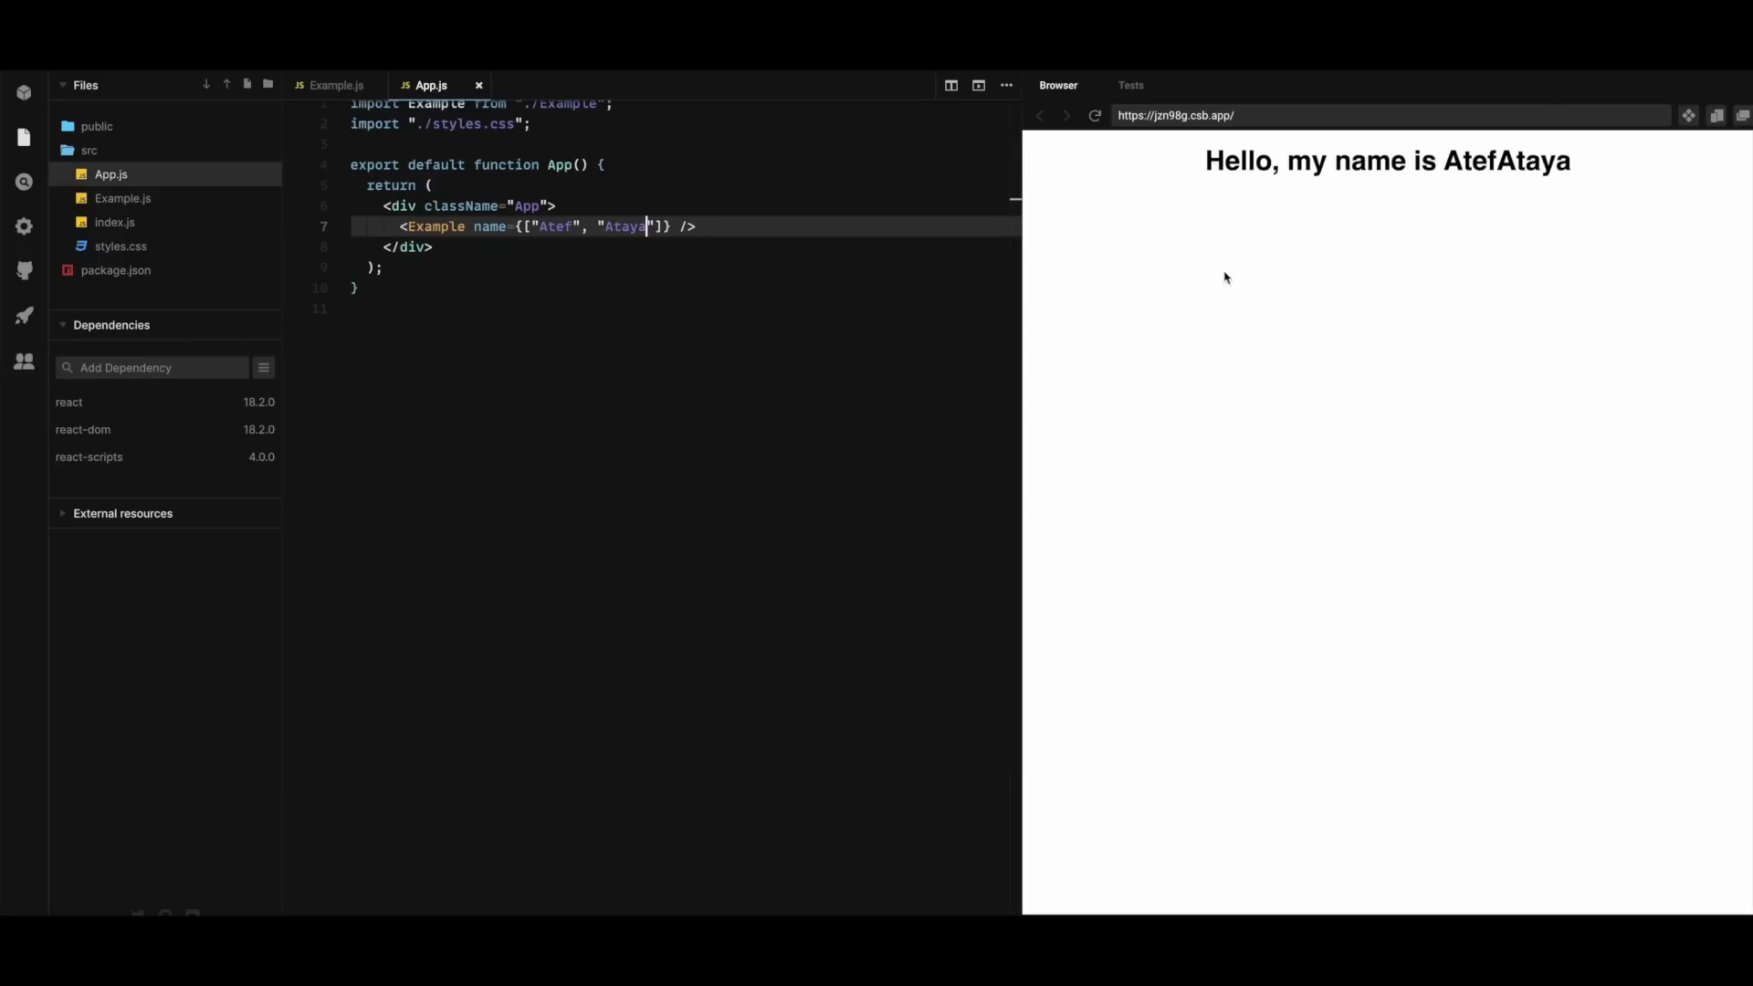
mouse_move(1273, 259)
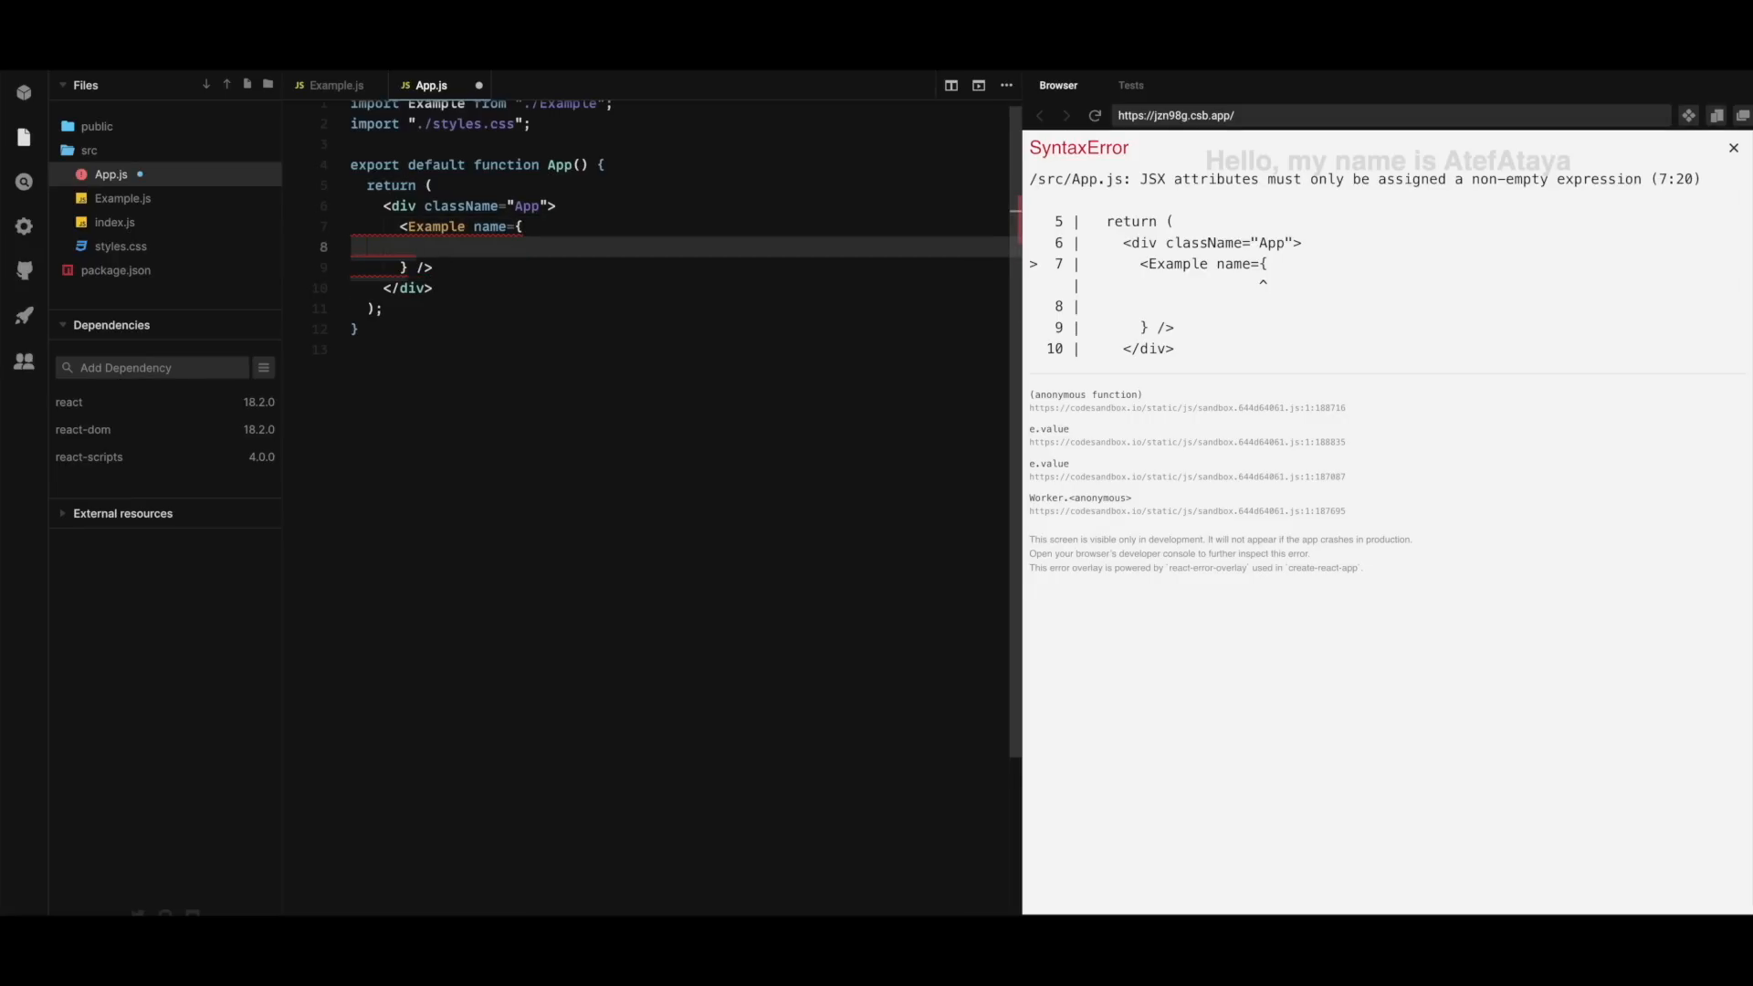
Replace the name array with a function returning "Hello My Name is Atef"
text(function()
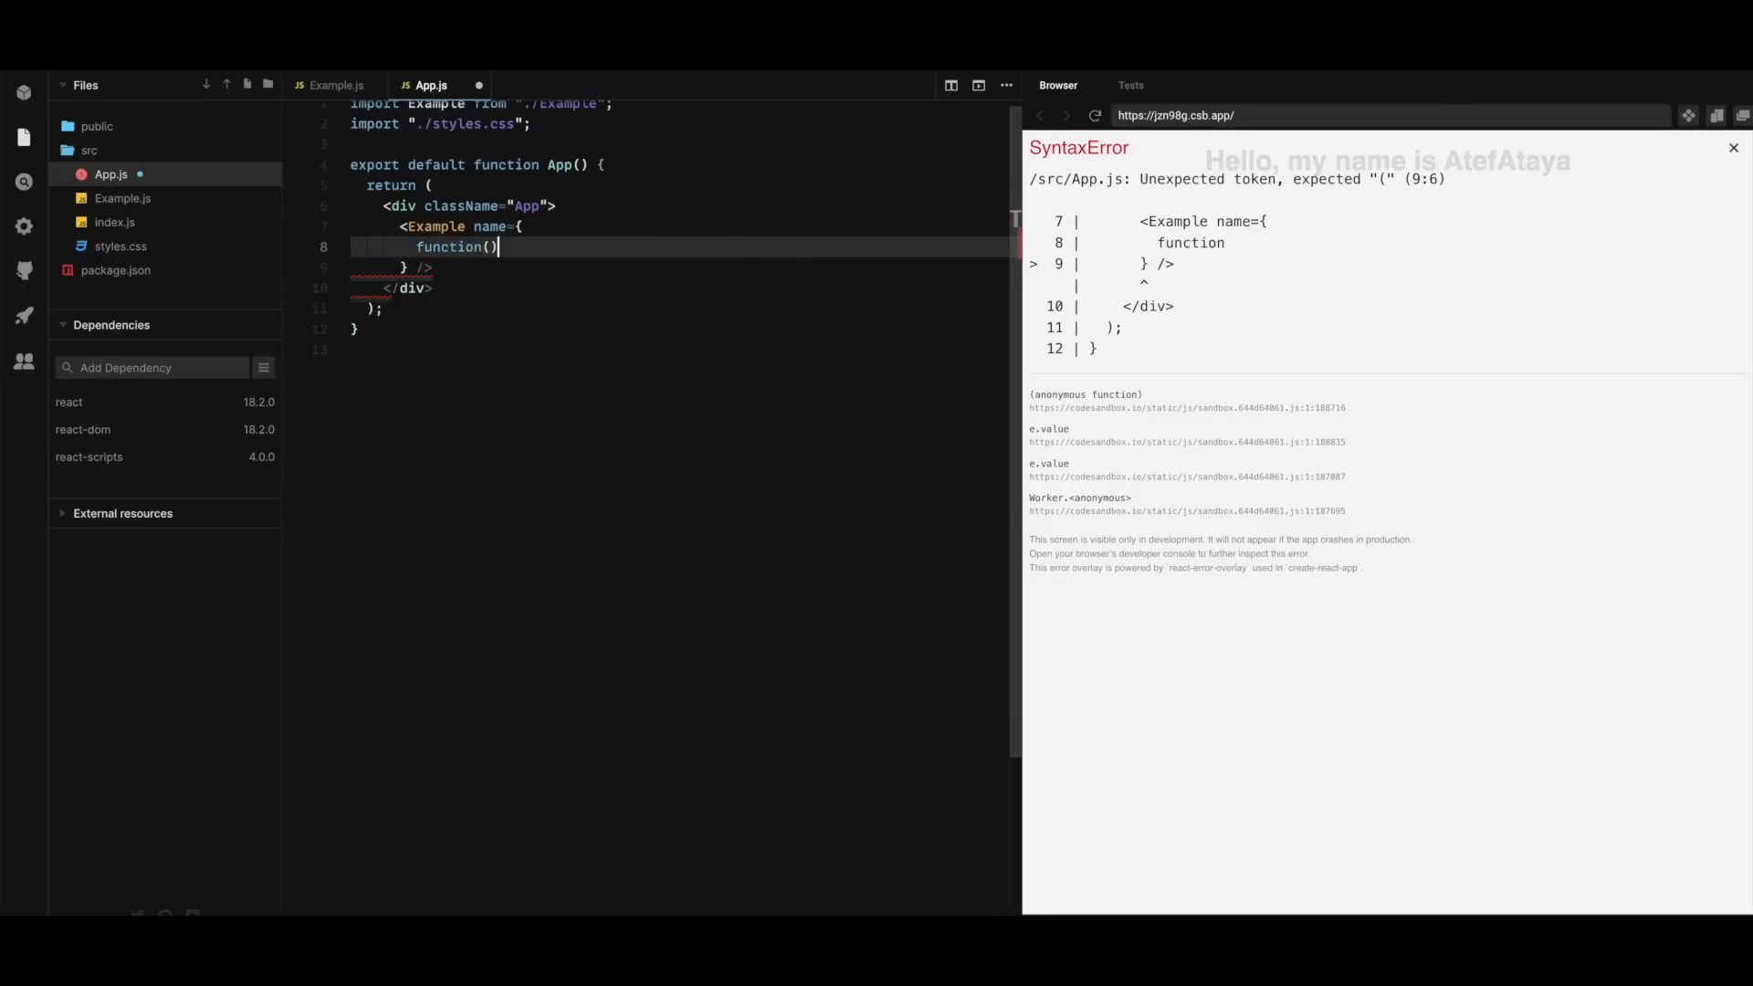
text({)
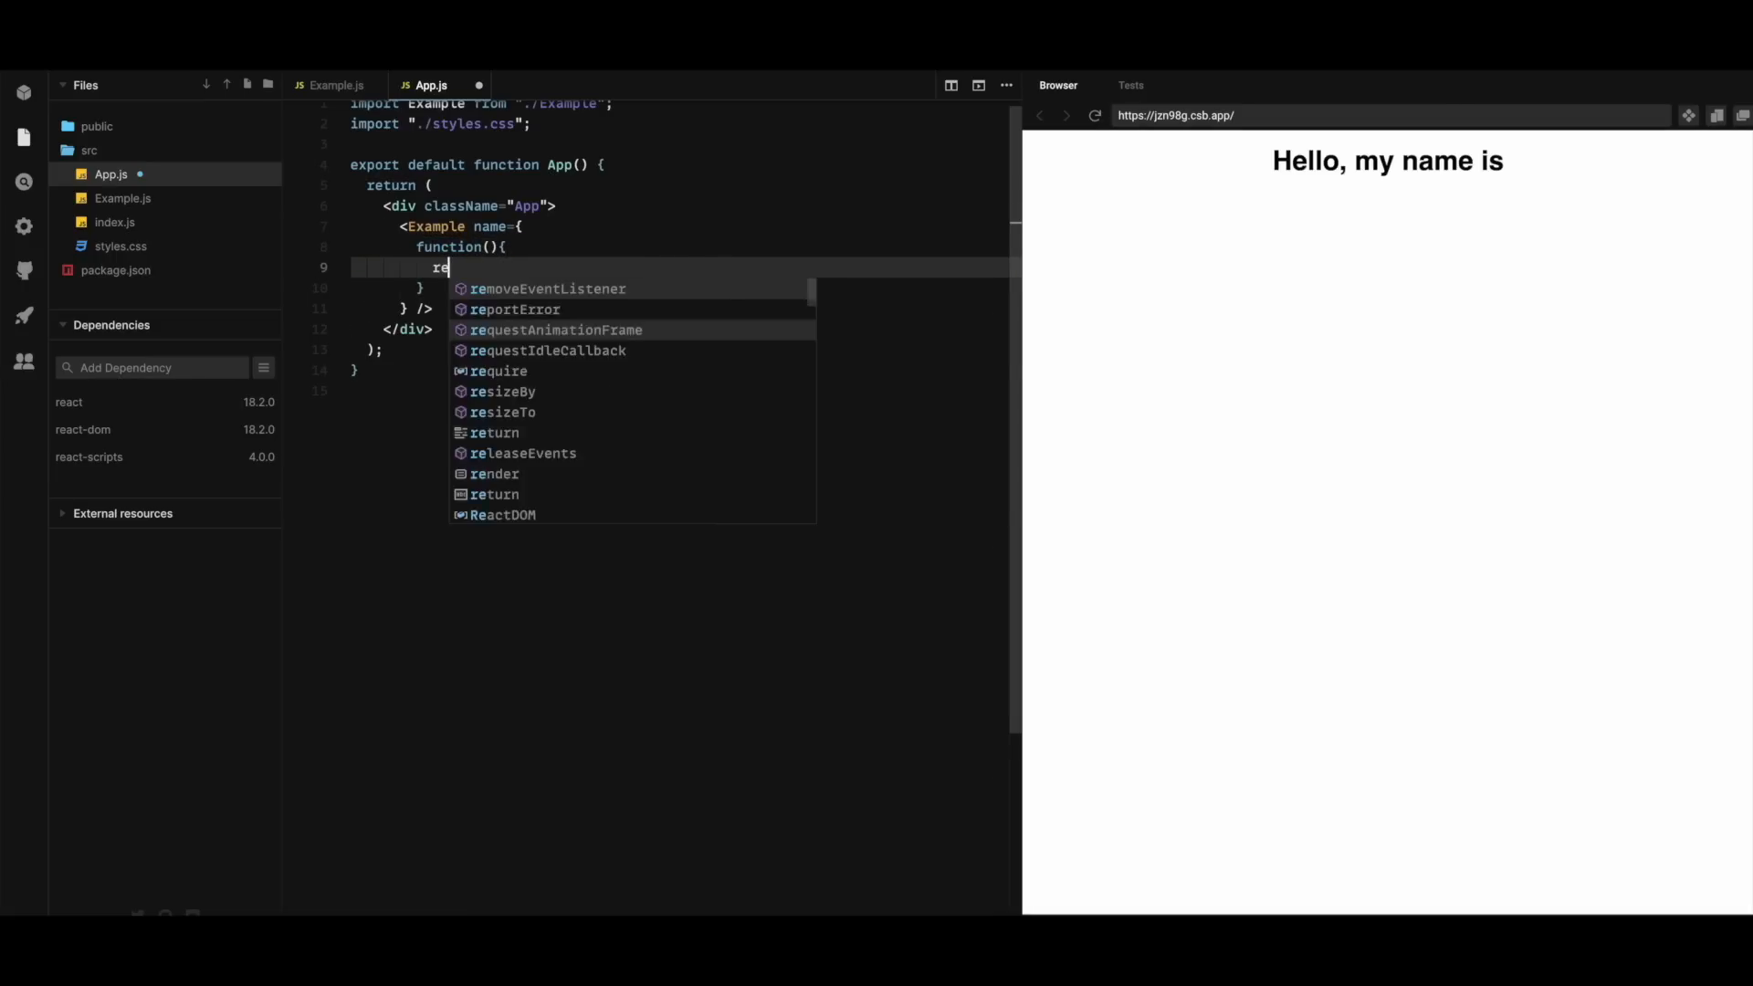
text(return "")
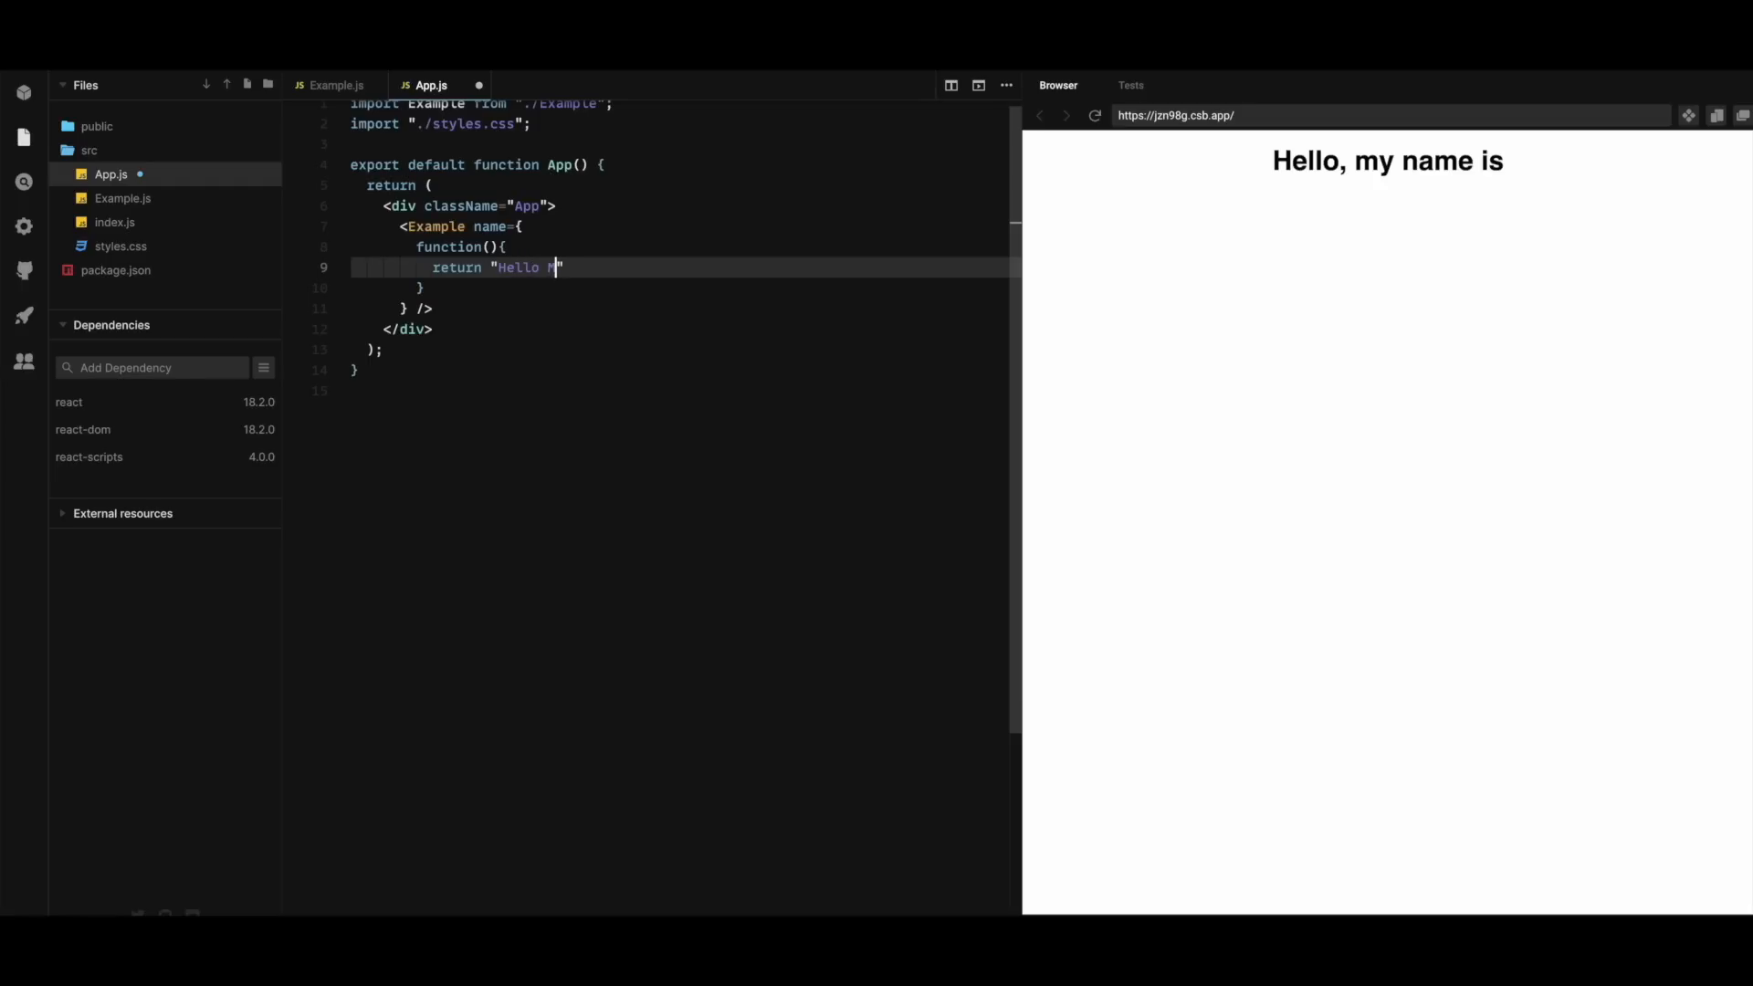
text(y Name is Ate)
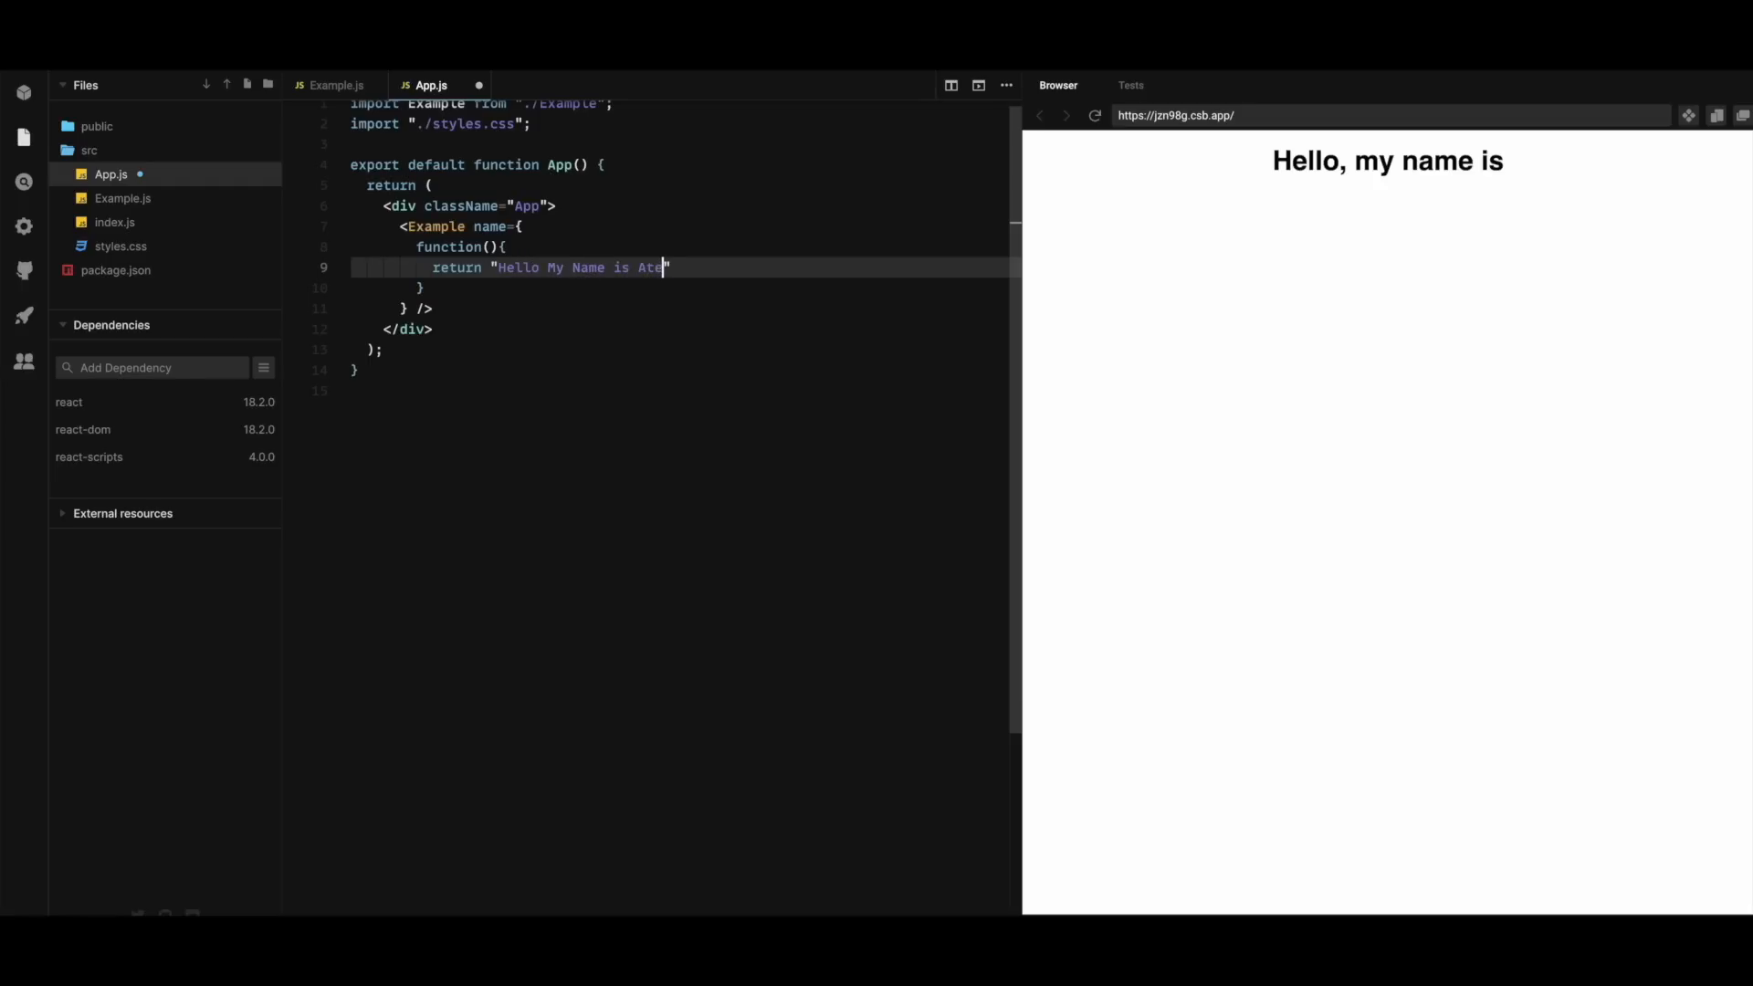
text(f)
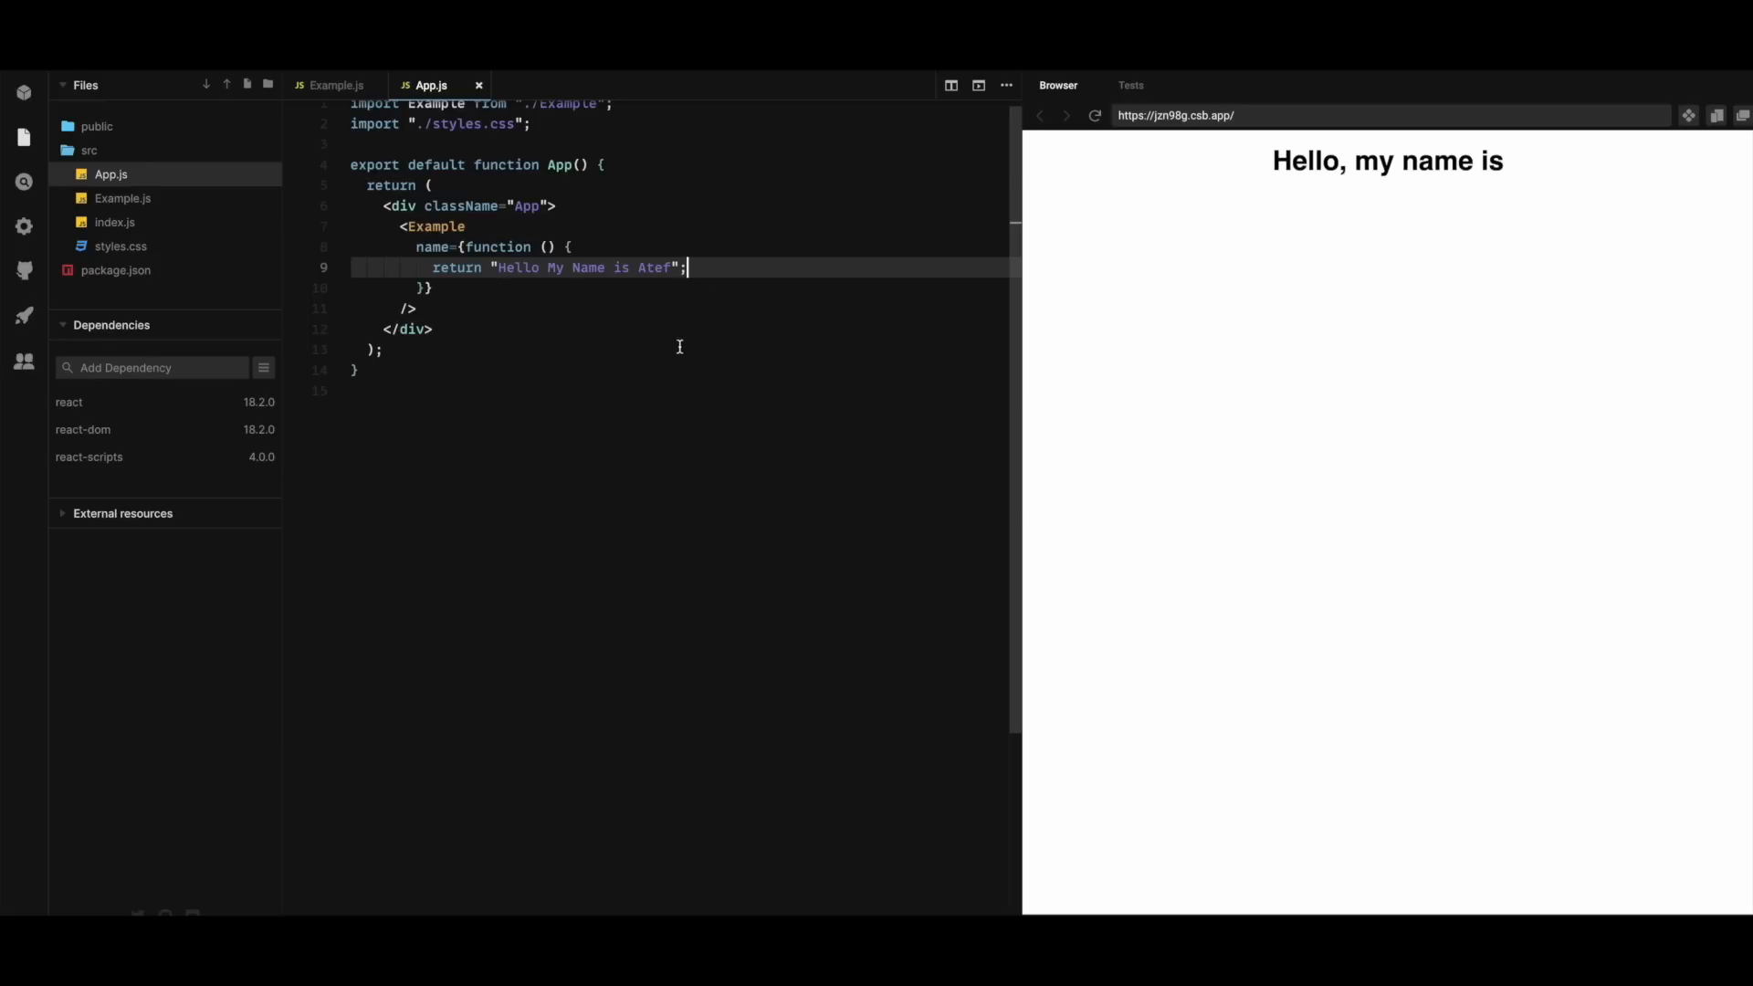
mouse_move(584, 351)
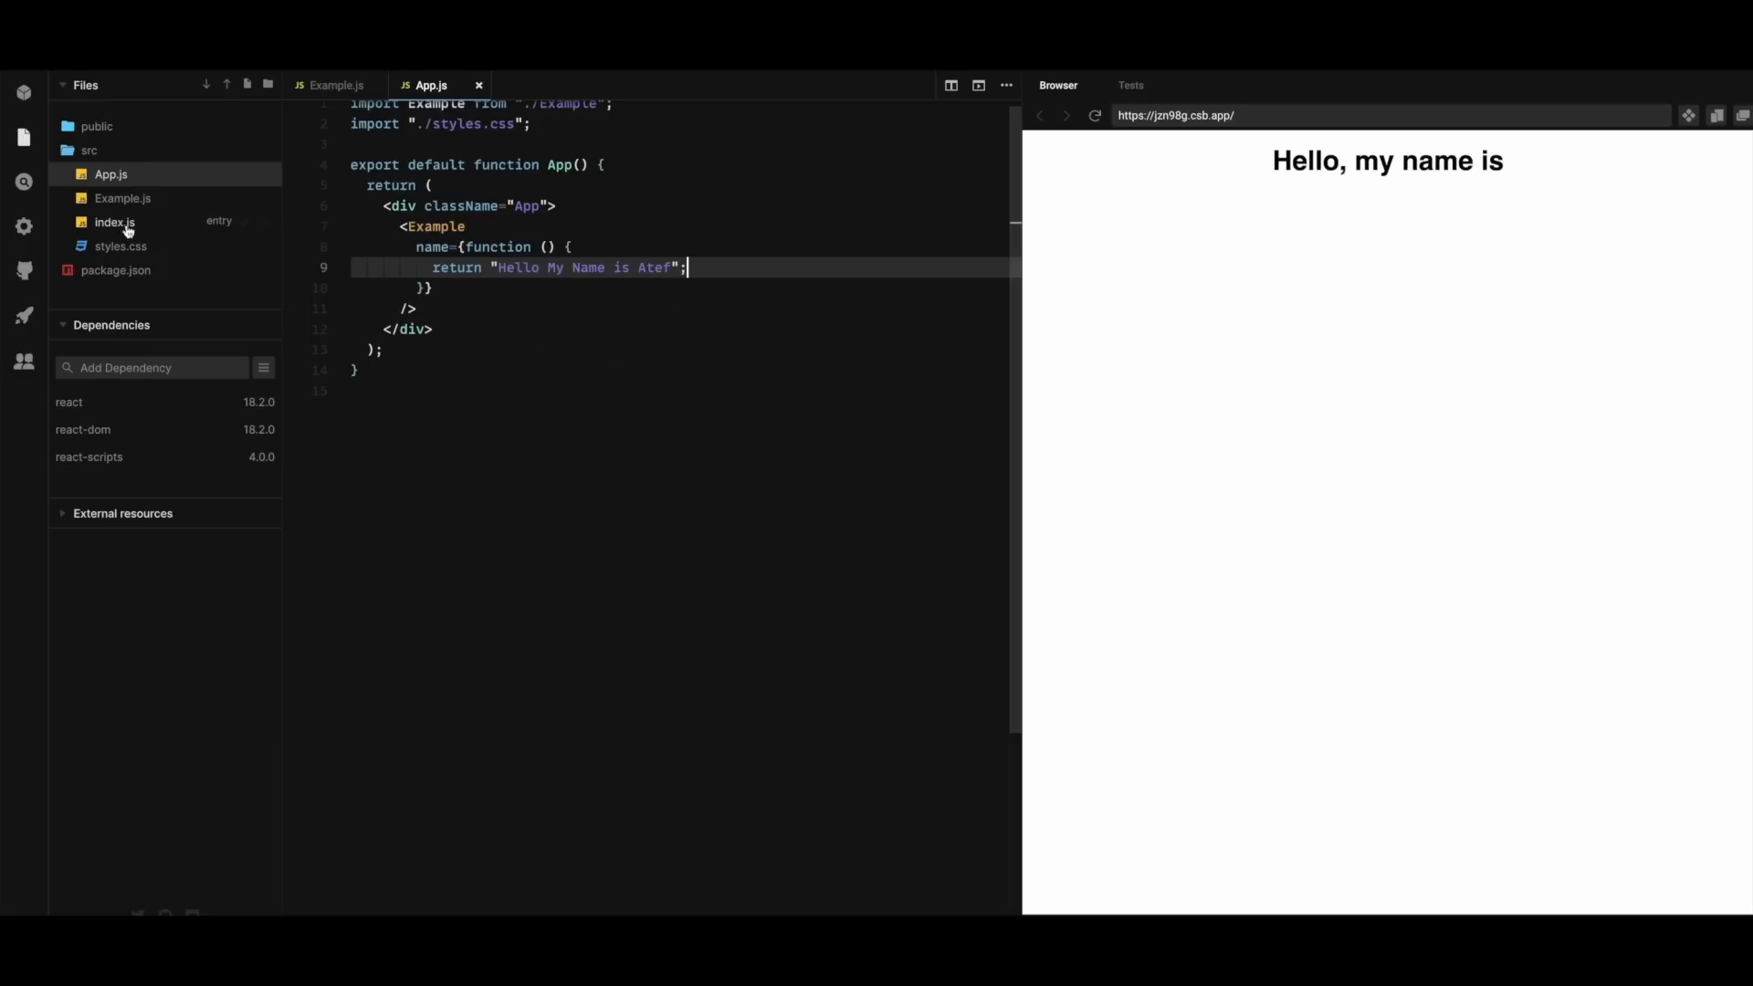
In Example.js call props.name() in the heading so the function's returned text is shown
click(124, 197)
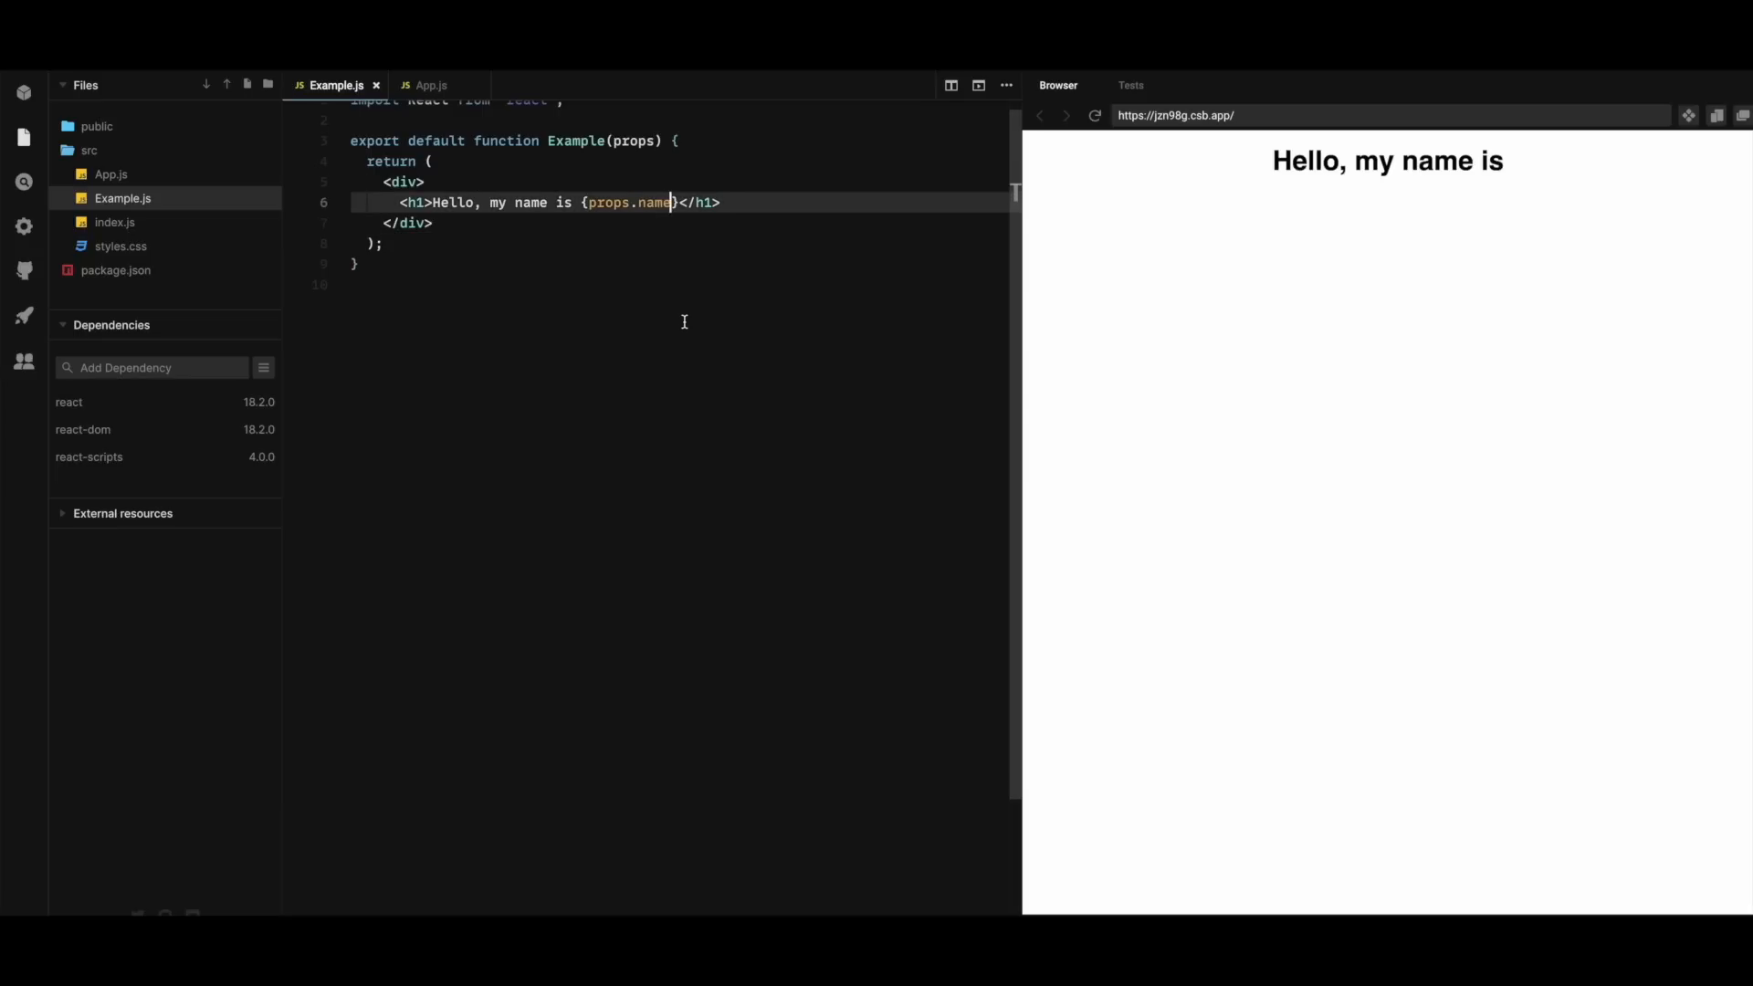
text(())
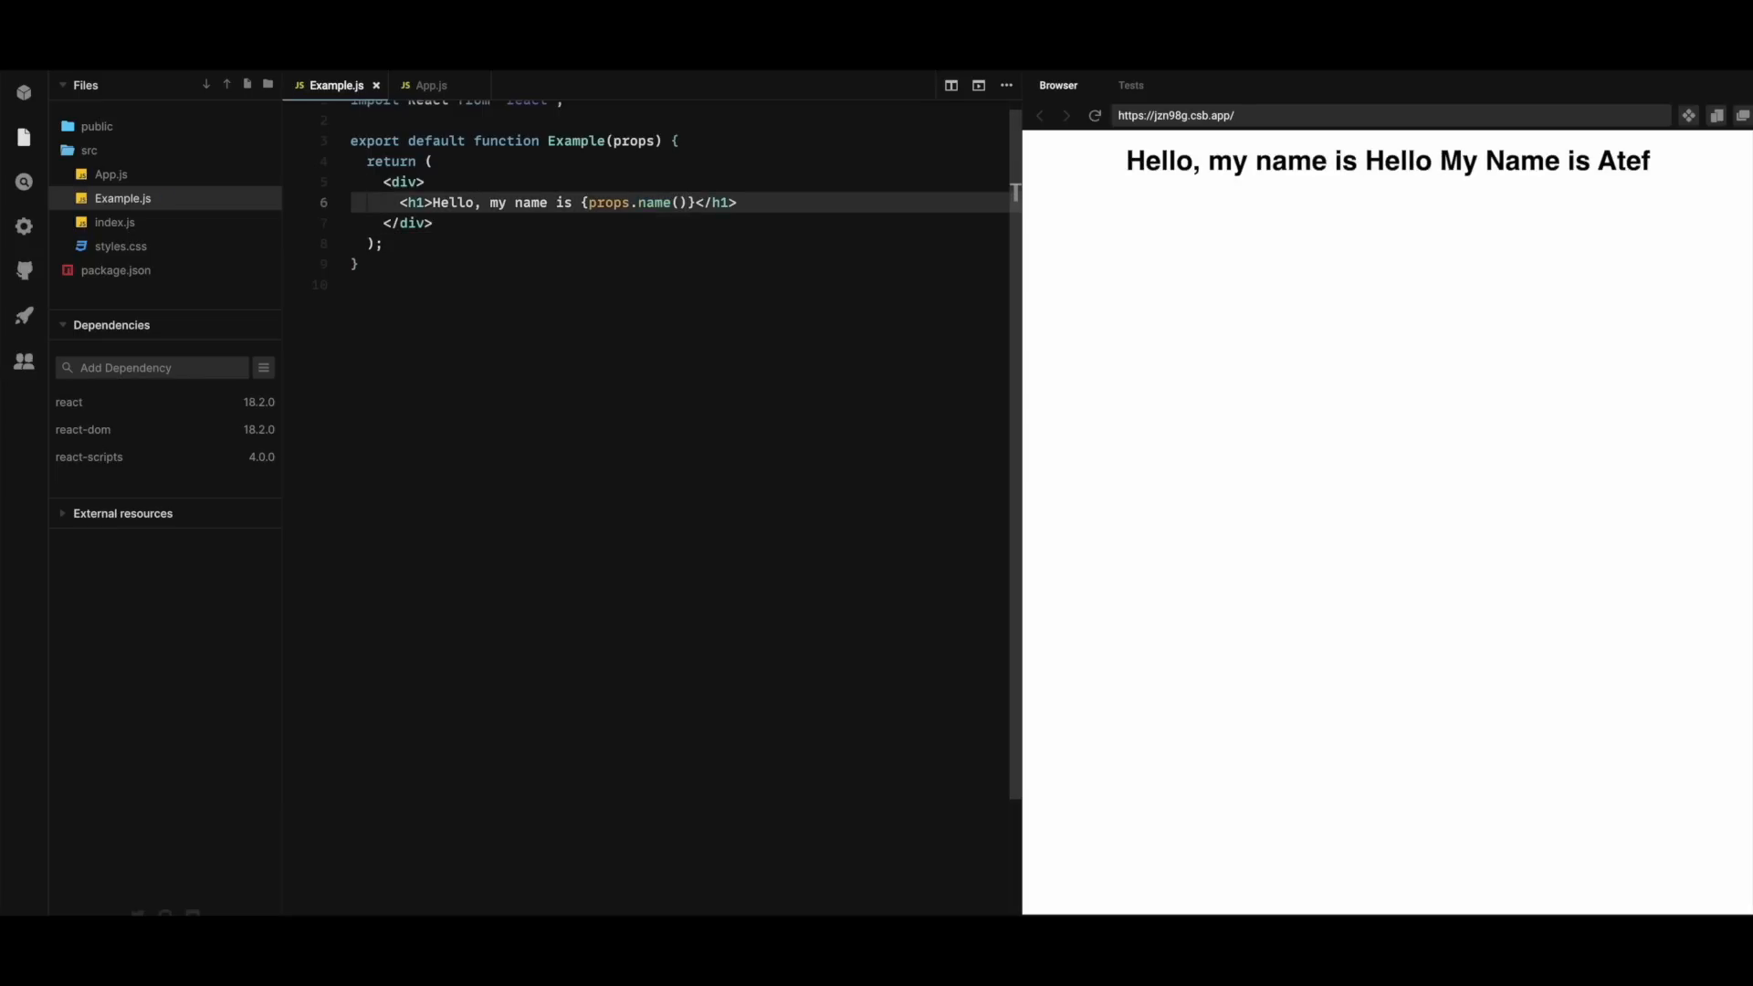
mouse_move(1318, 216)
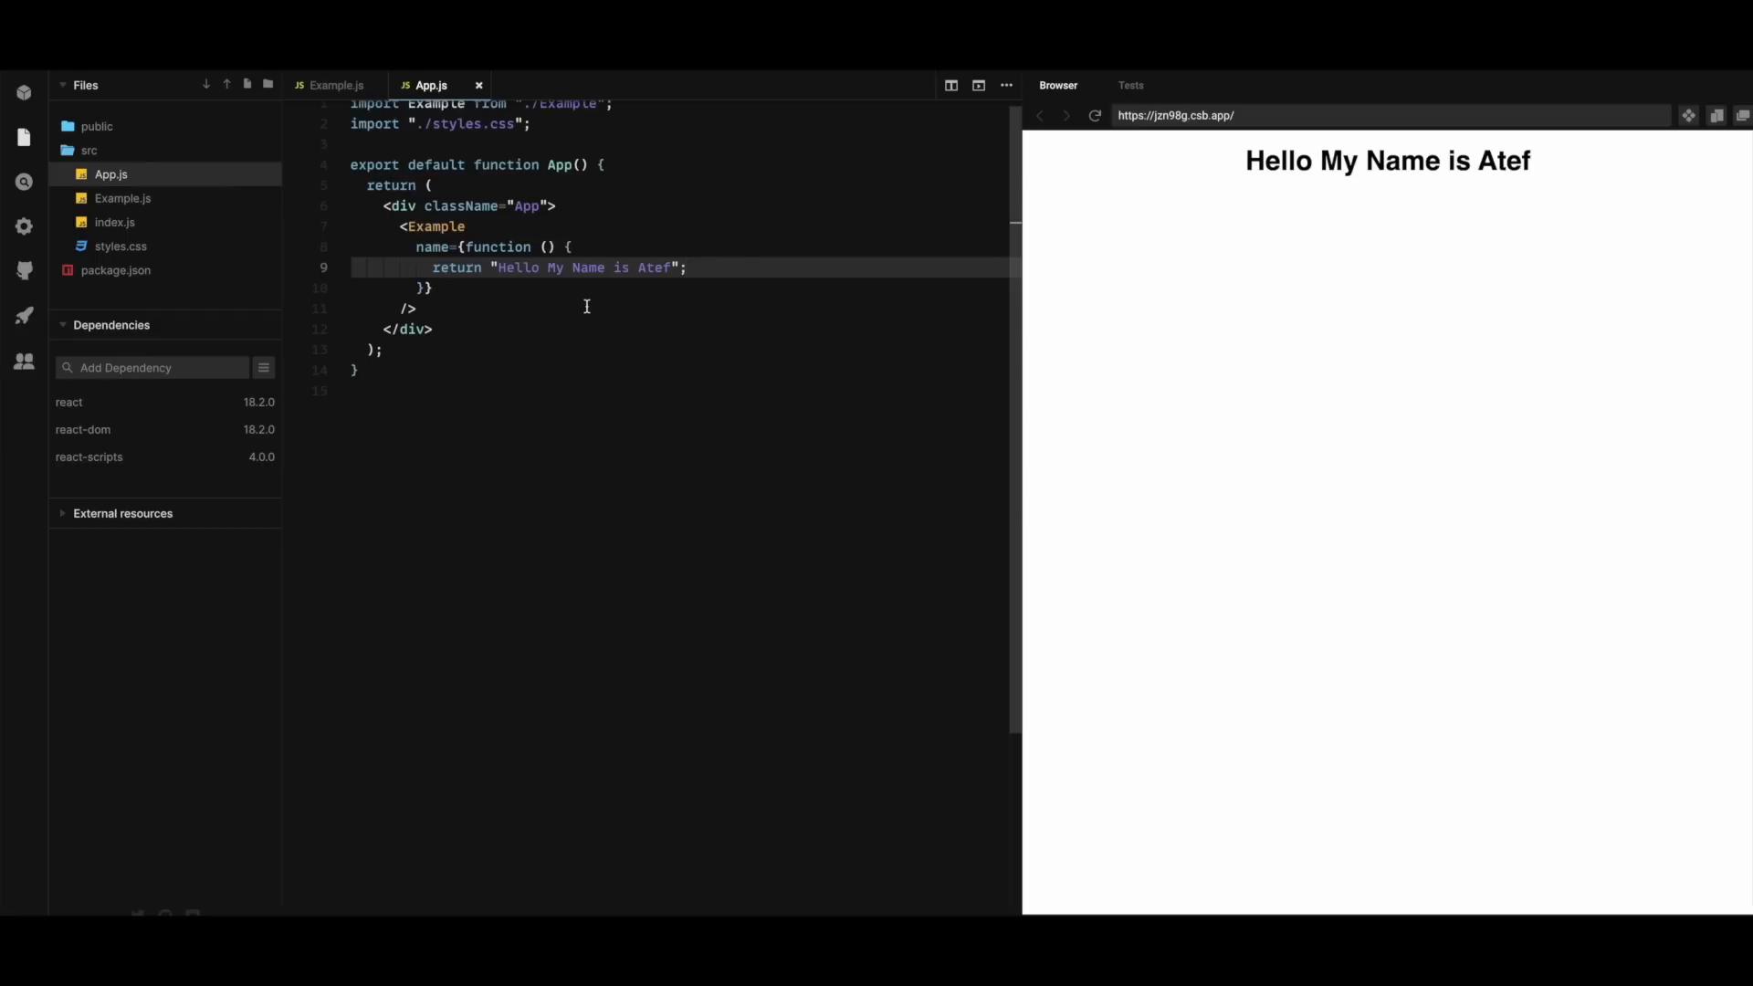
mouse_move(113, 209)
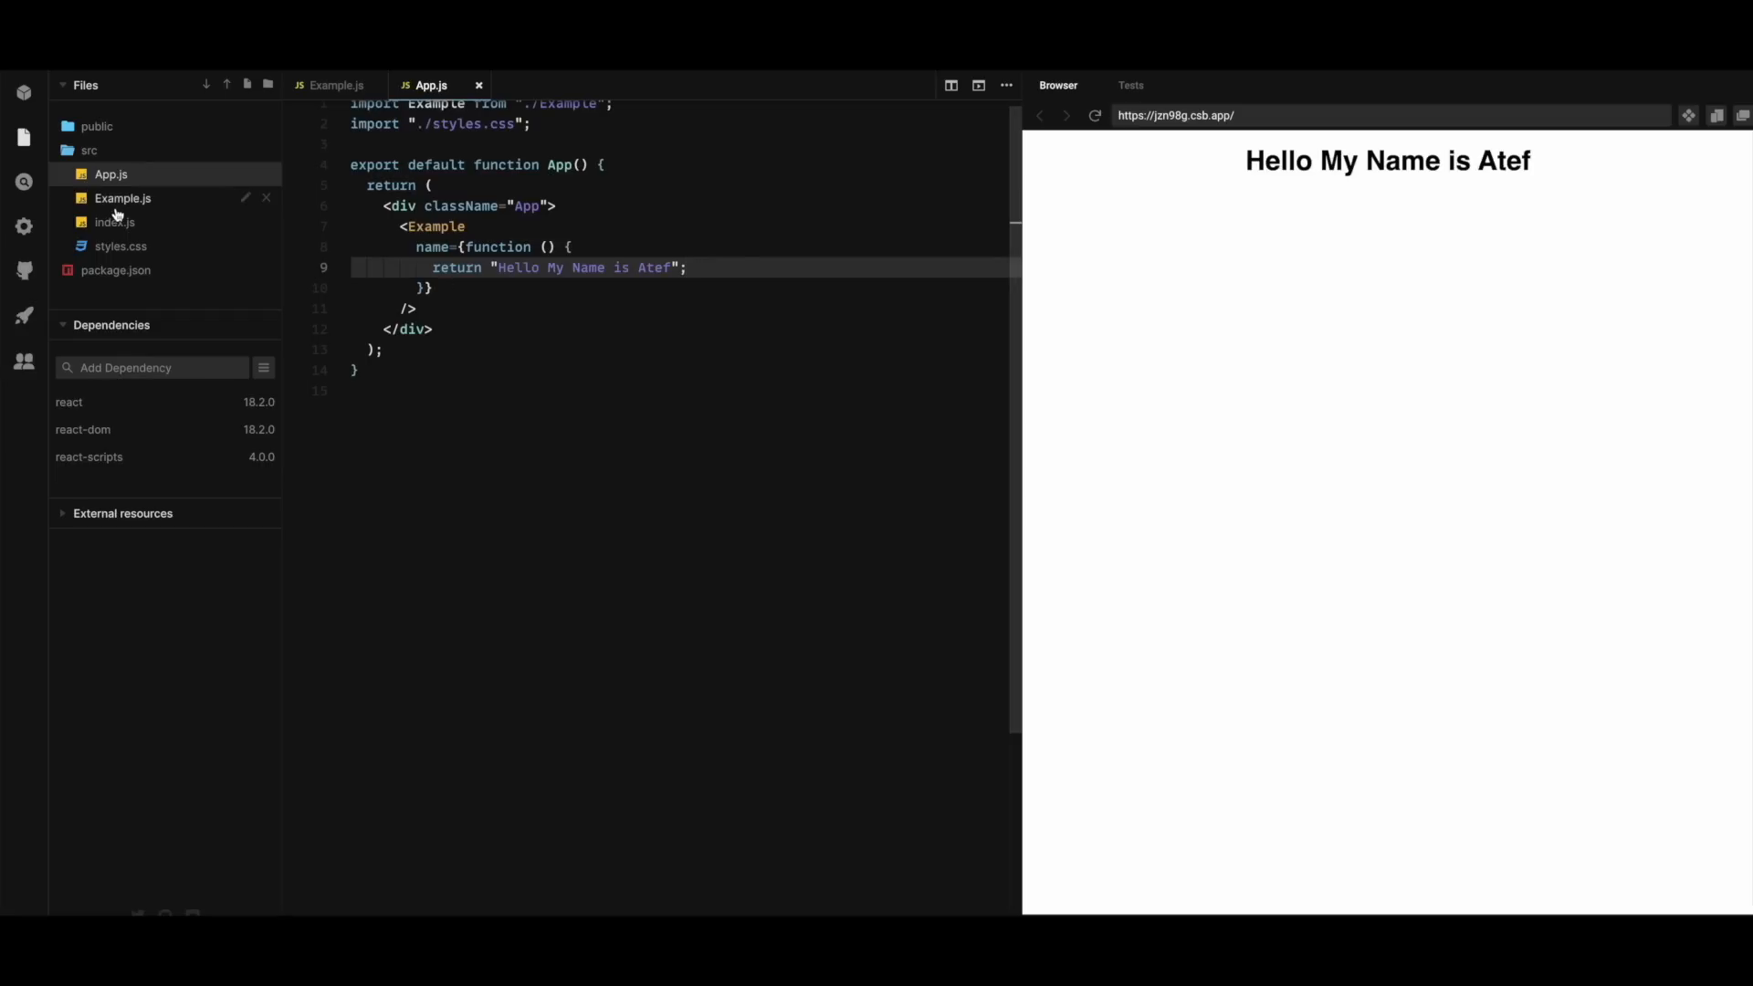
click(124, 197)
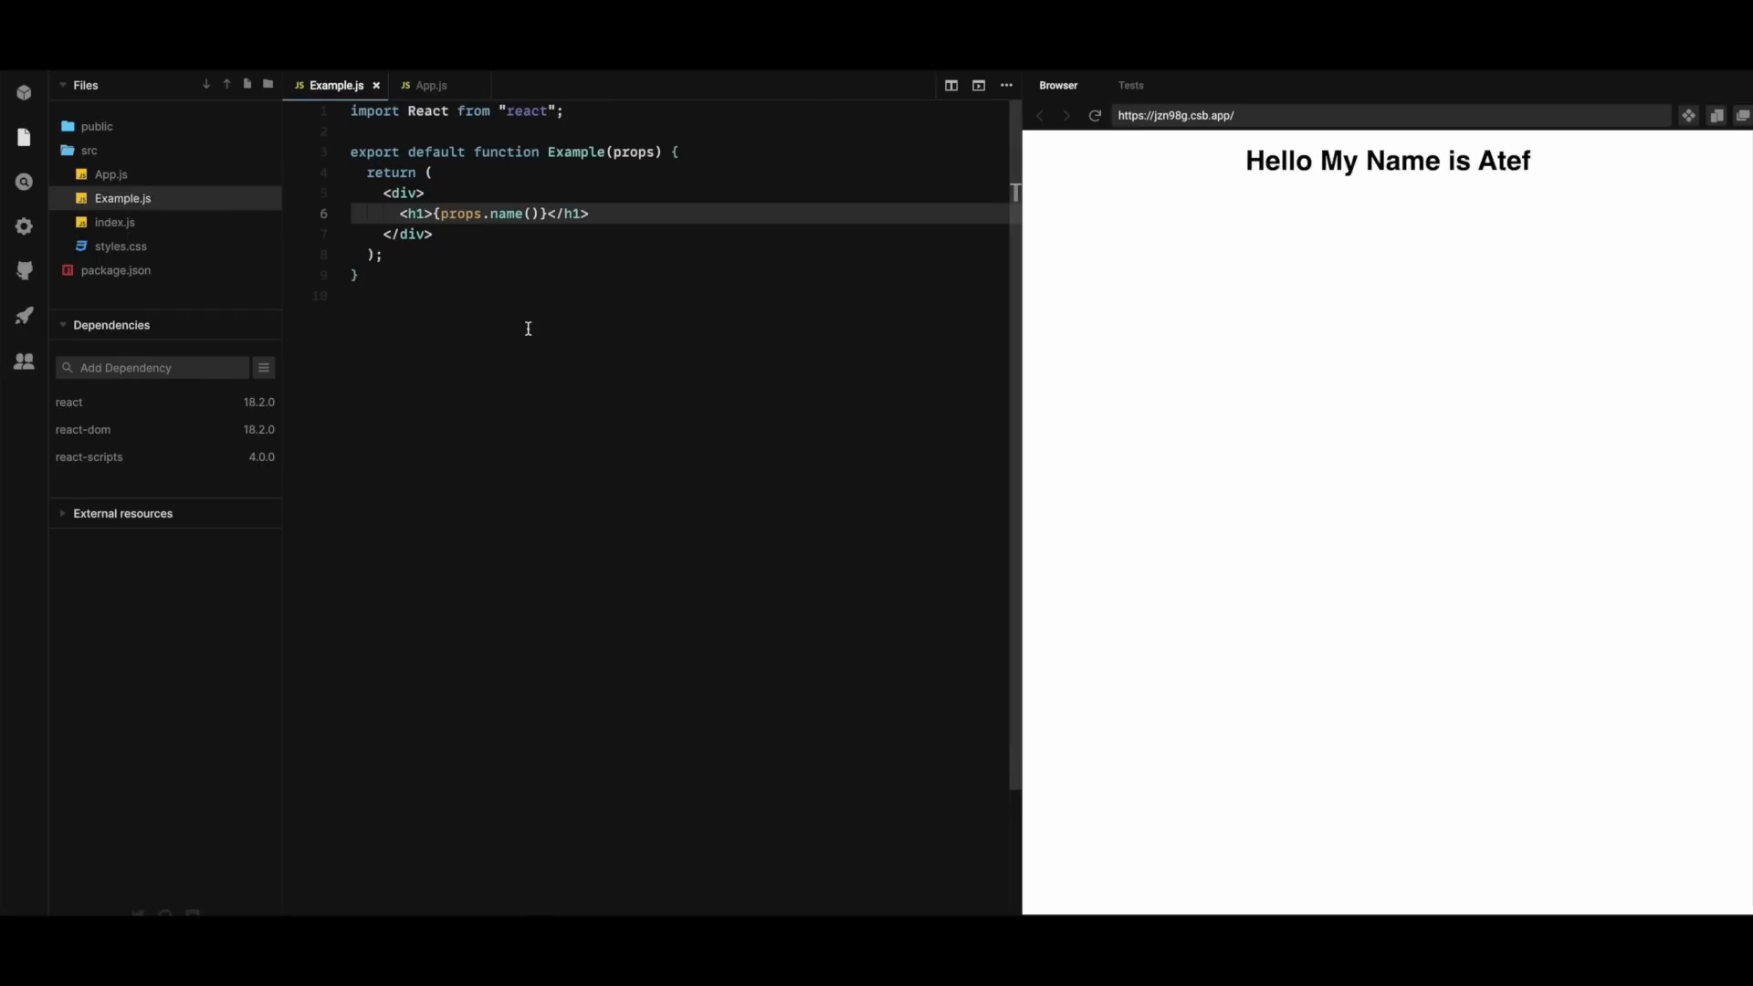
click(111, 175)
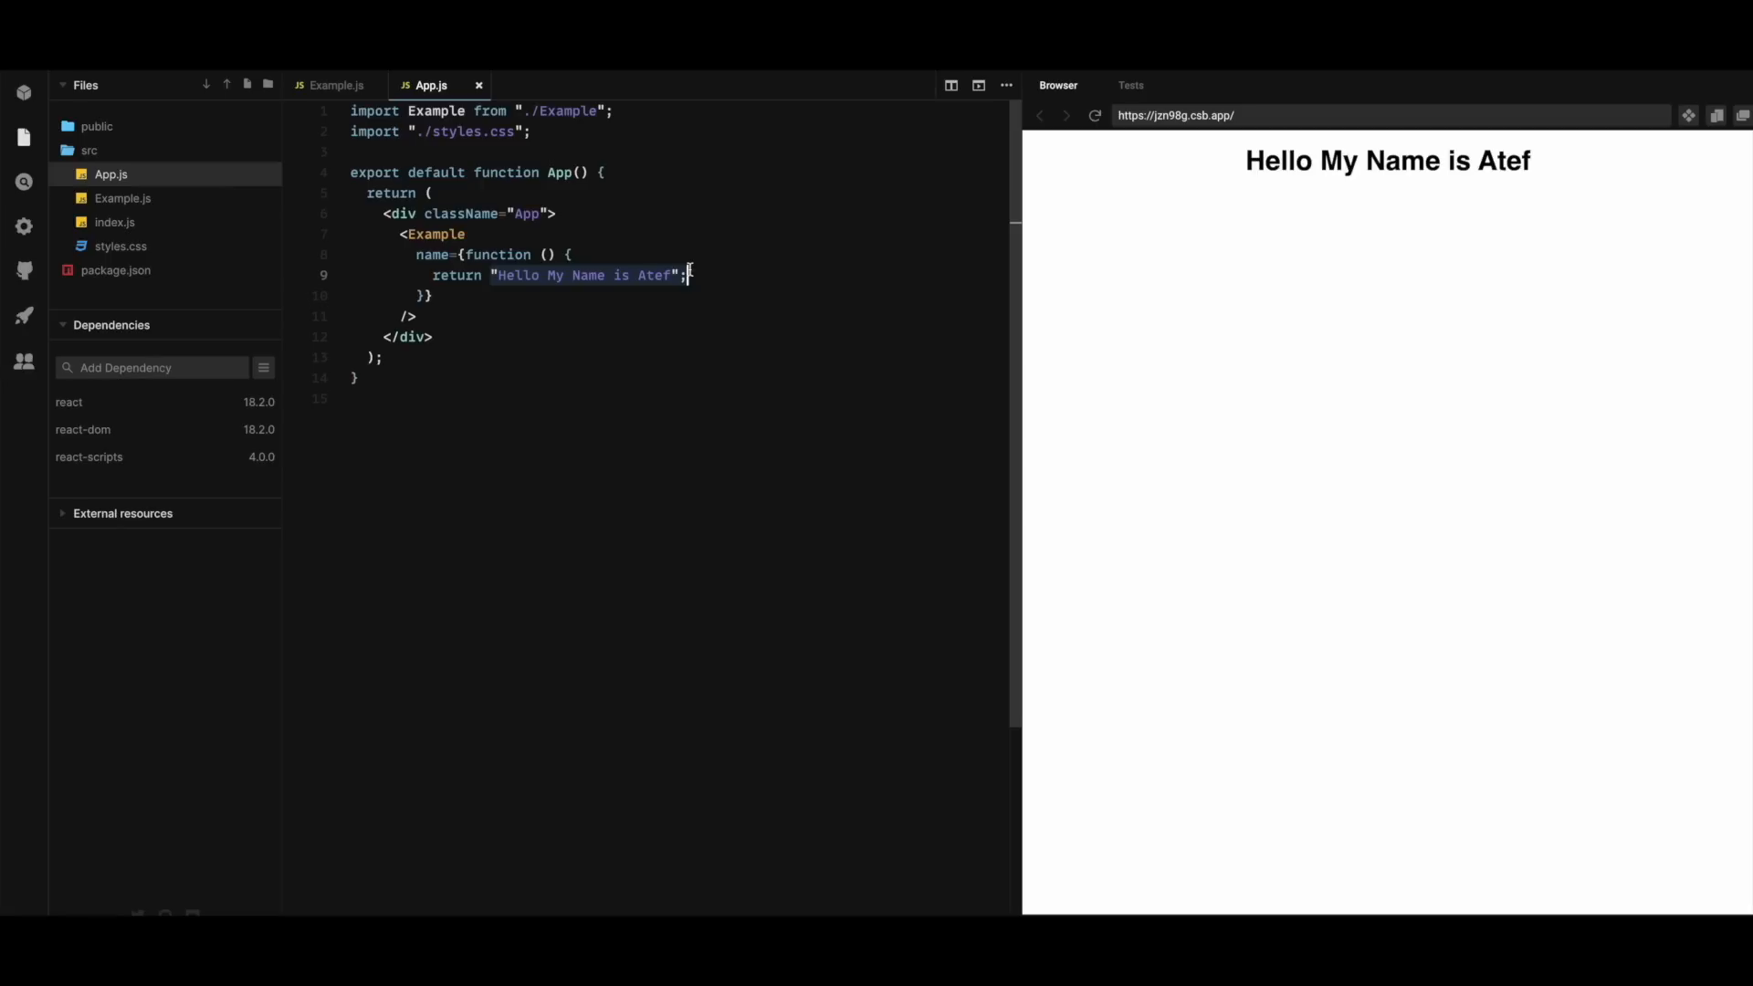
Have App's name function return <h1>Hello my Name is Atef.</h1>
text(<h;)
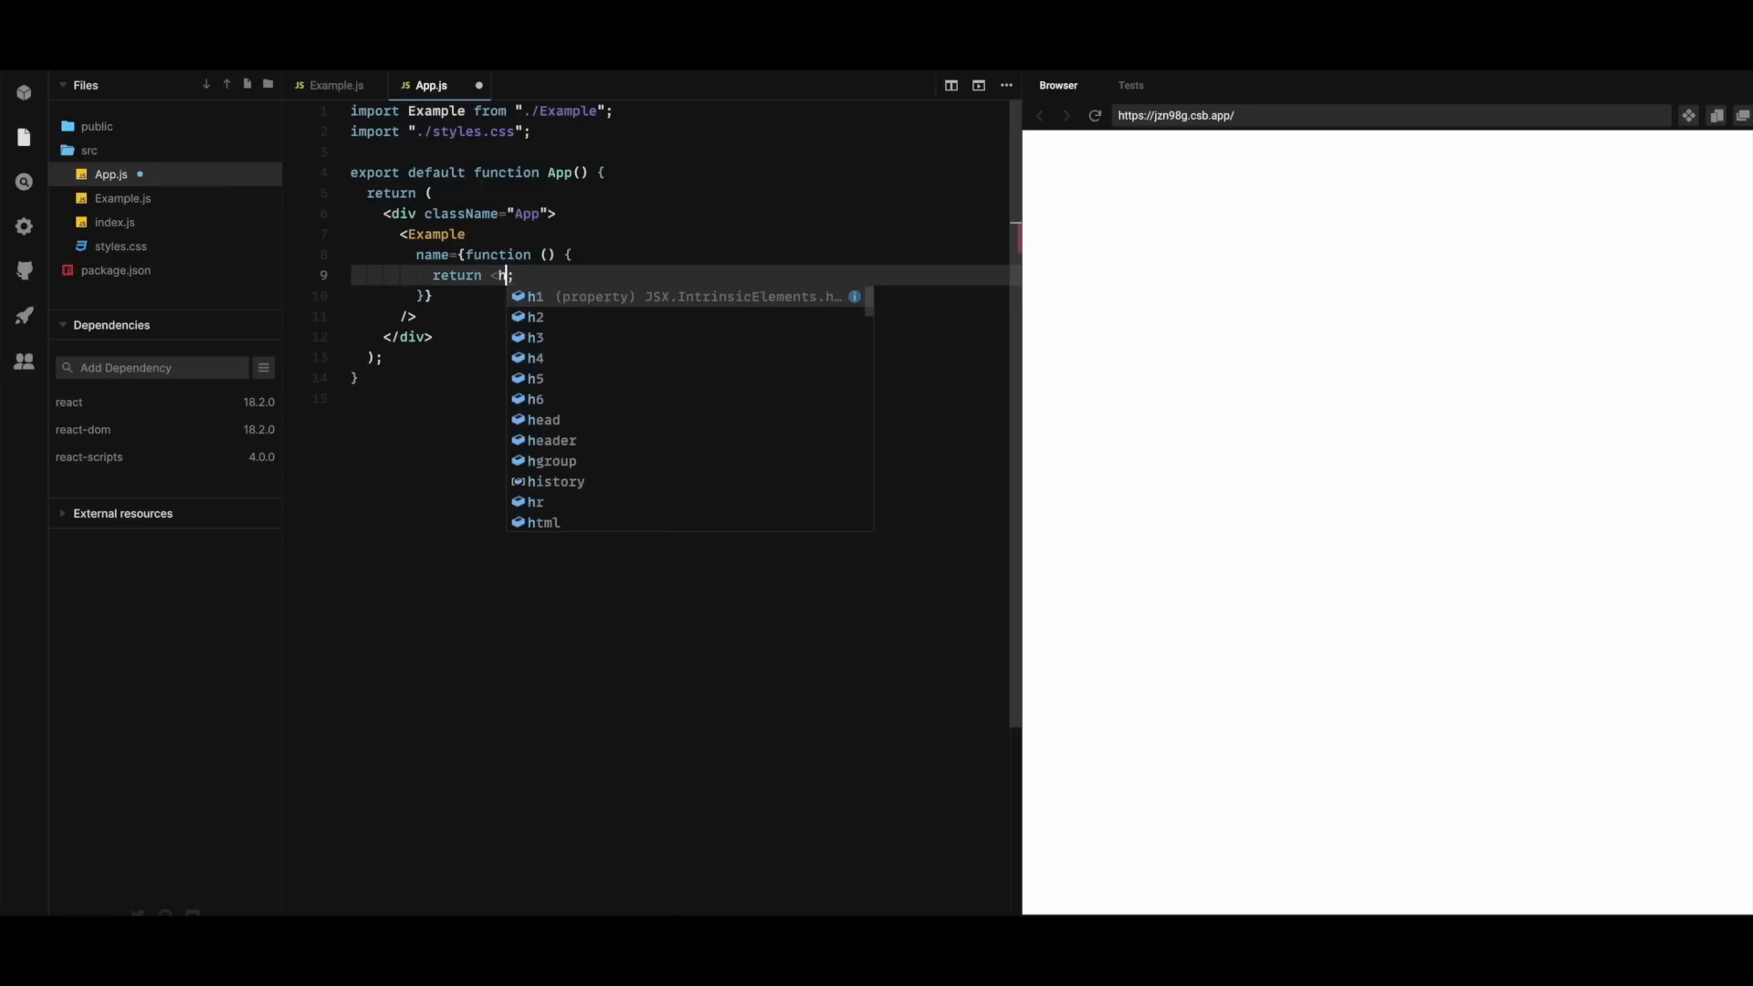
text(h1>)
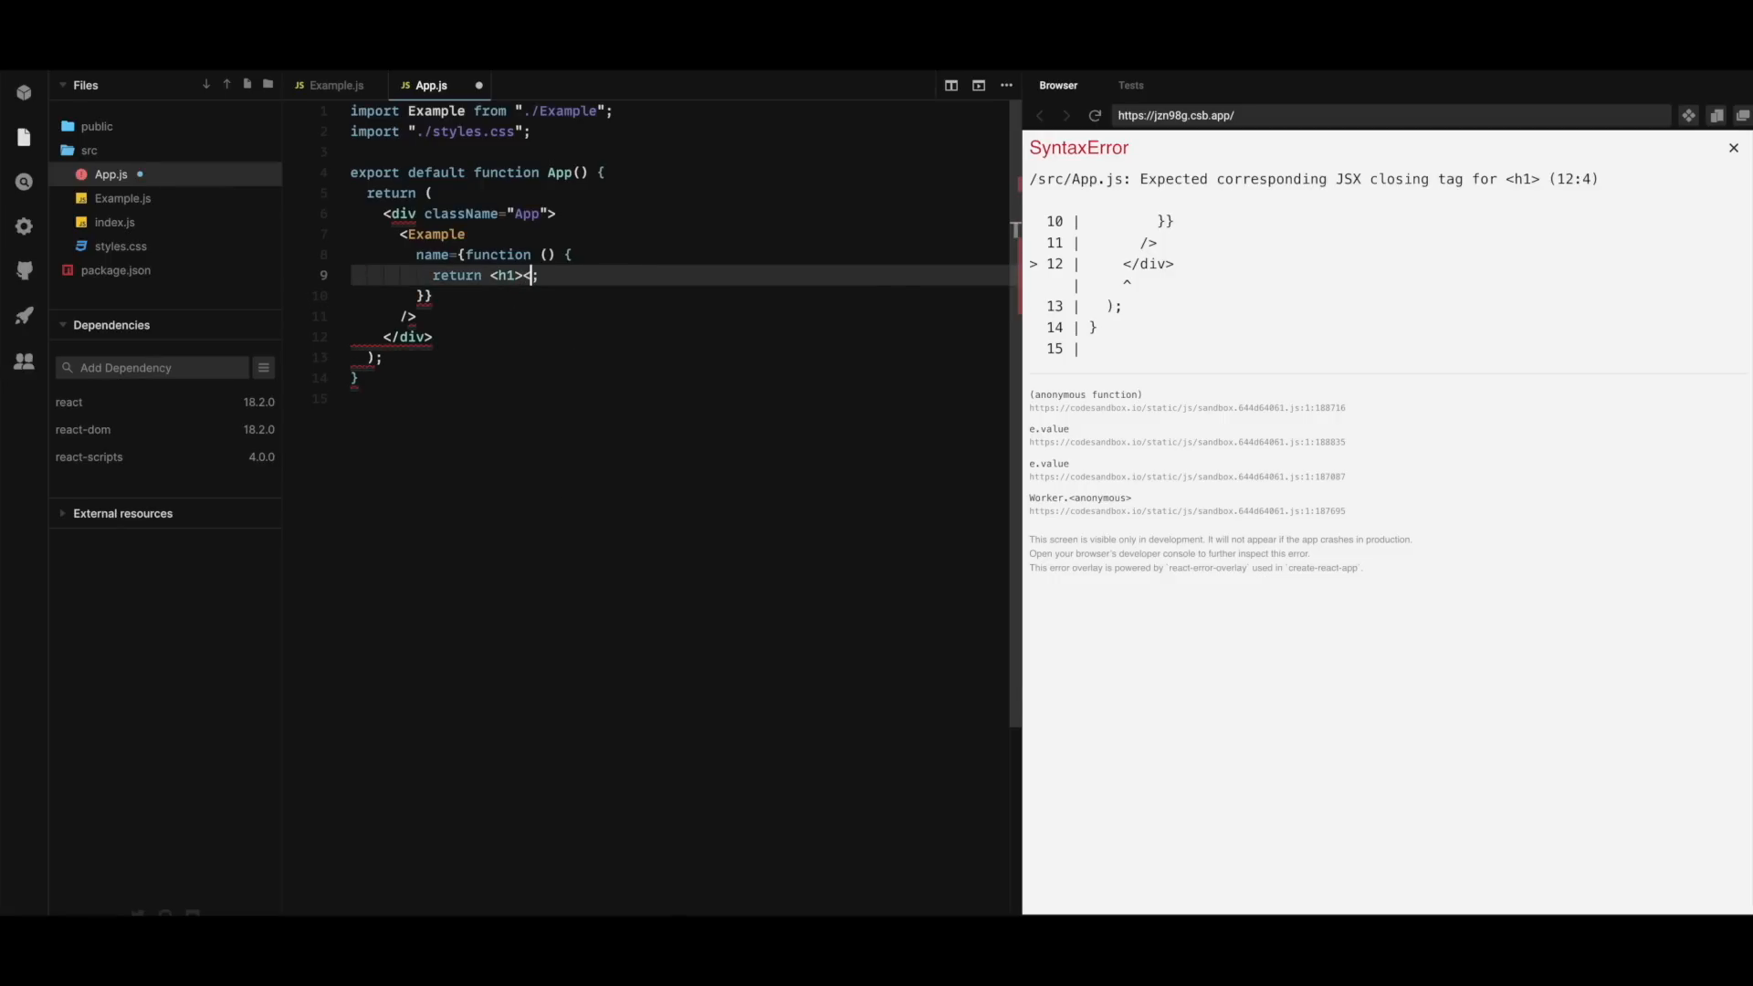
text(</h1>)
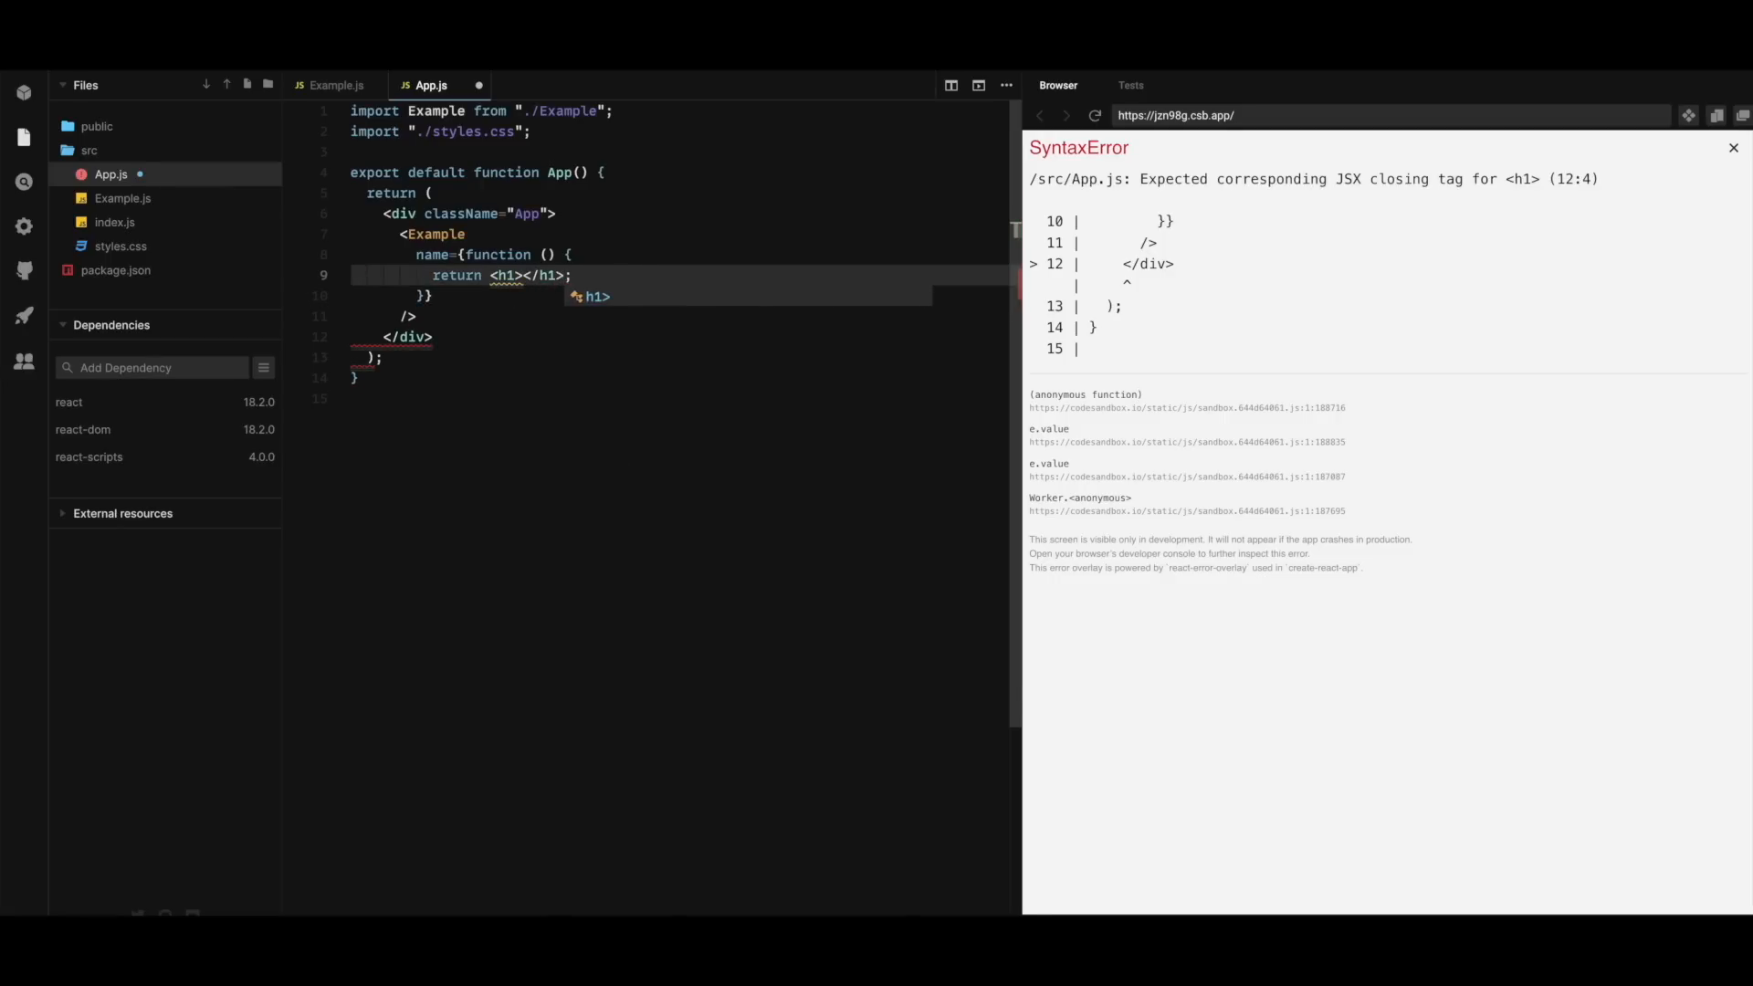
click(1732, 148)
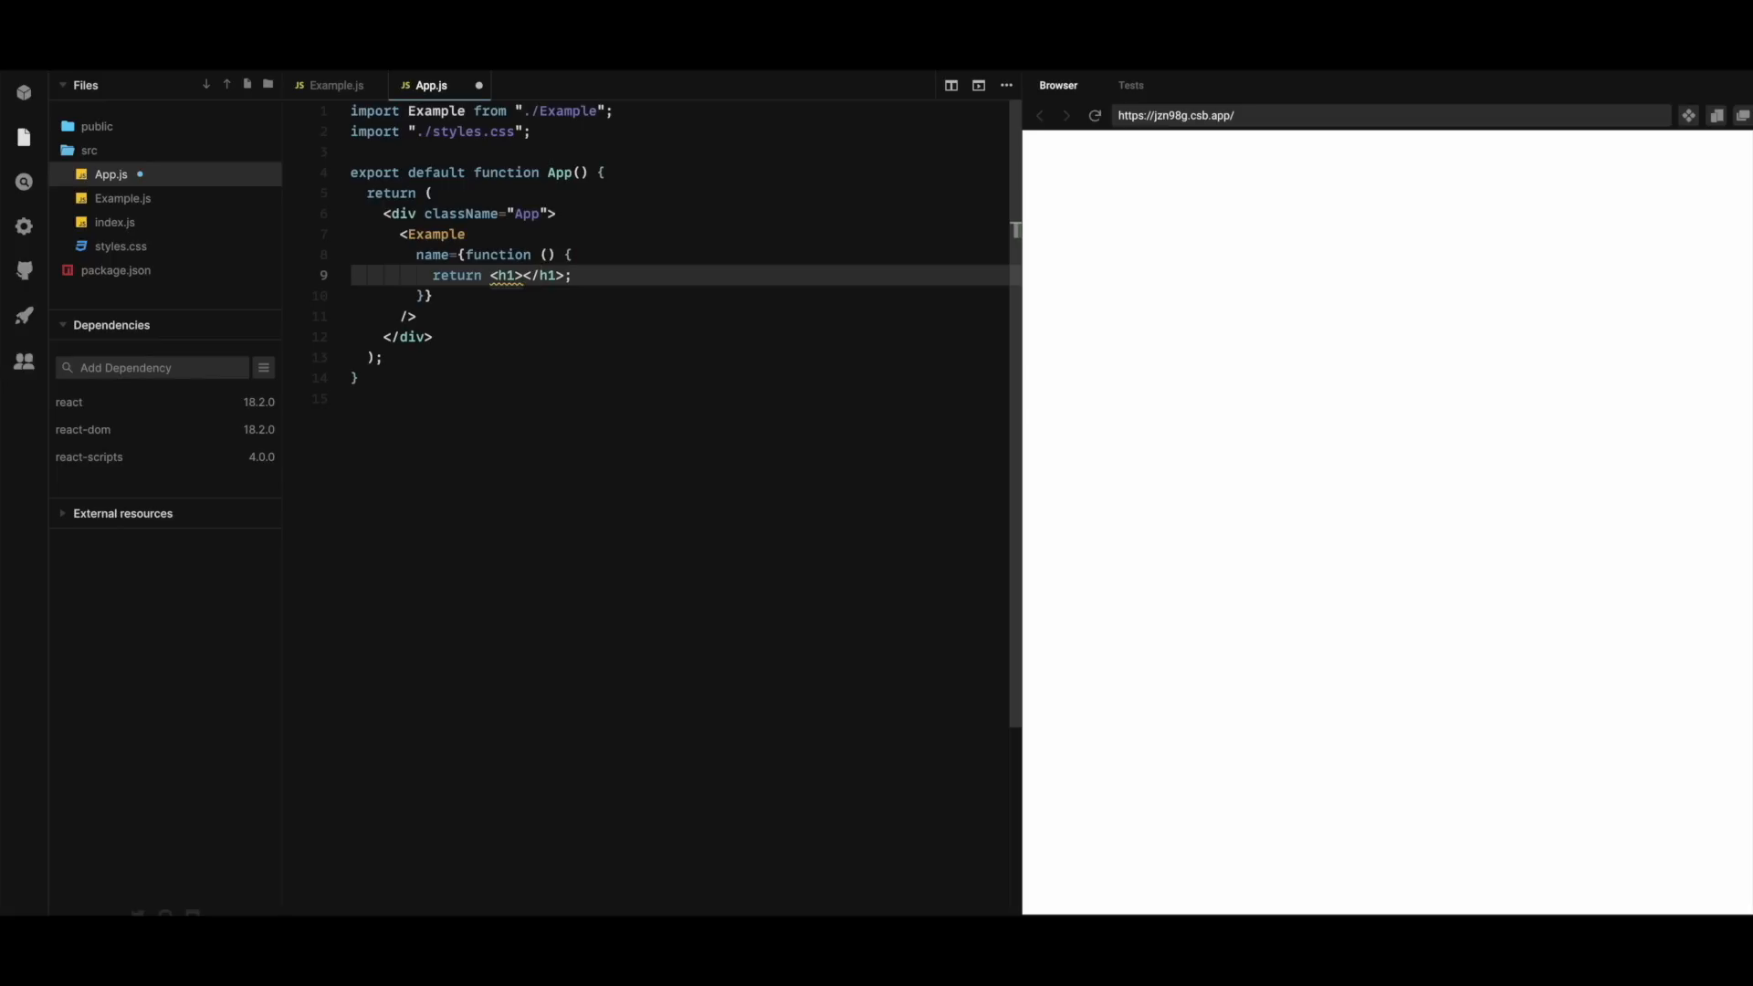
text(Hello my)
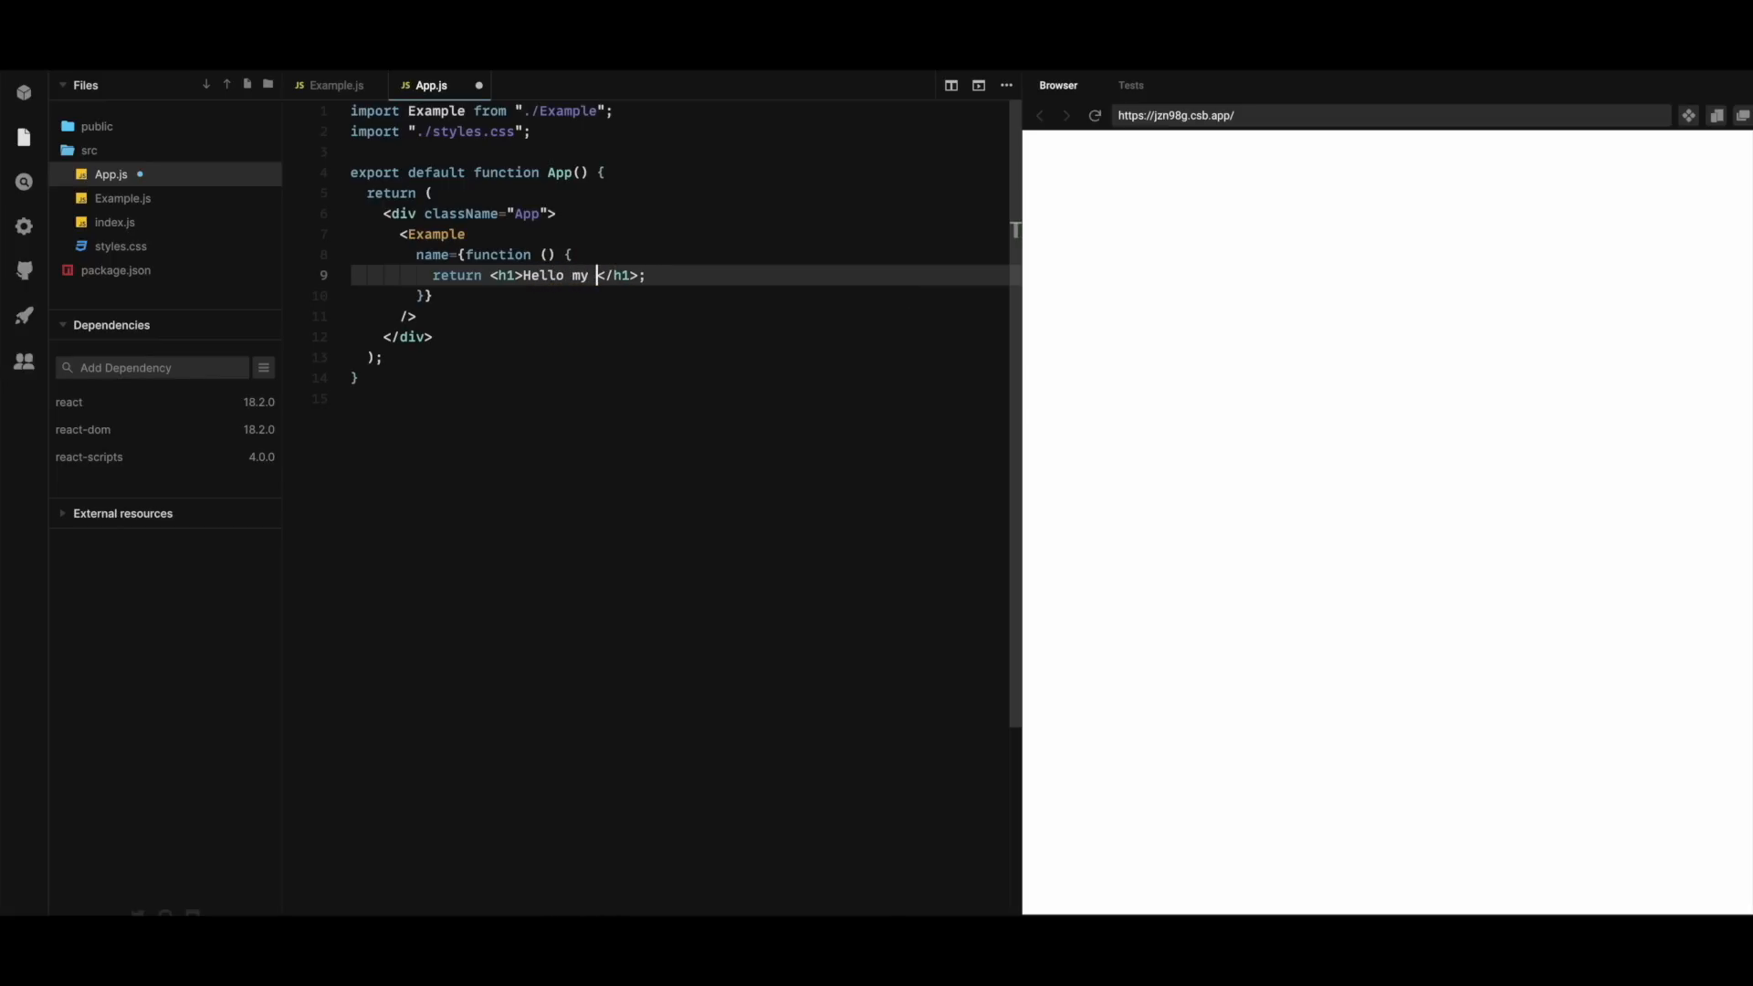
text(Name is Atef.)
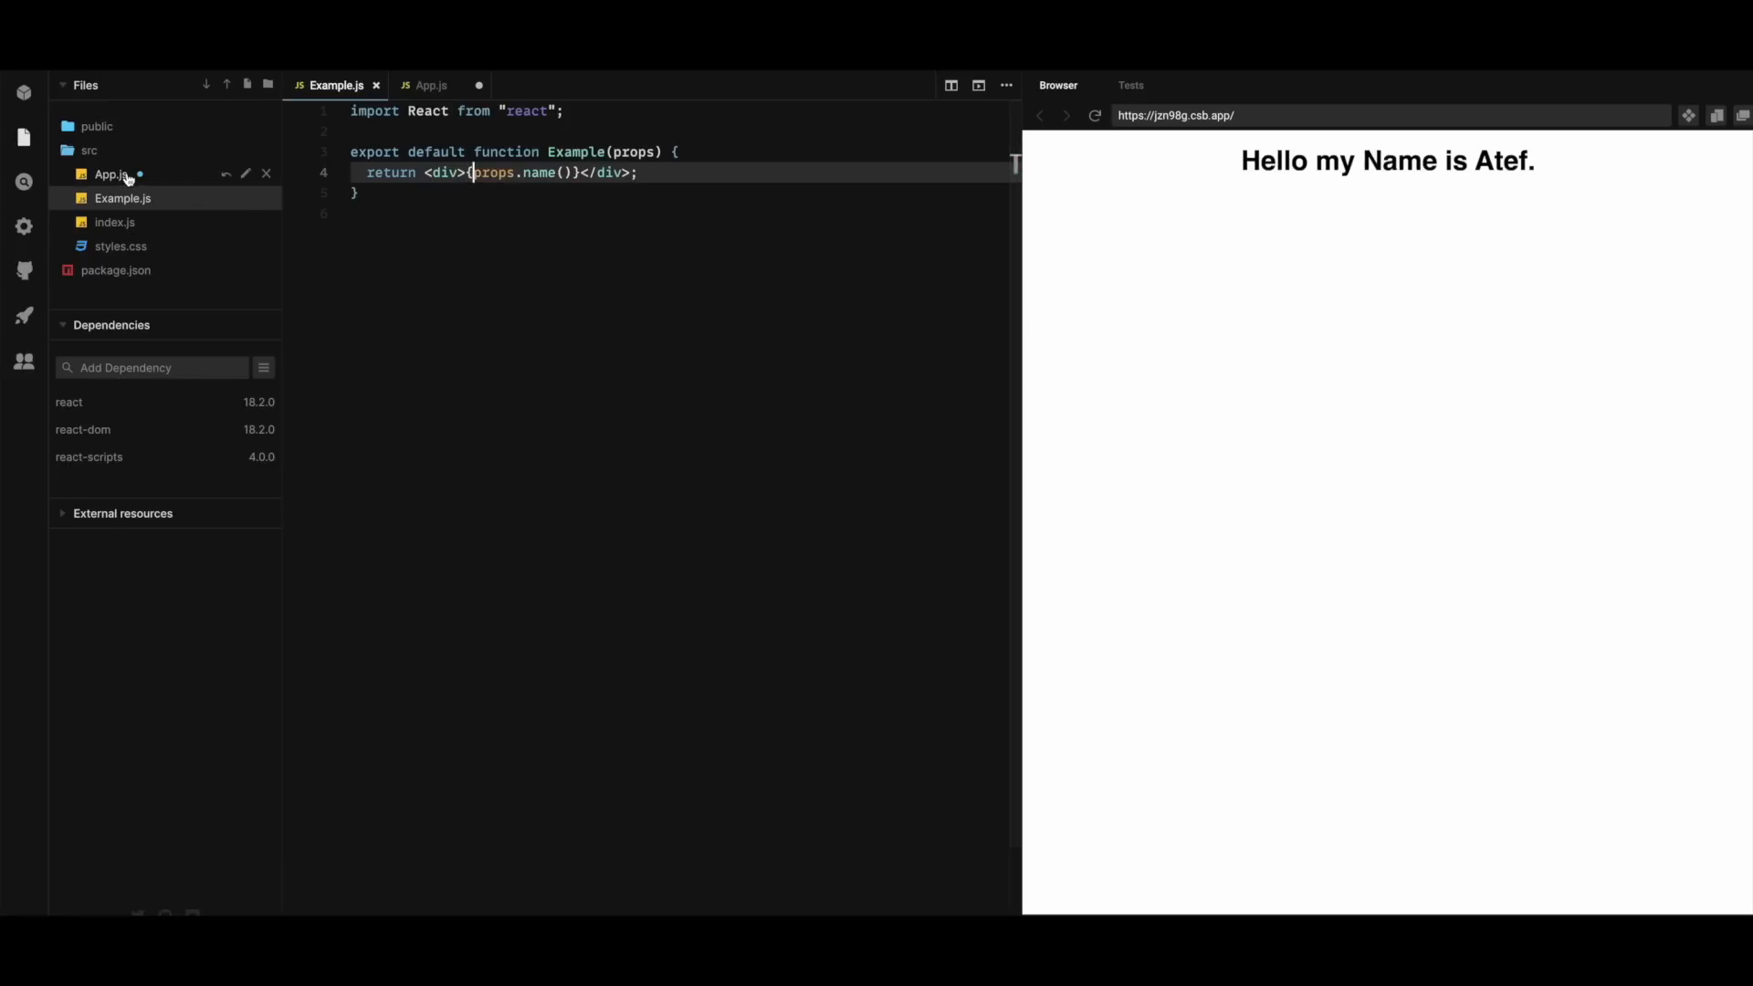
Give the name function a name parameter and use {name} inside the h1 greeting
click(431, 84)
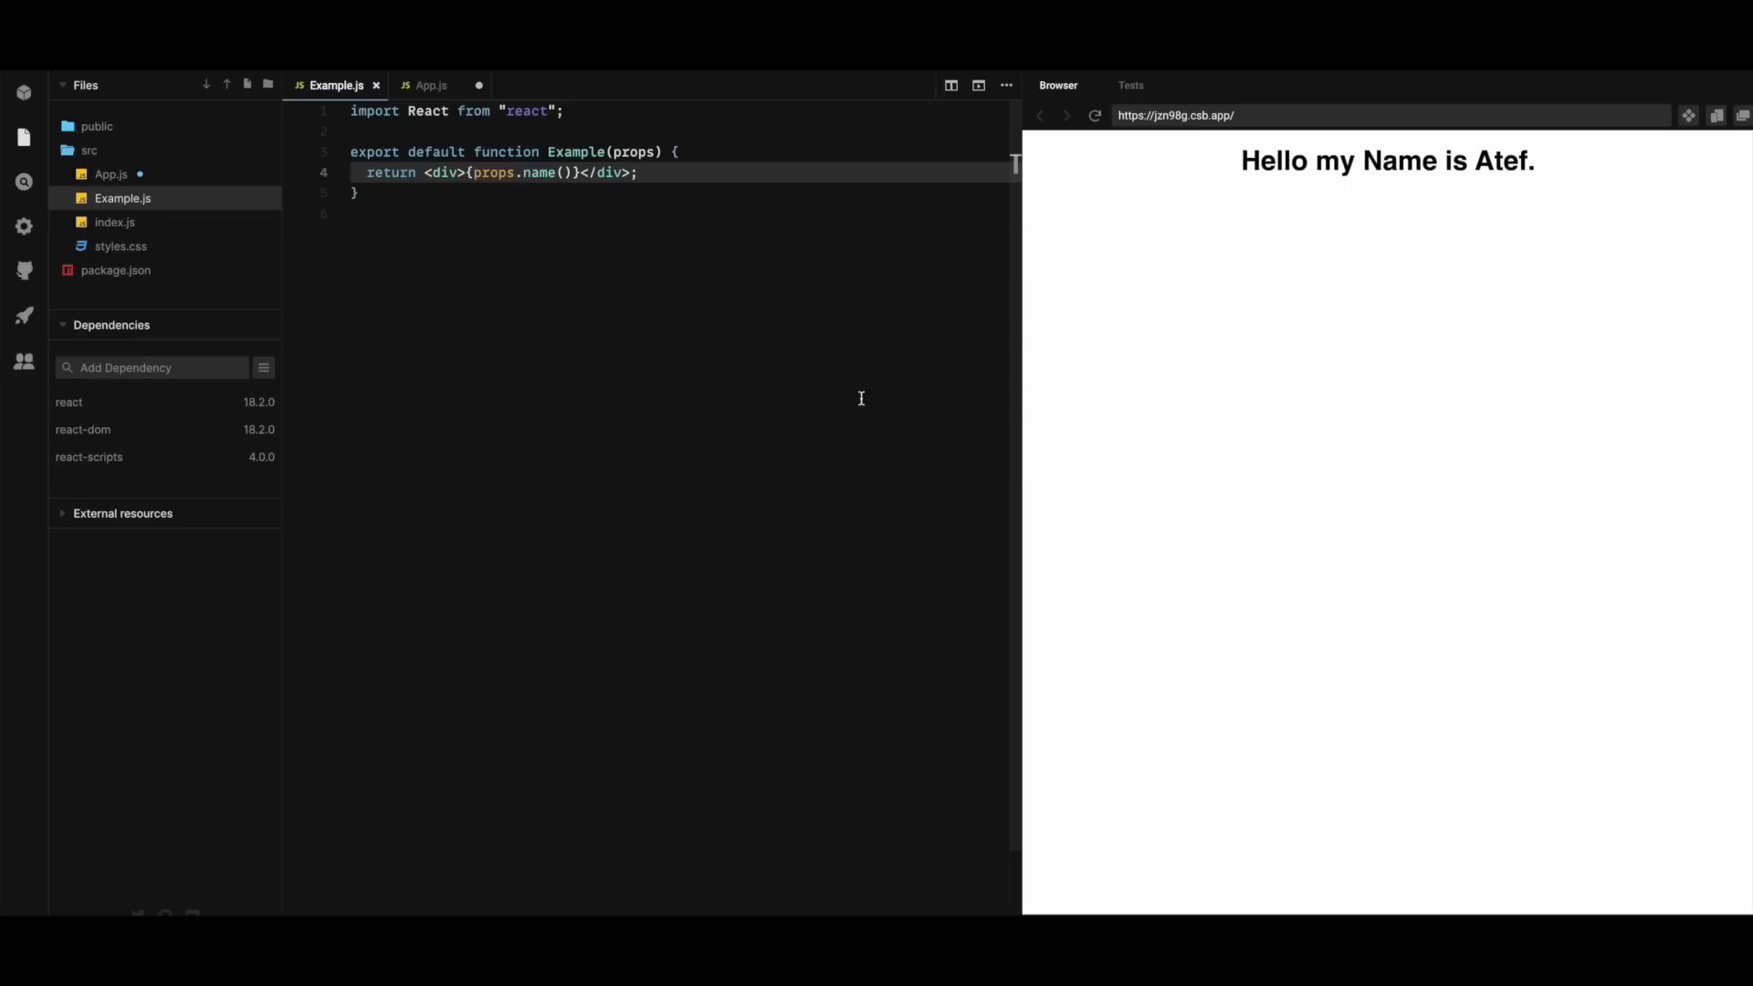
click(431, 84)
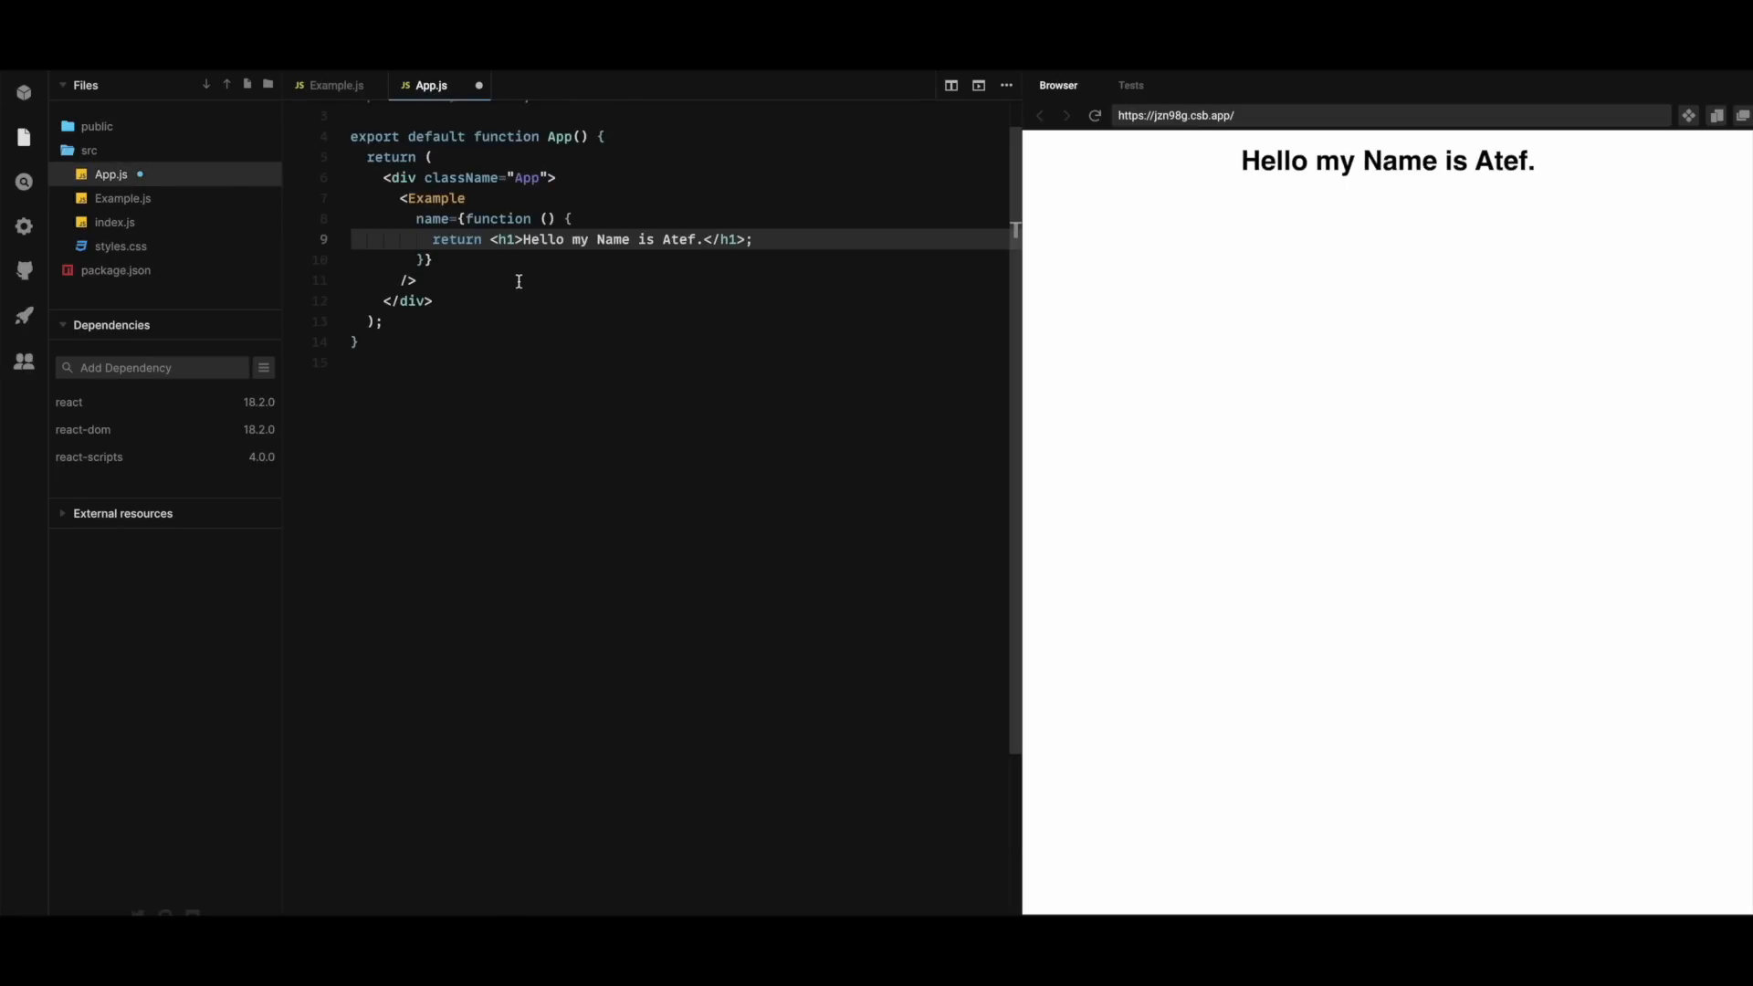
mouse_move(510, 277)
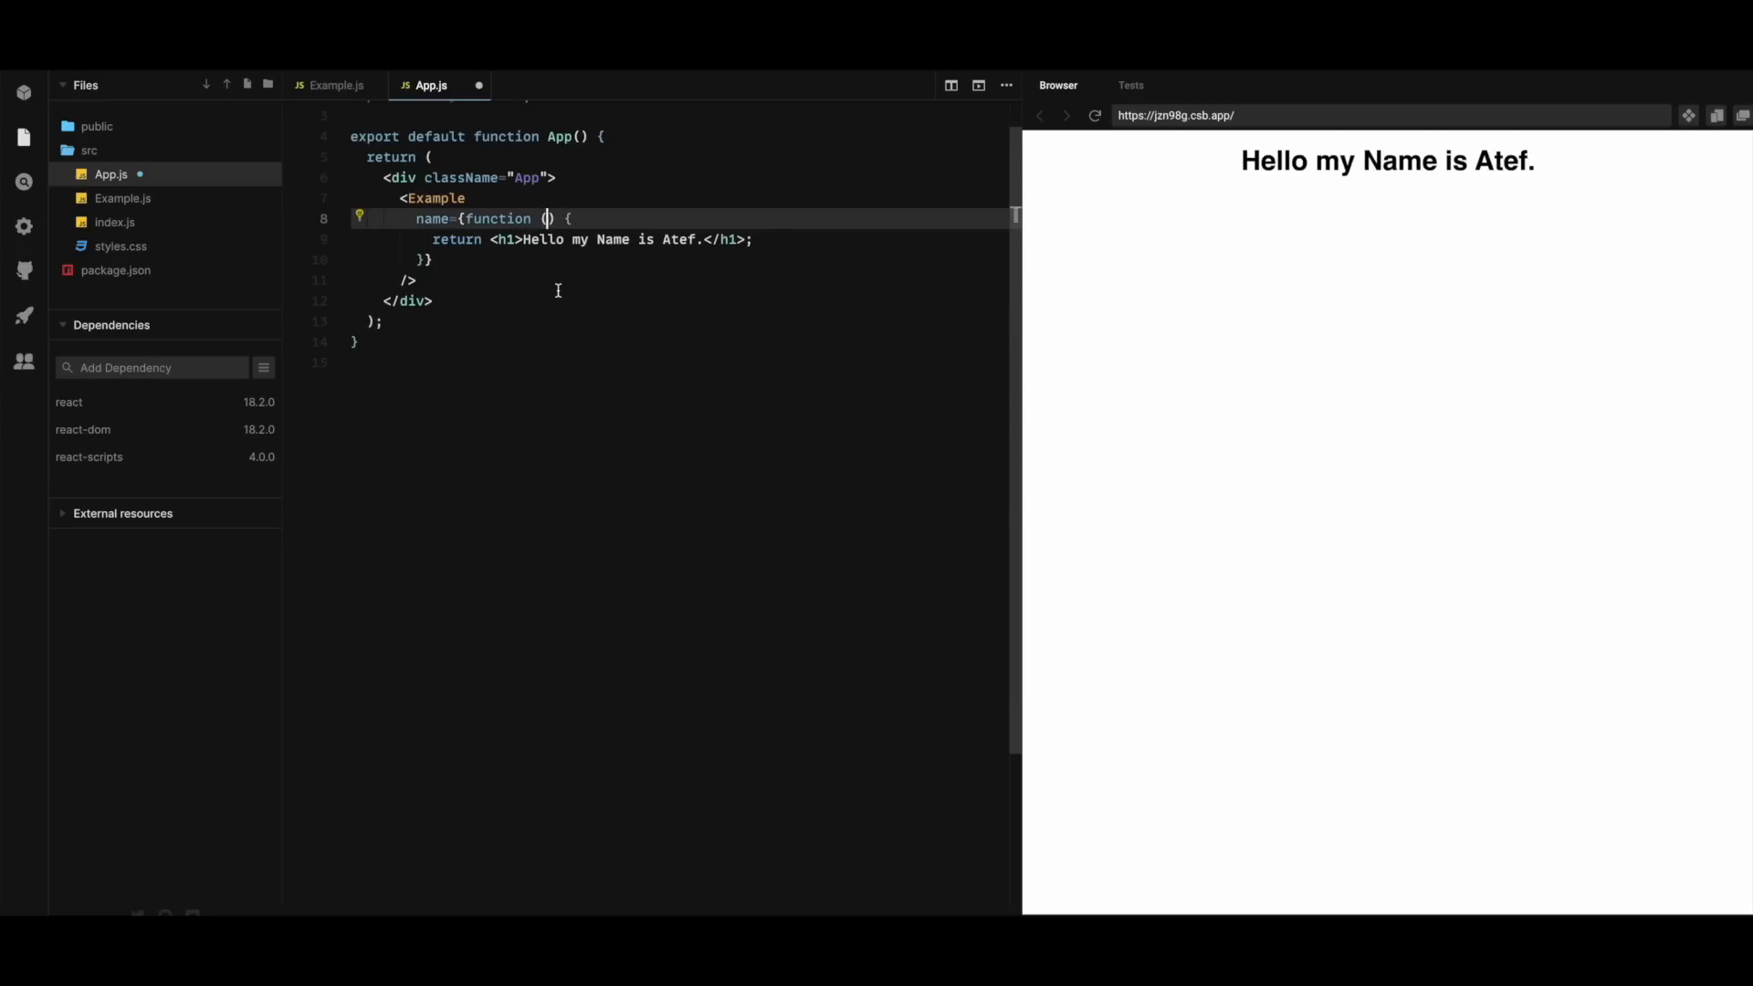
text(a)
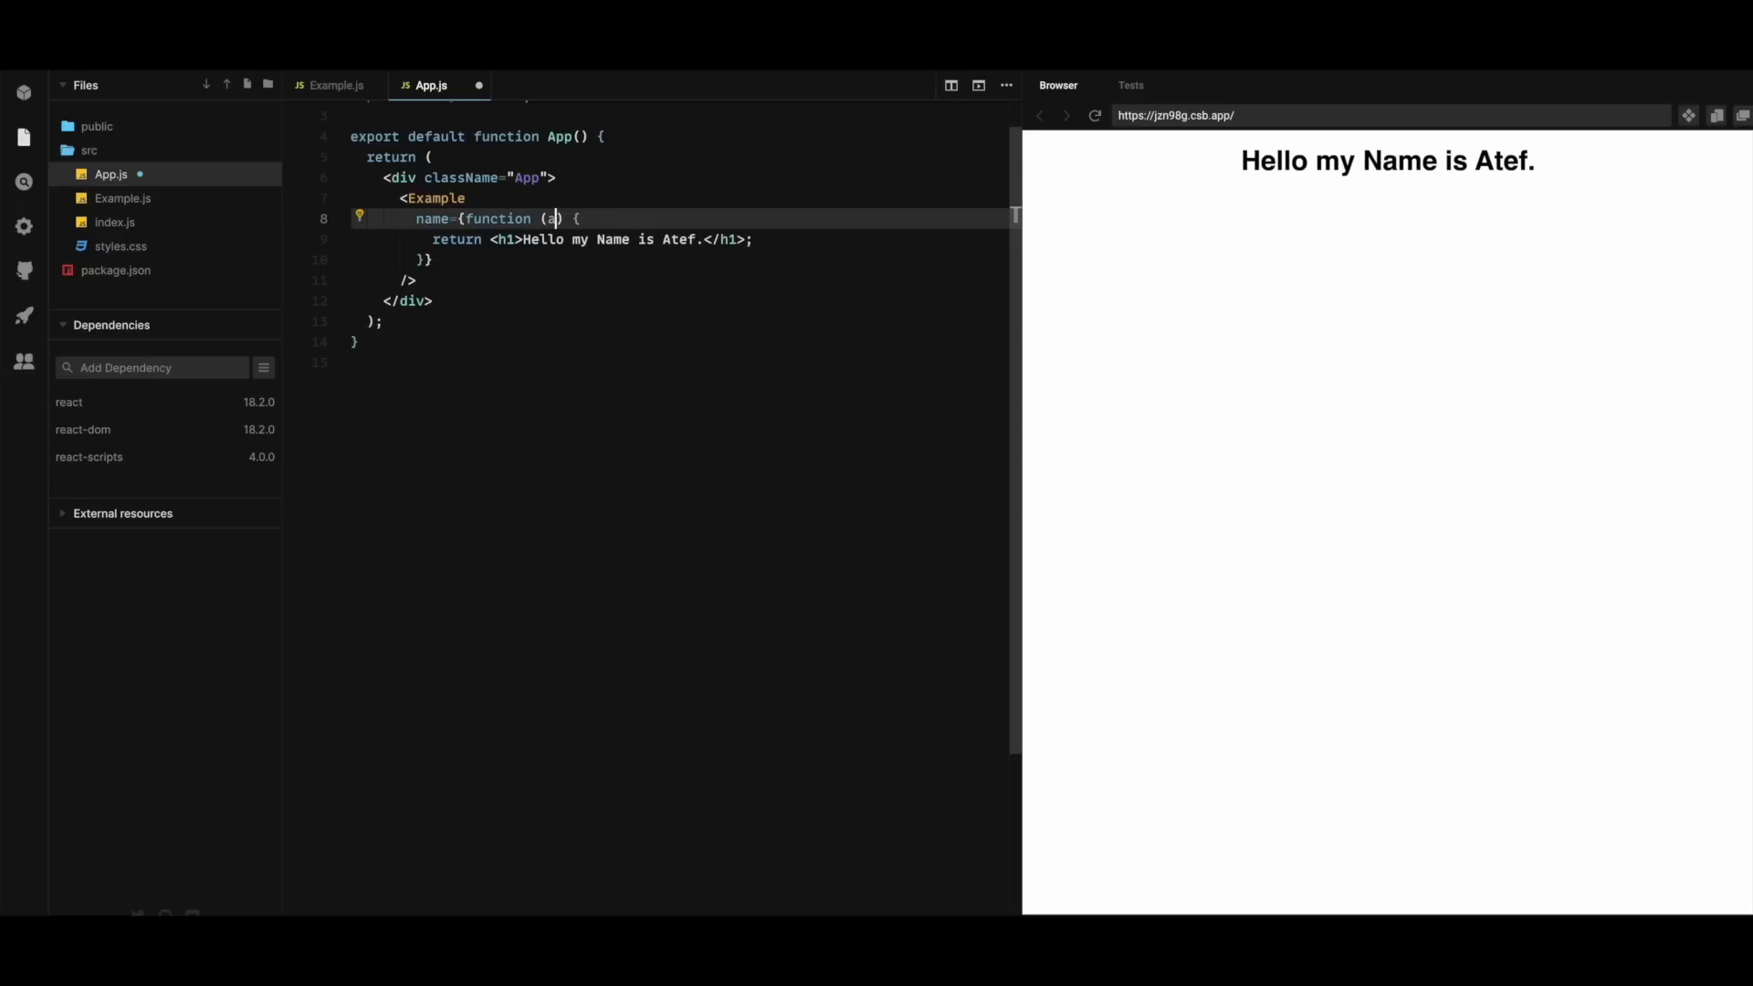
text(ame)
click(681, 238)
text({)
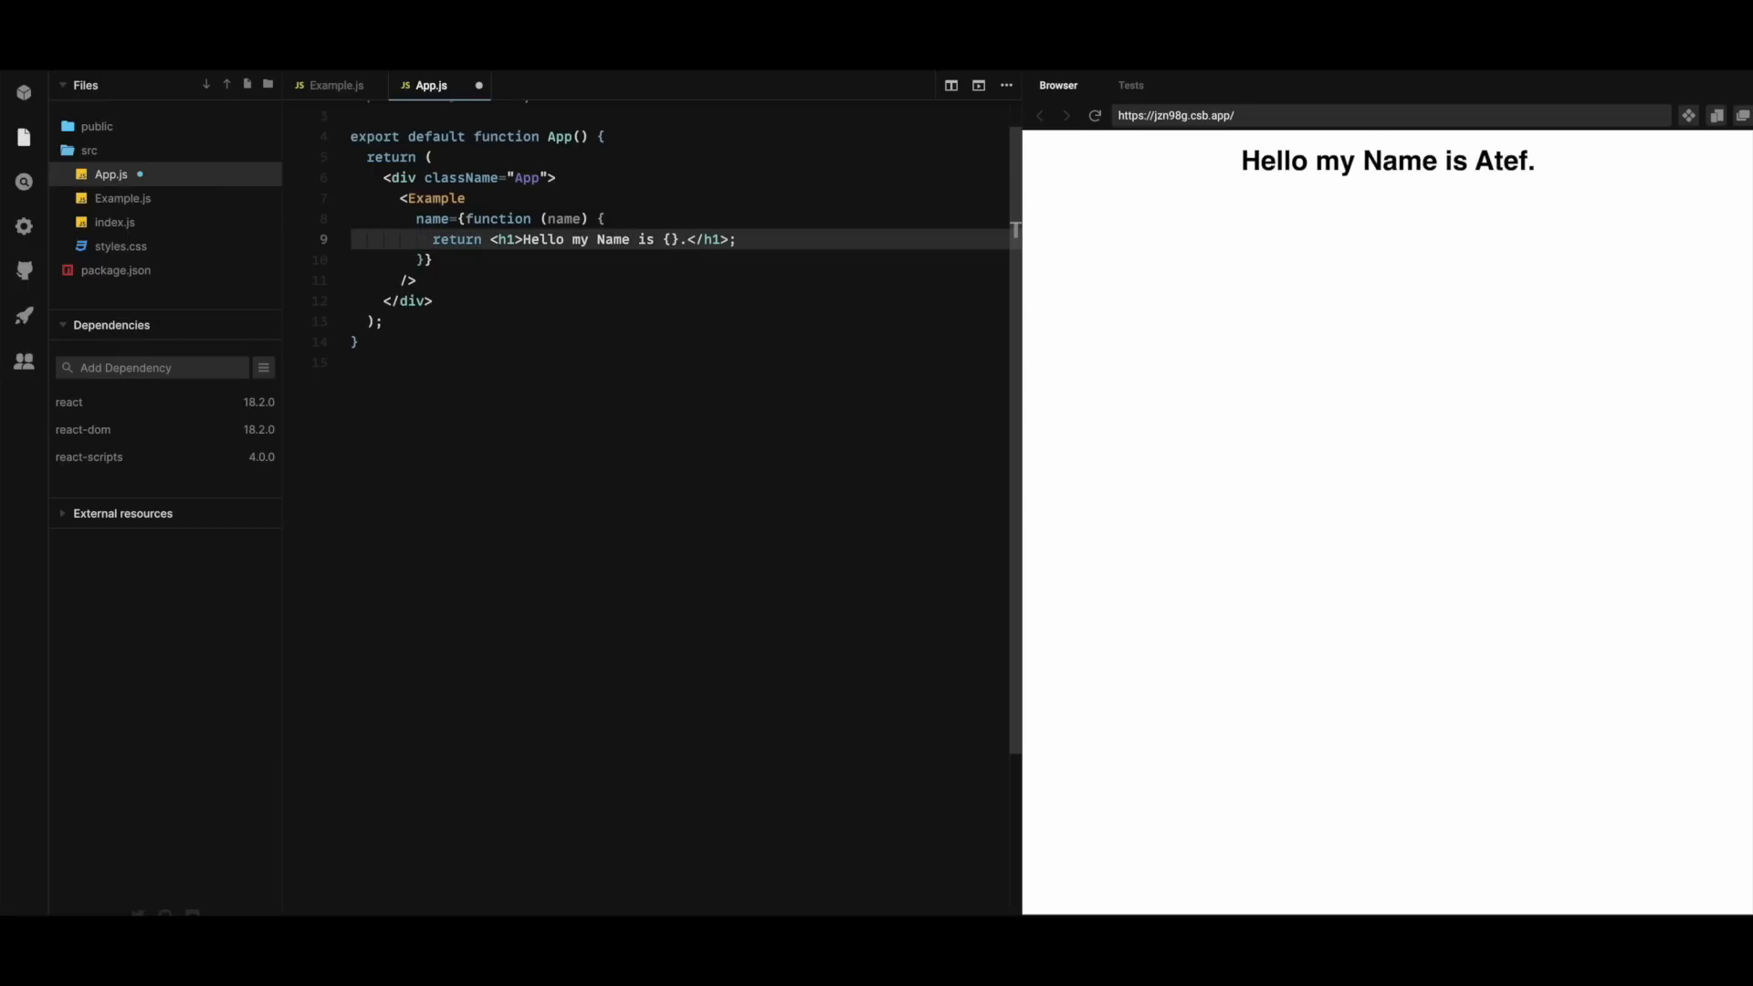
text(name)
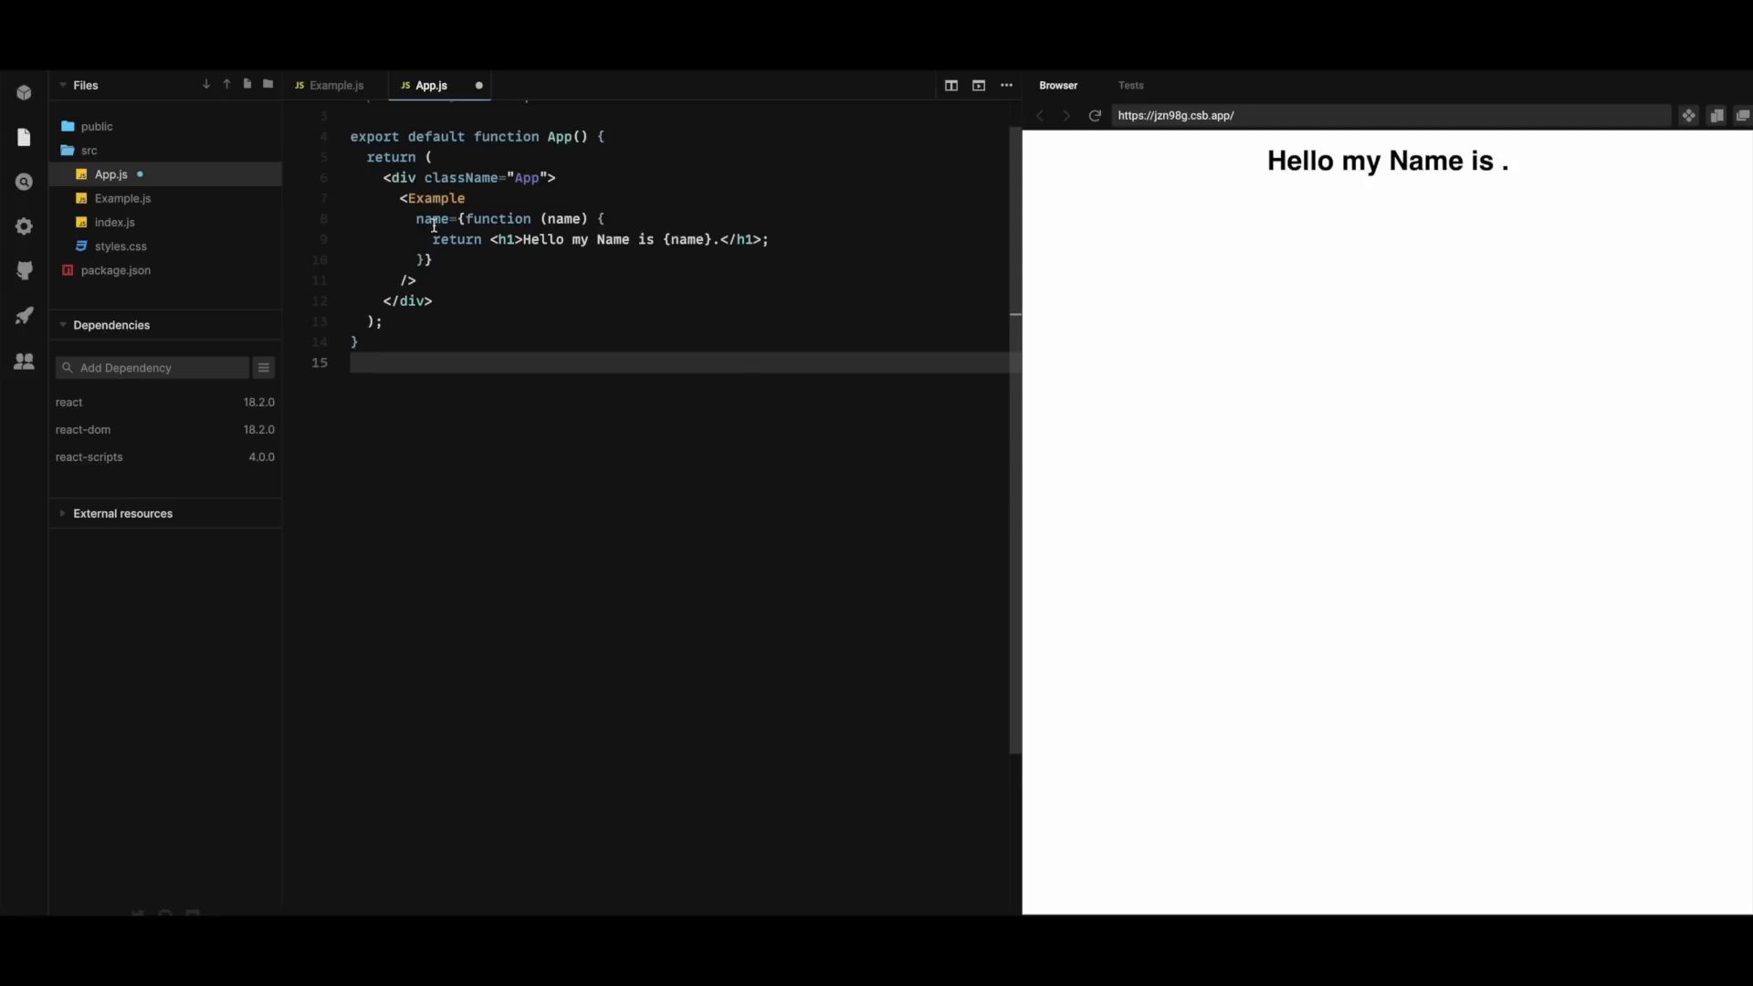
Rename the prop to render in App.js and call props.render("Atef") in Example.js
double_click(427, 220)
text(render)
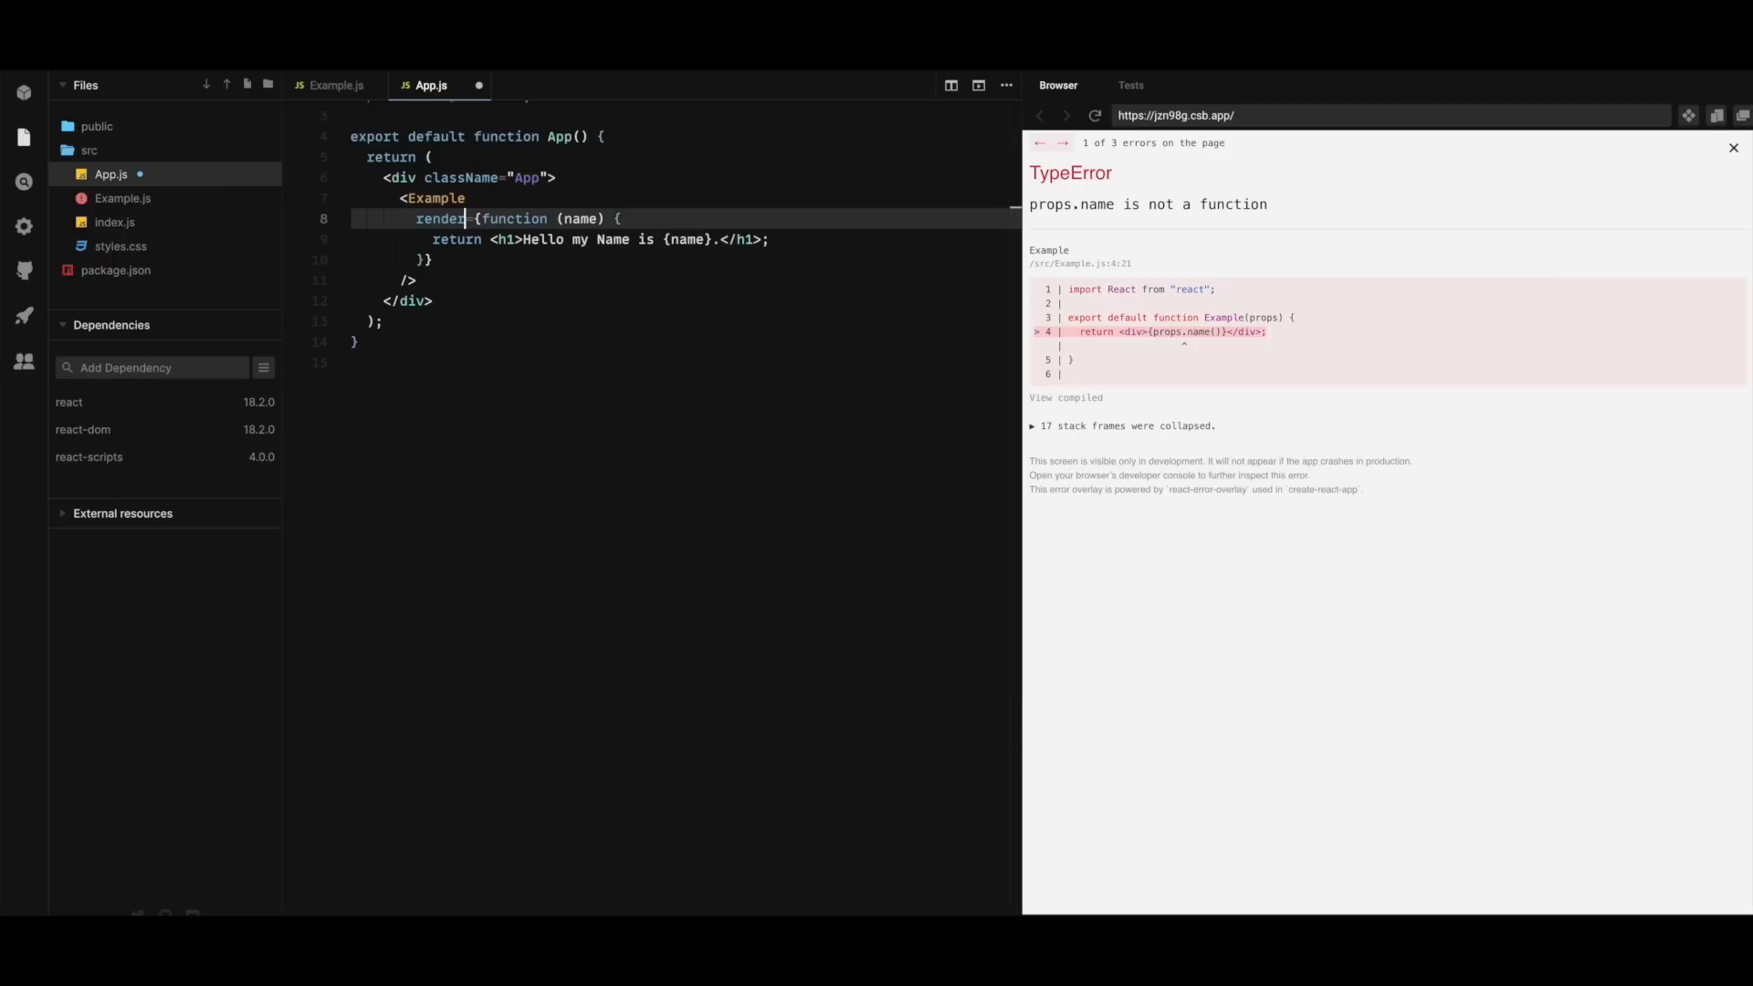
click(122, 197)
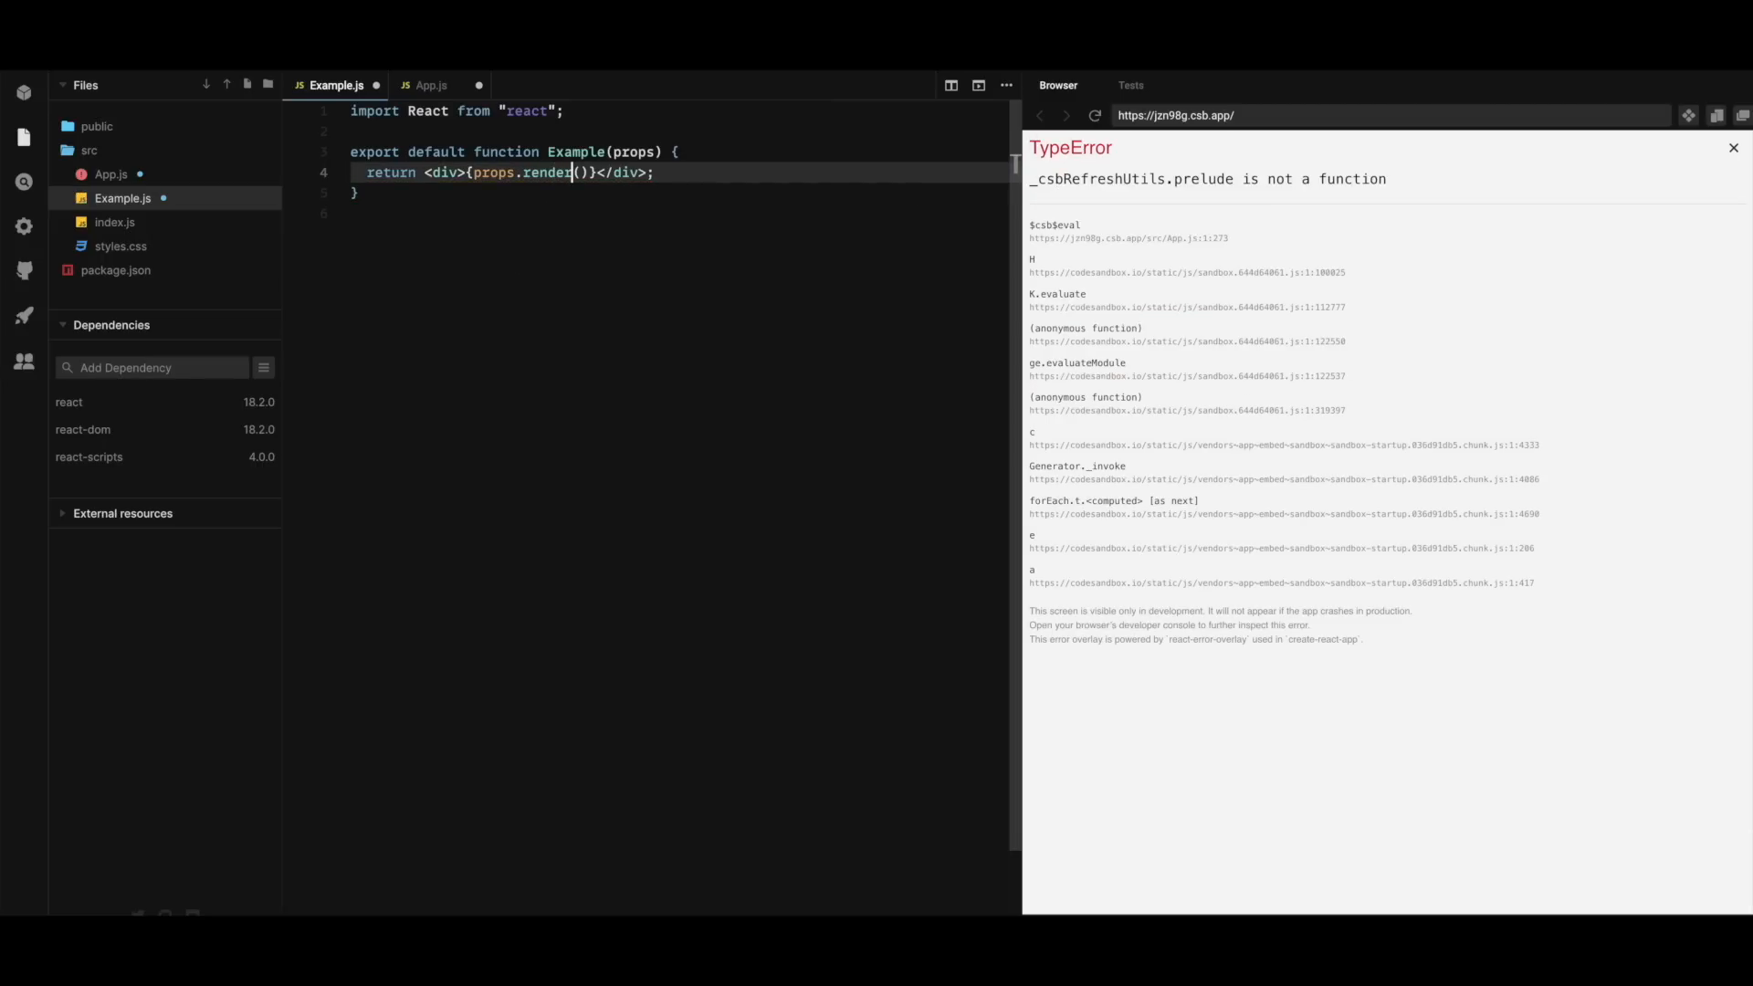
click(1736, 148)
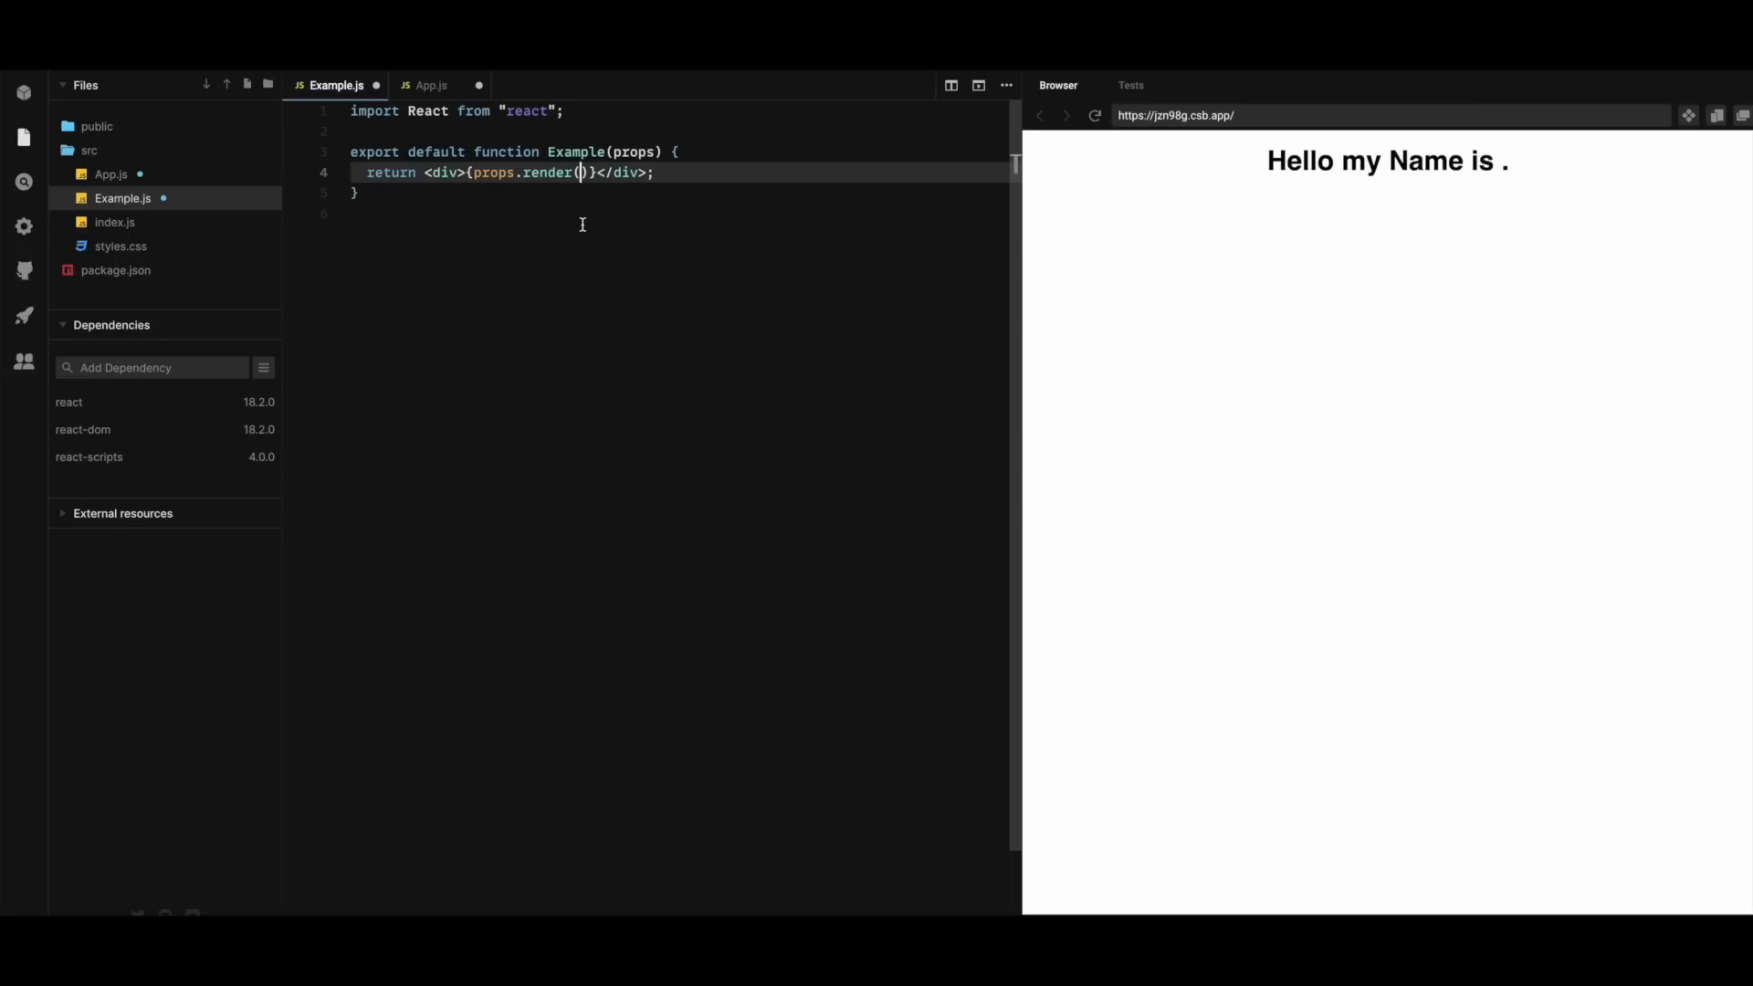
text("Atef")
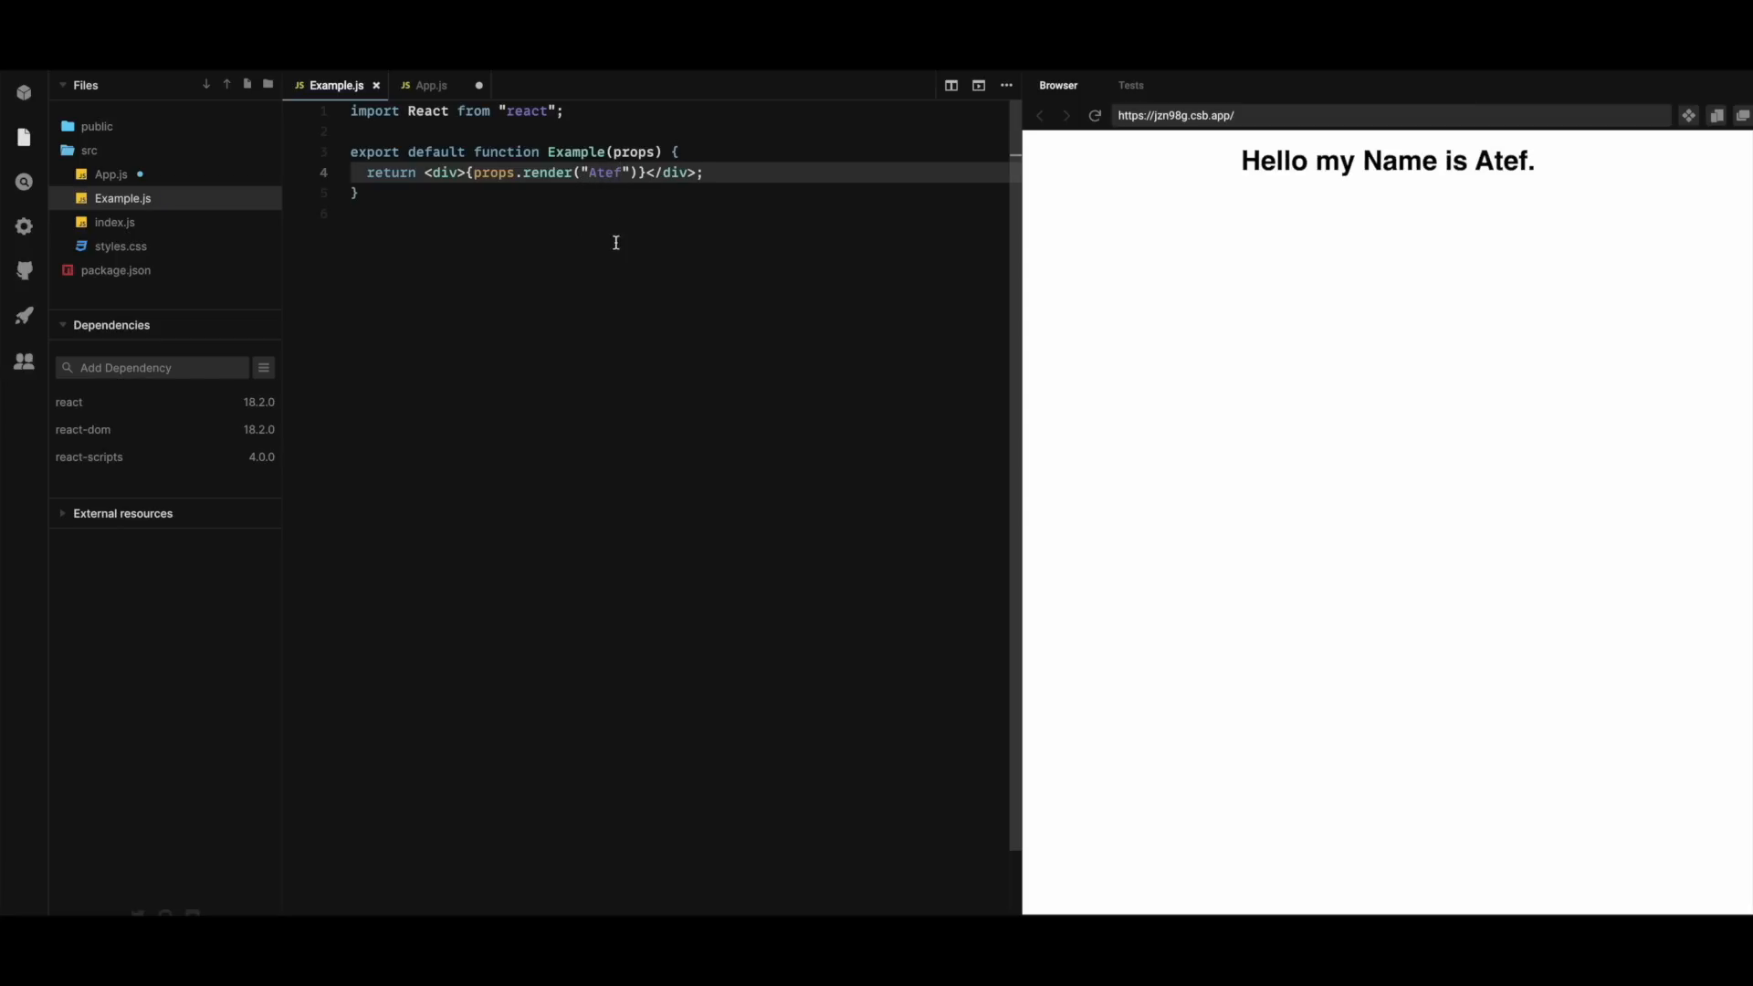
mouse_move(1348, 237)
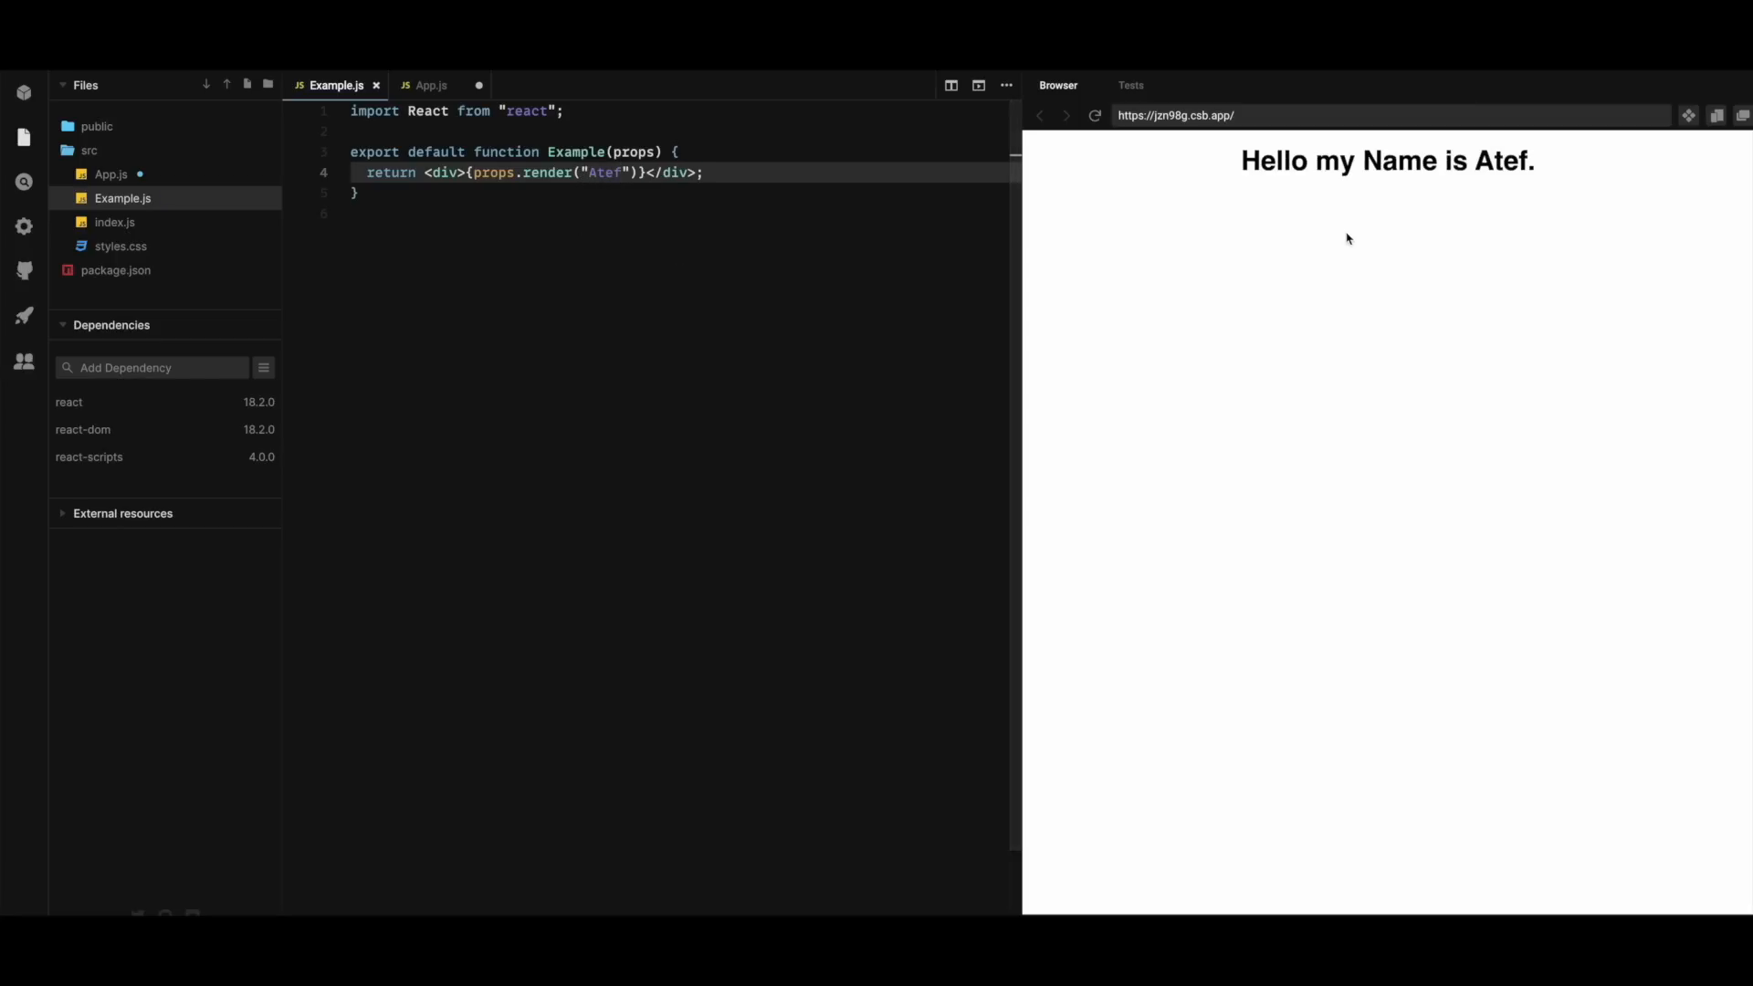
click(431, 84)
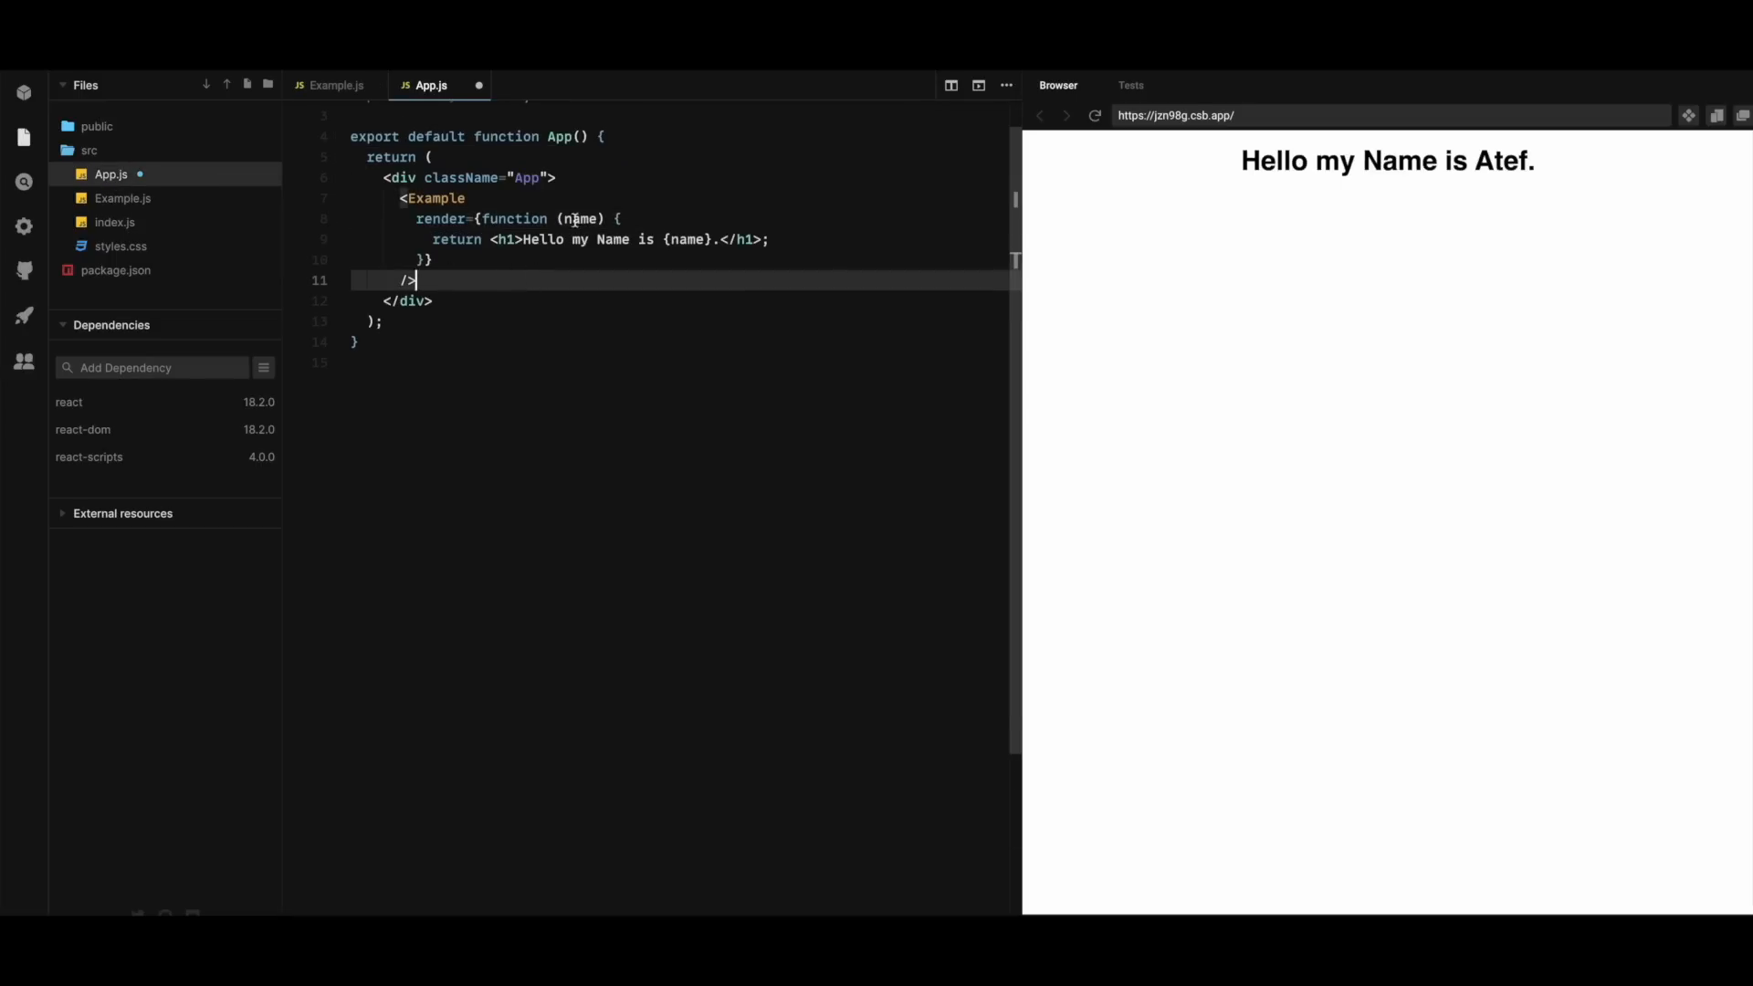
mouse_move(453, 227)
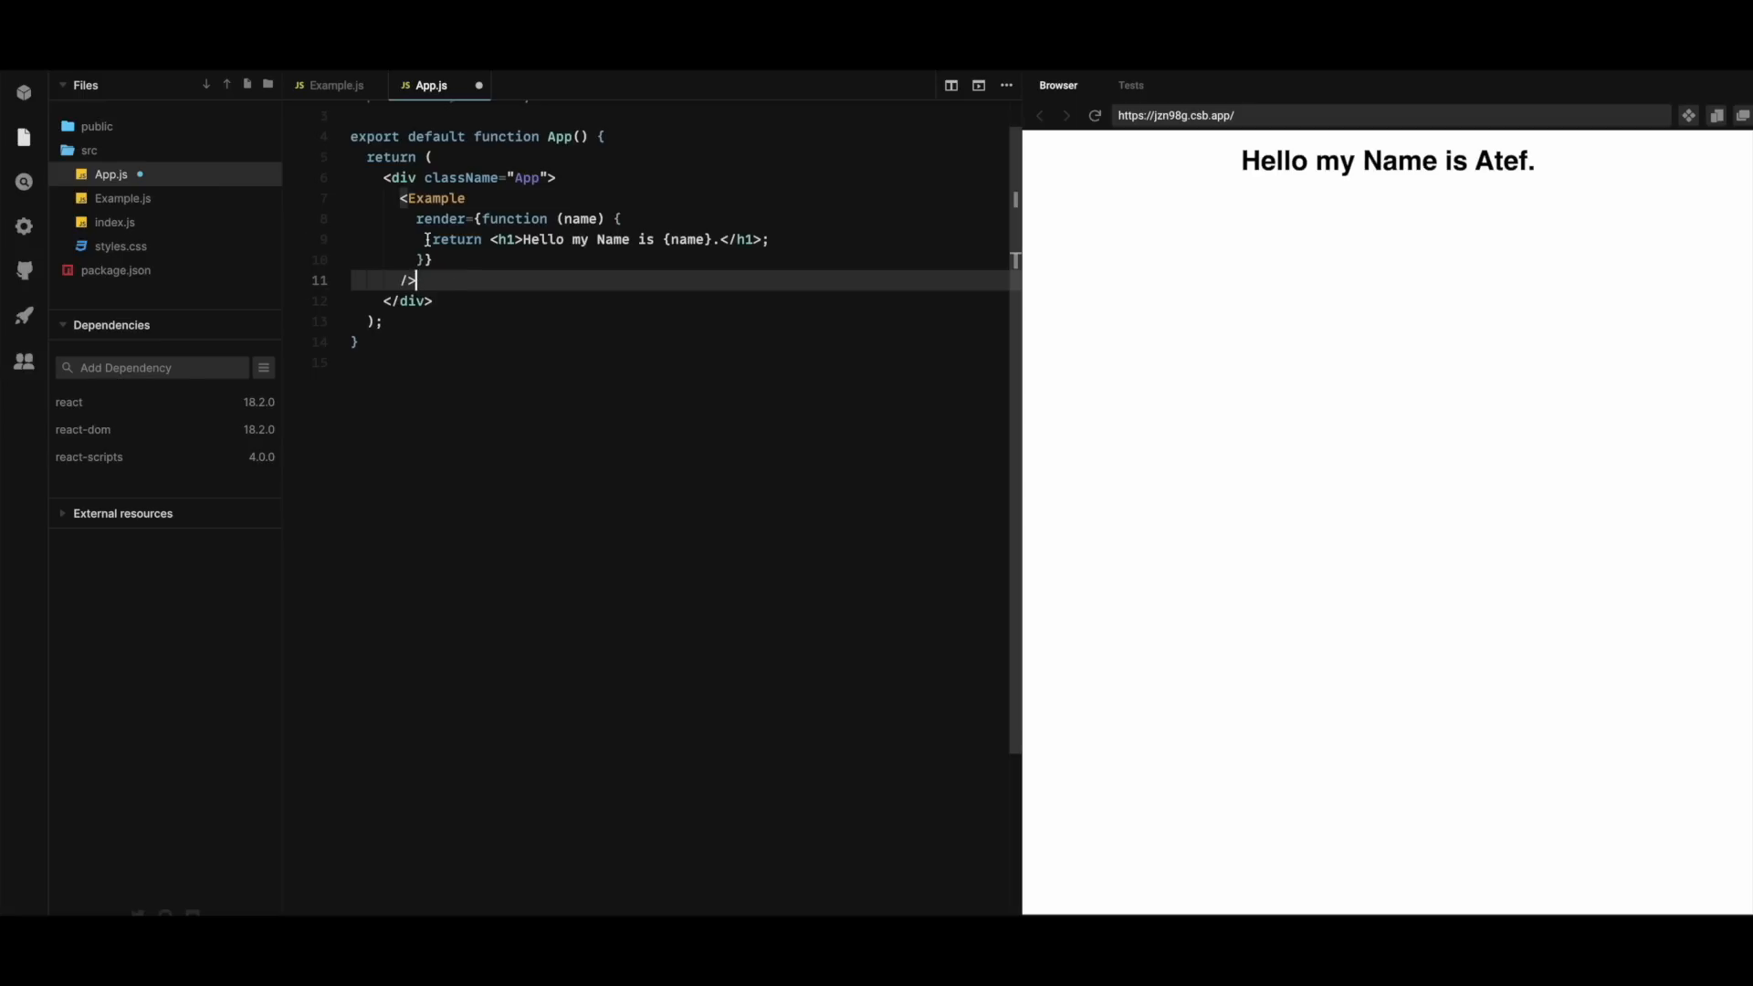
mouse_move(183, 214)
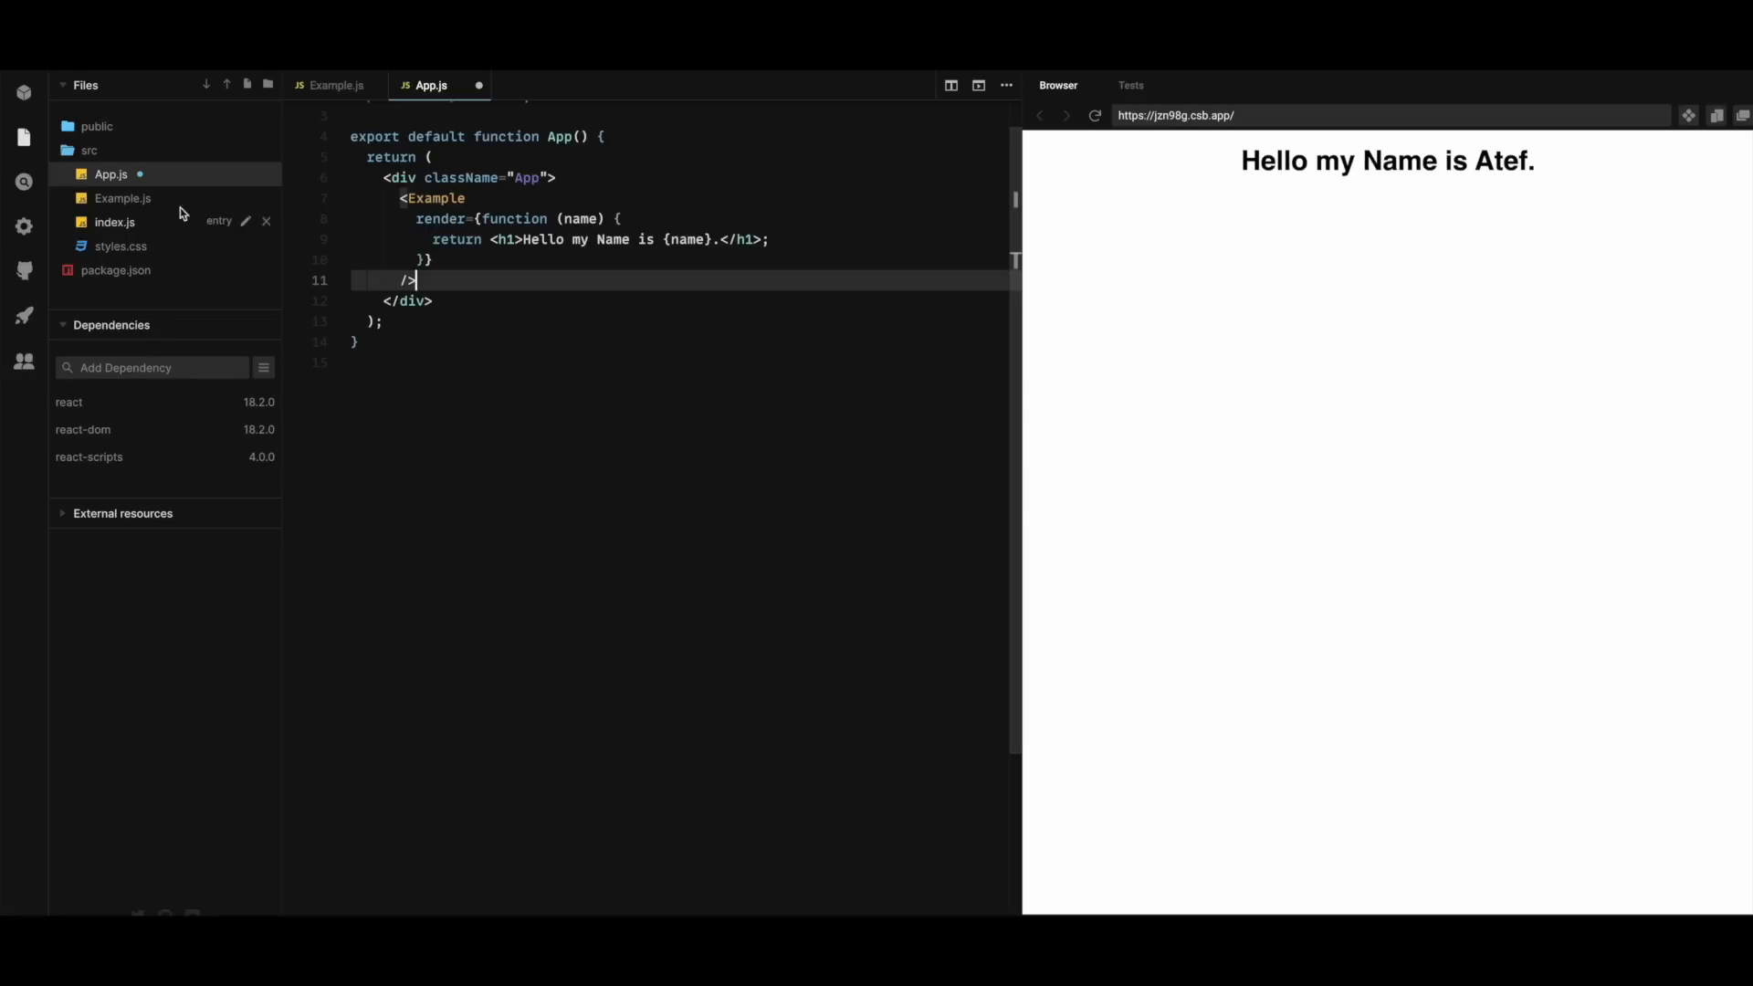
click(121, 197)
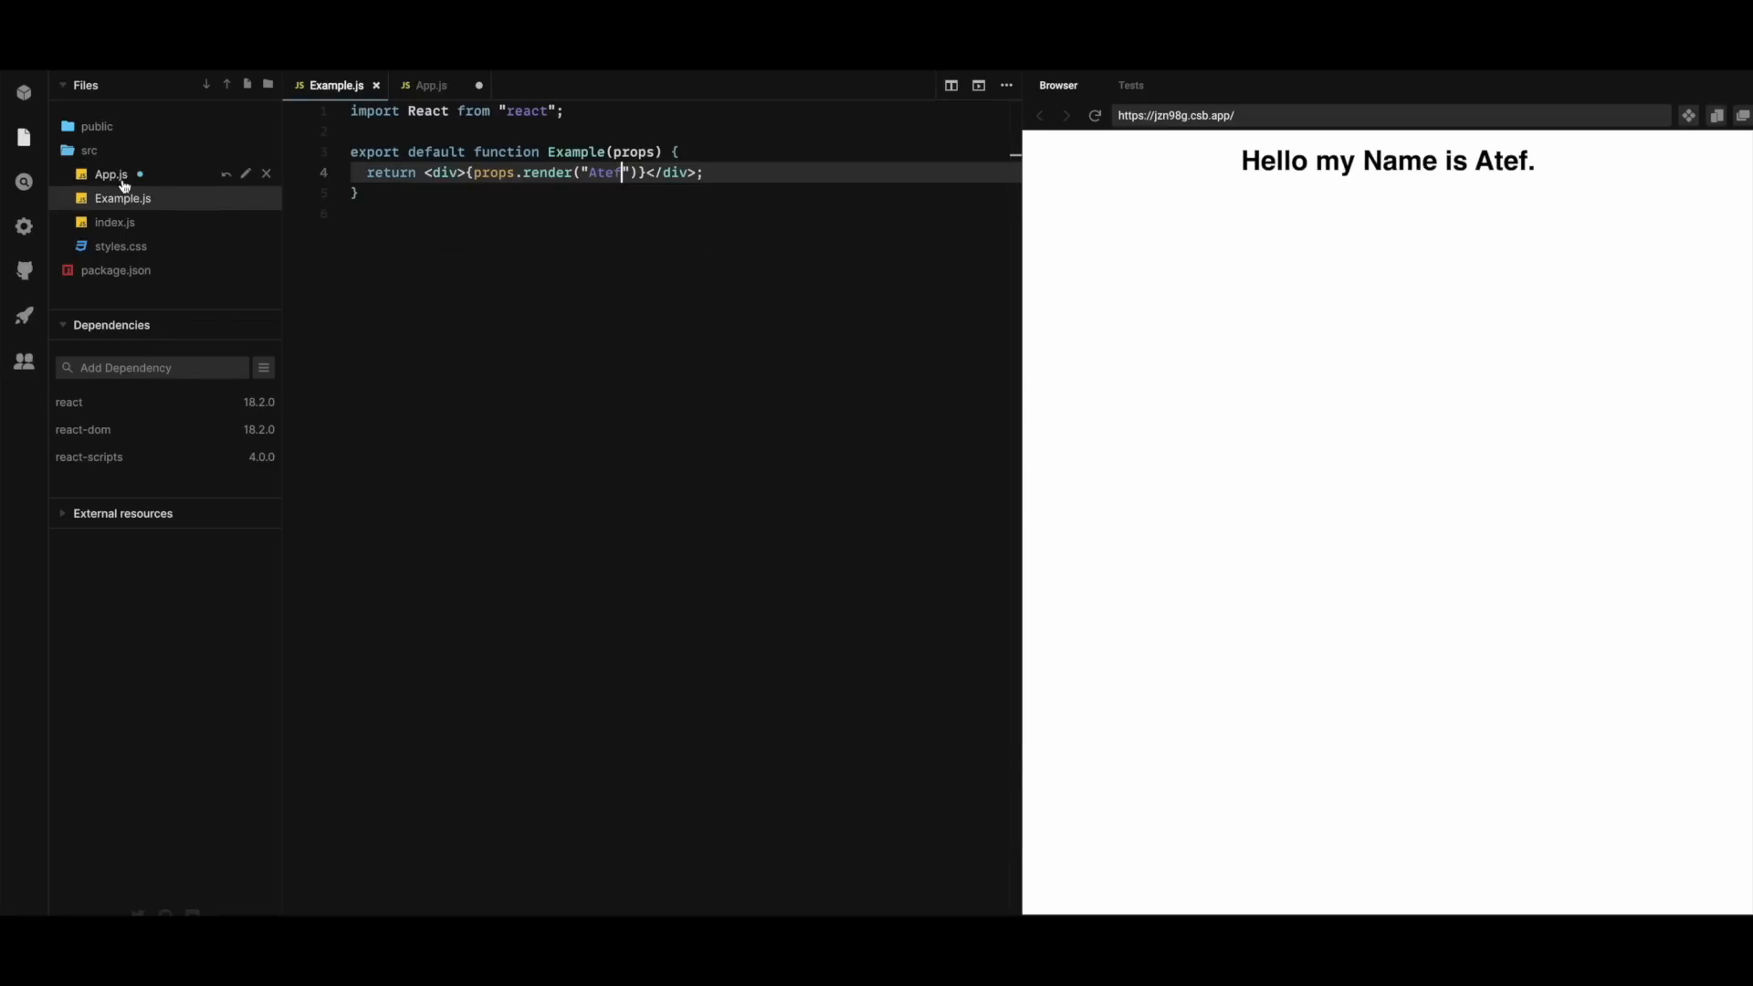
click(431, 85)
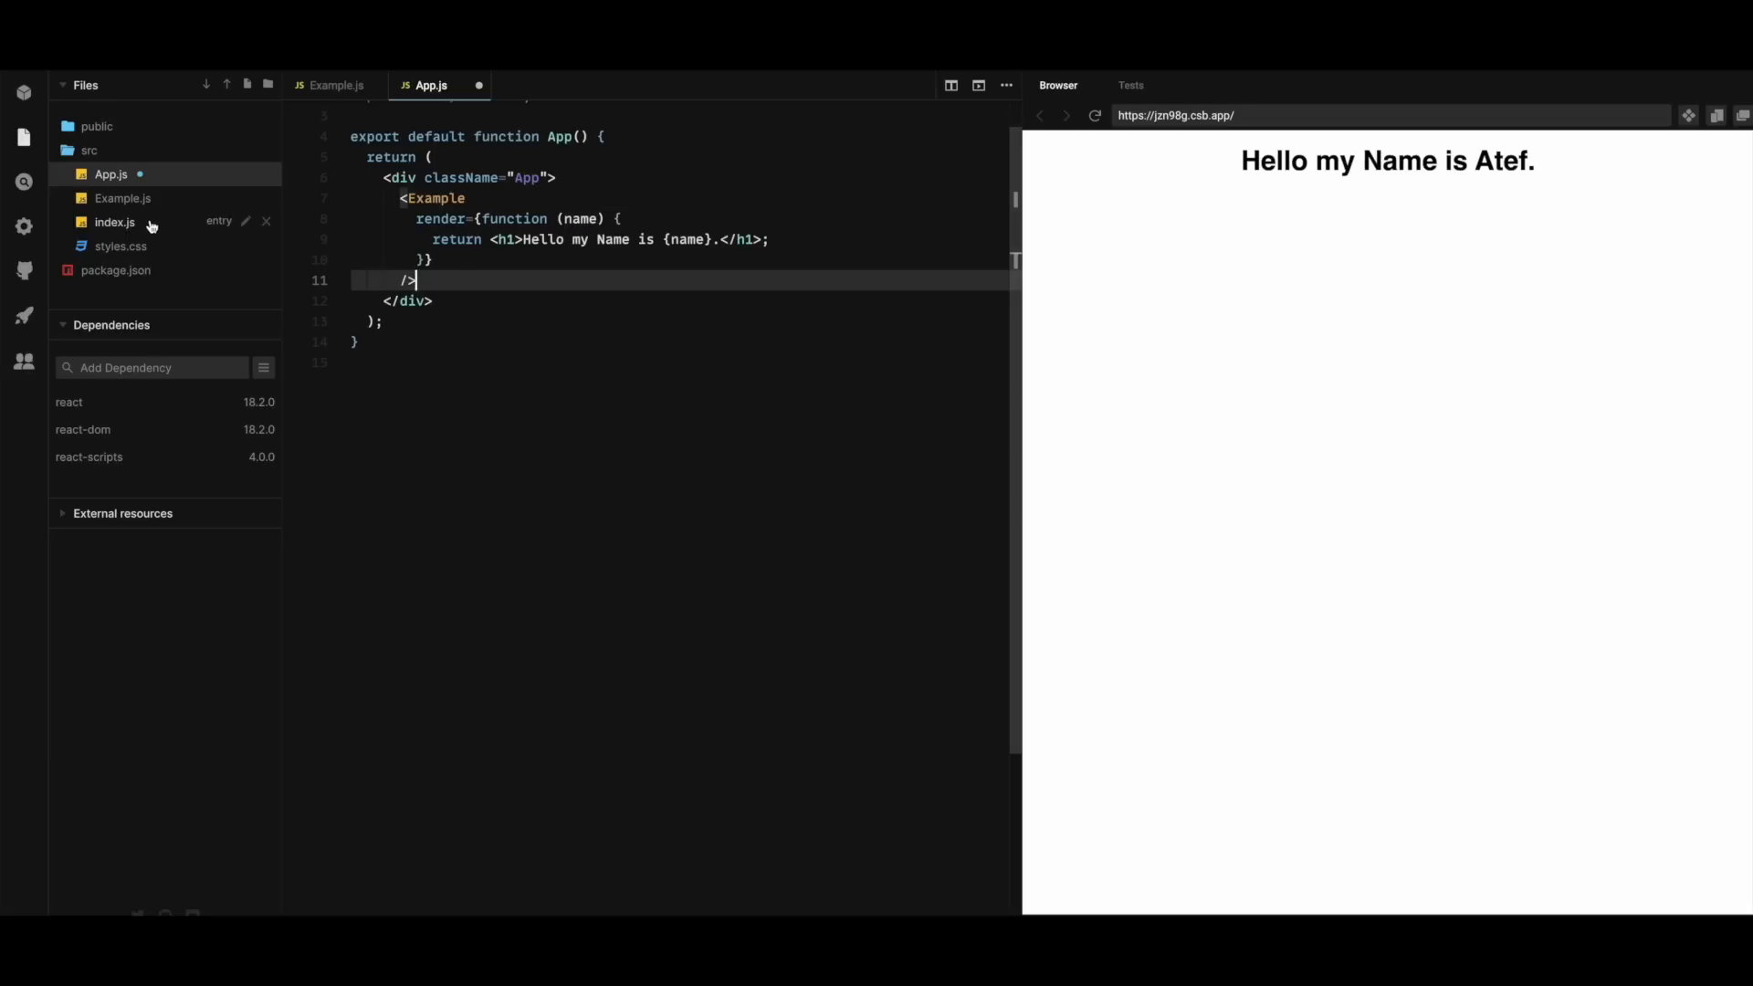
click(122, 197)
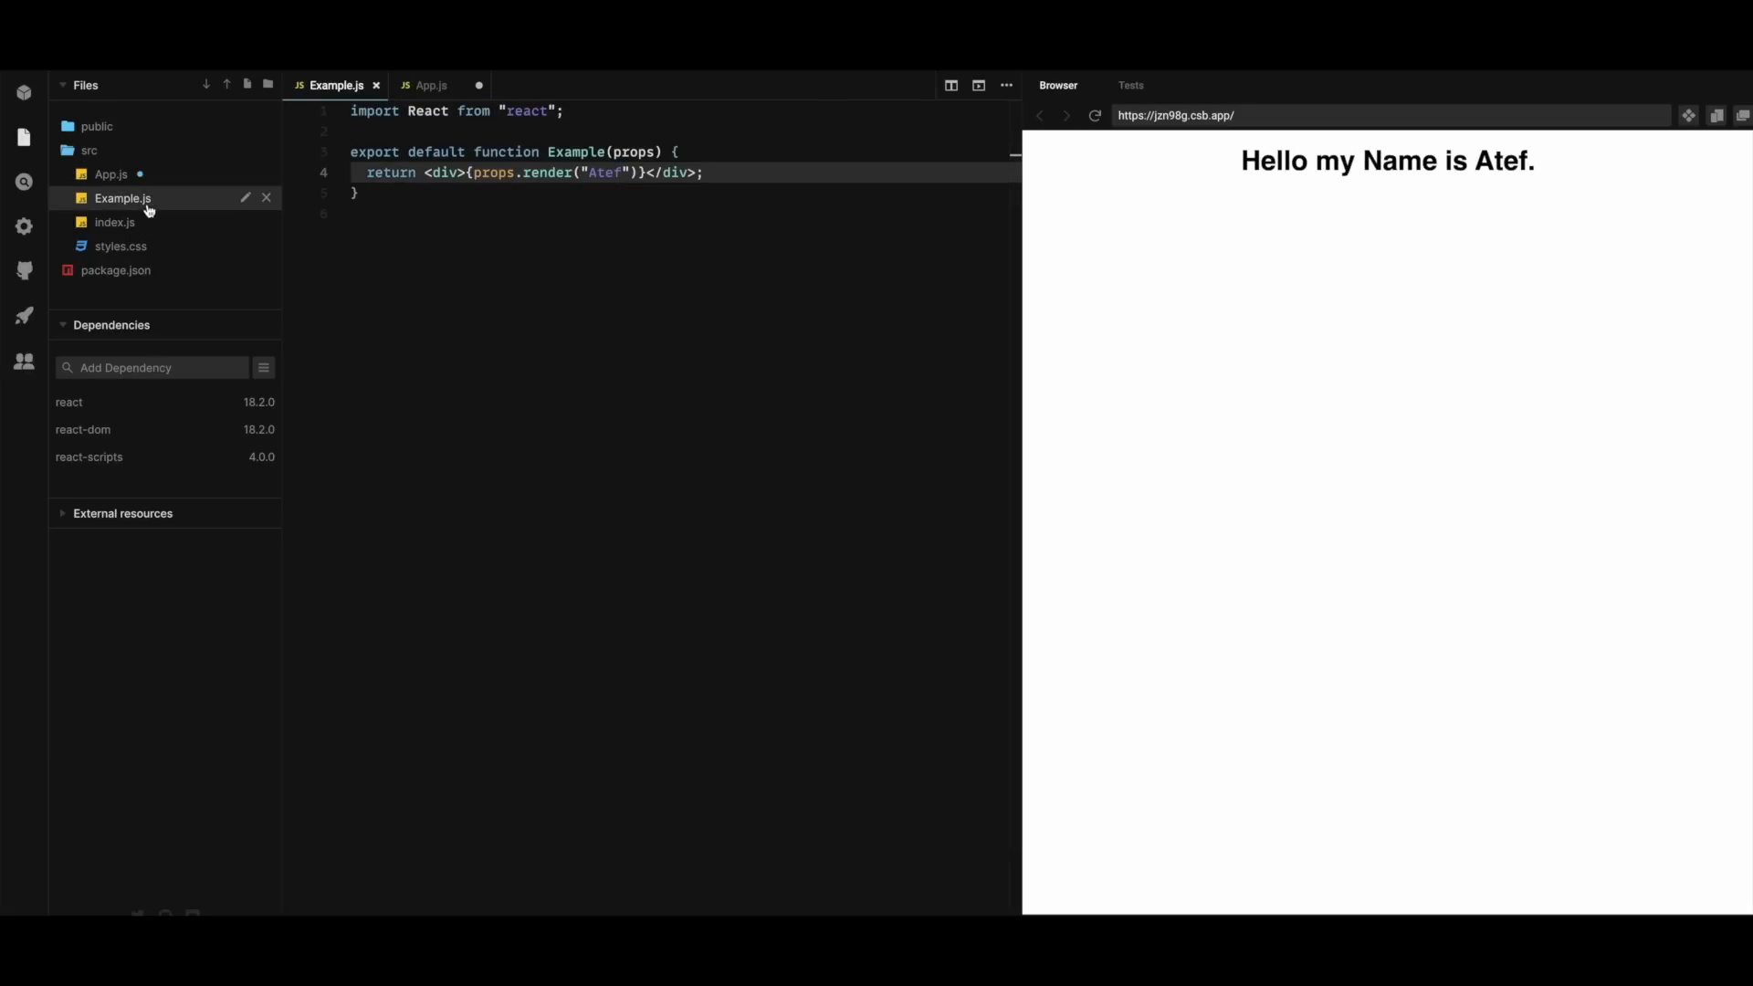
click(619, 171)
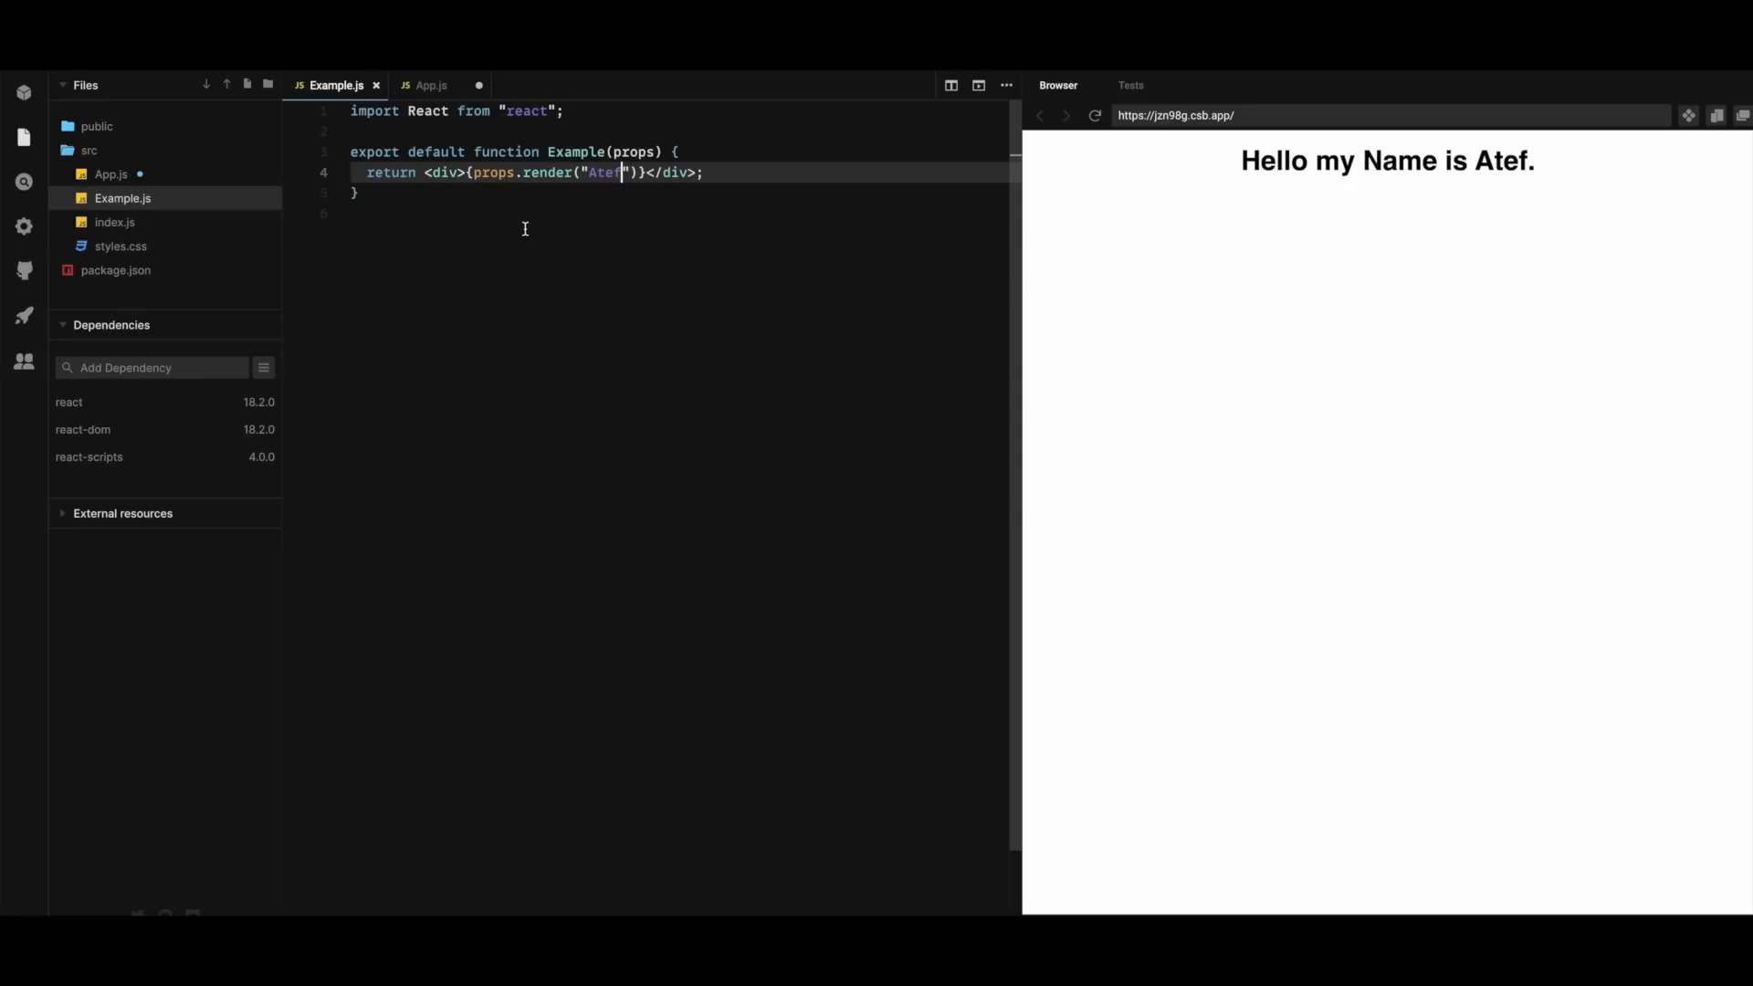
mouse_move(157, 175)
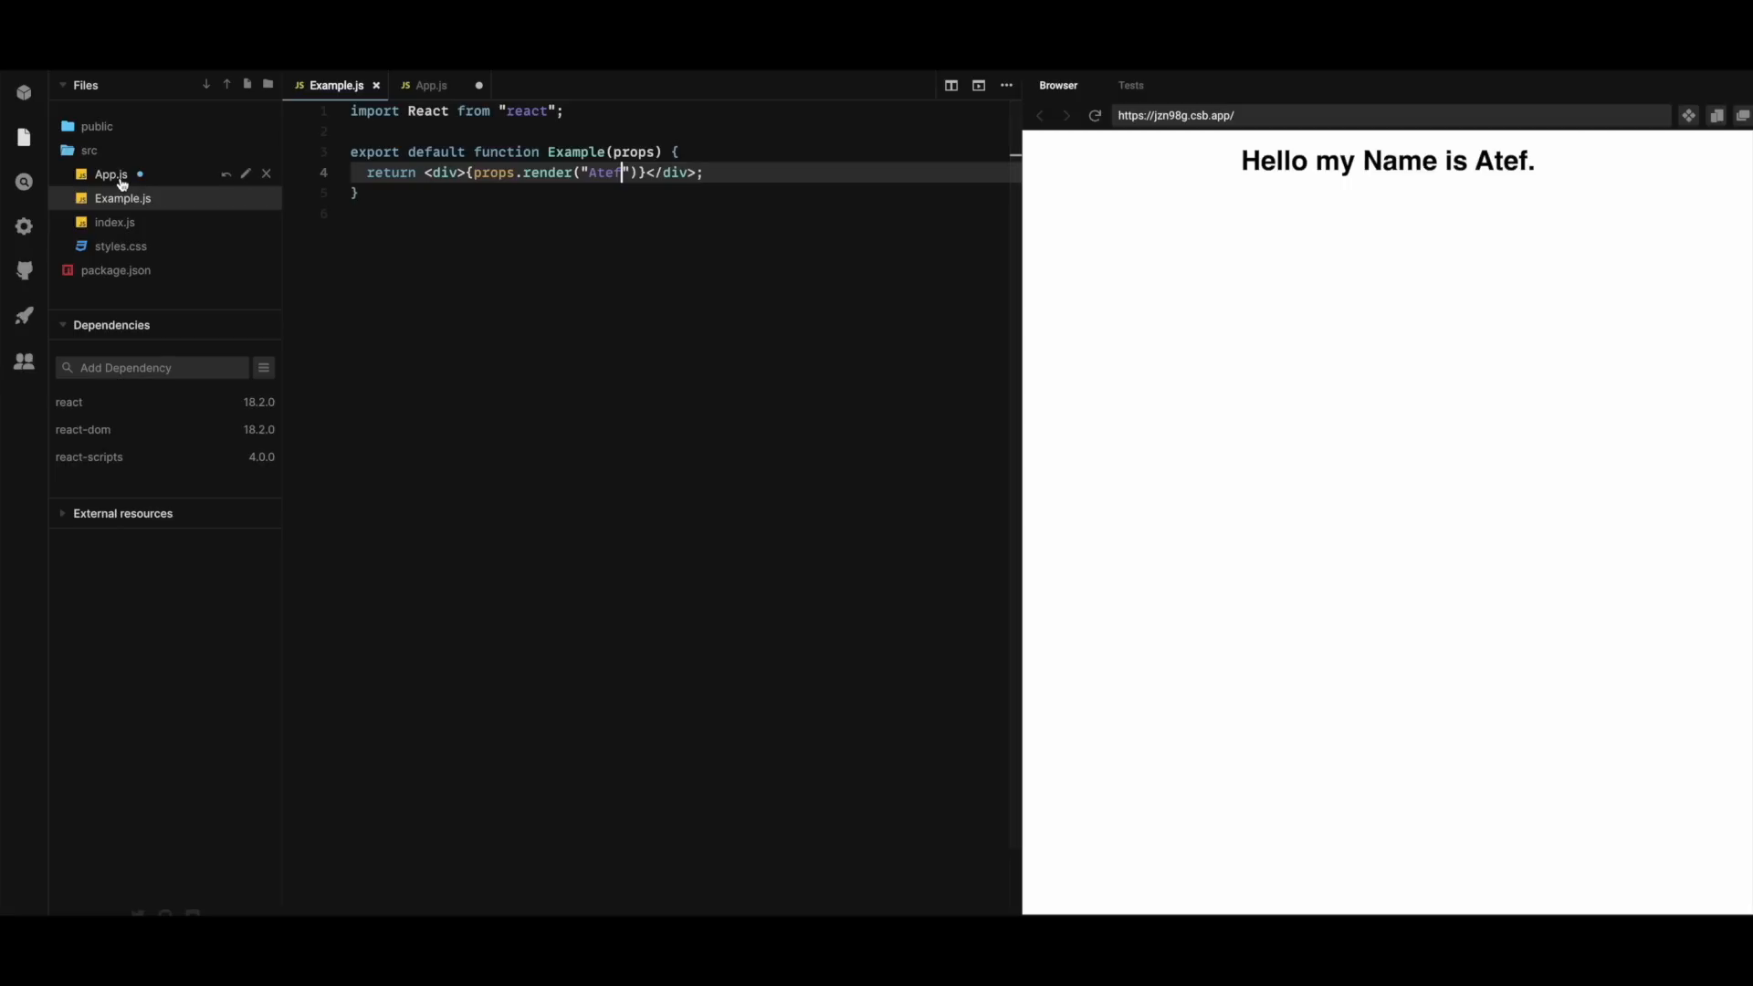
click(431, 84)
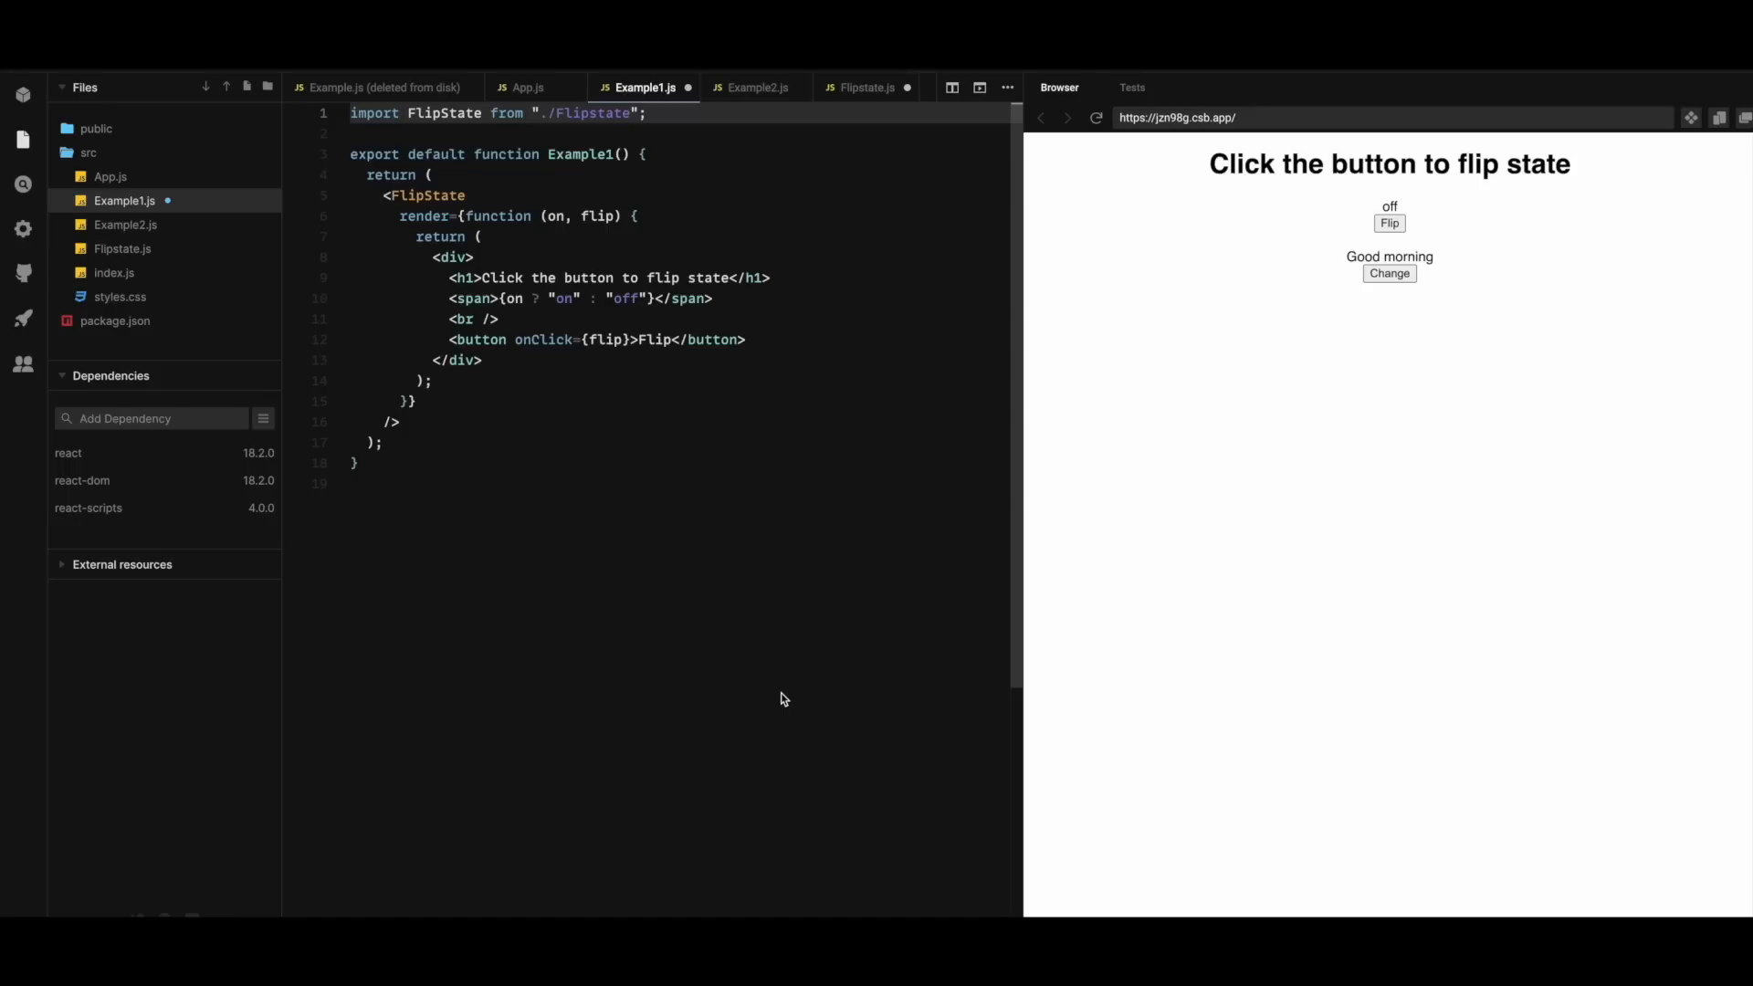
mouse_move(519, 499)
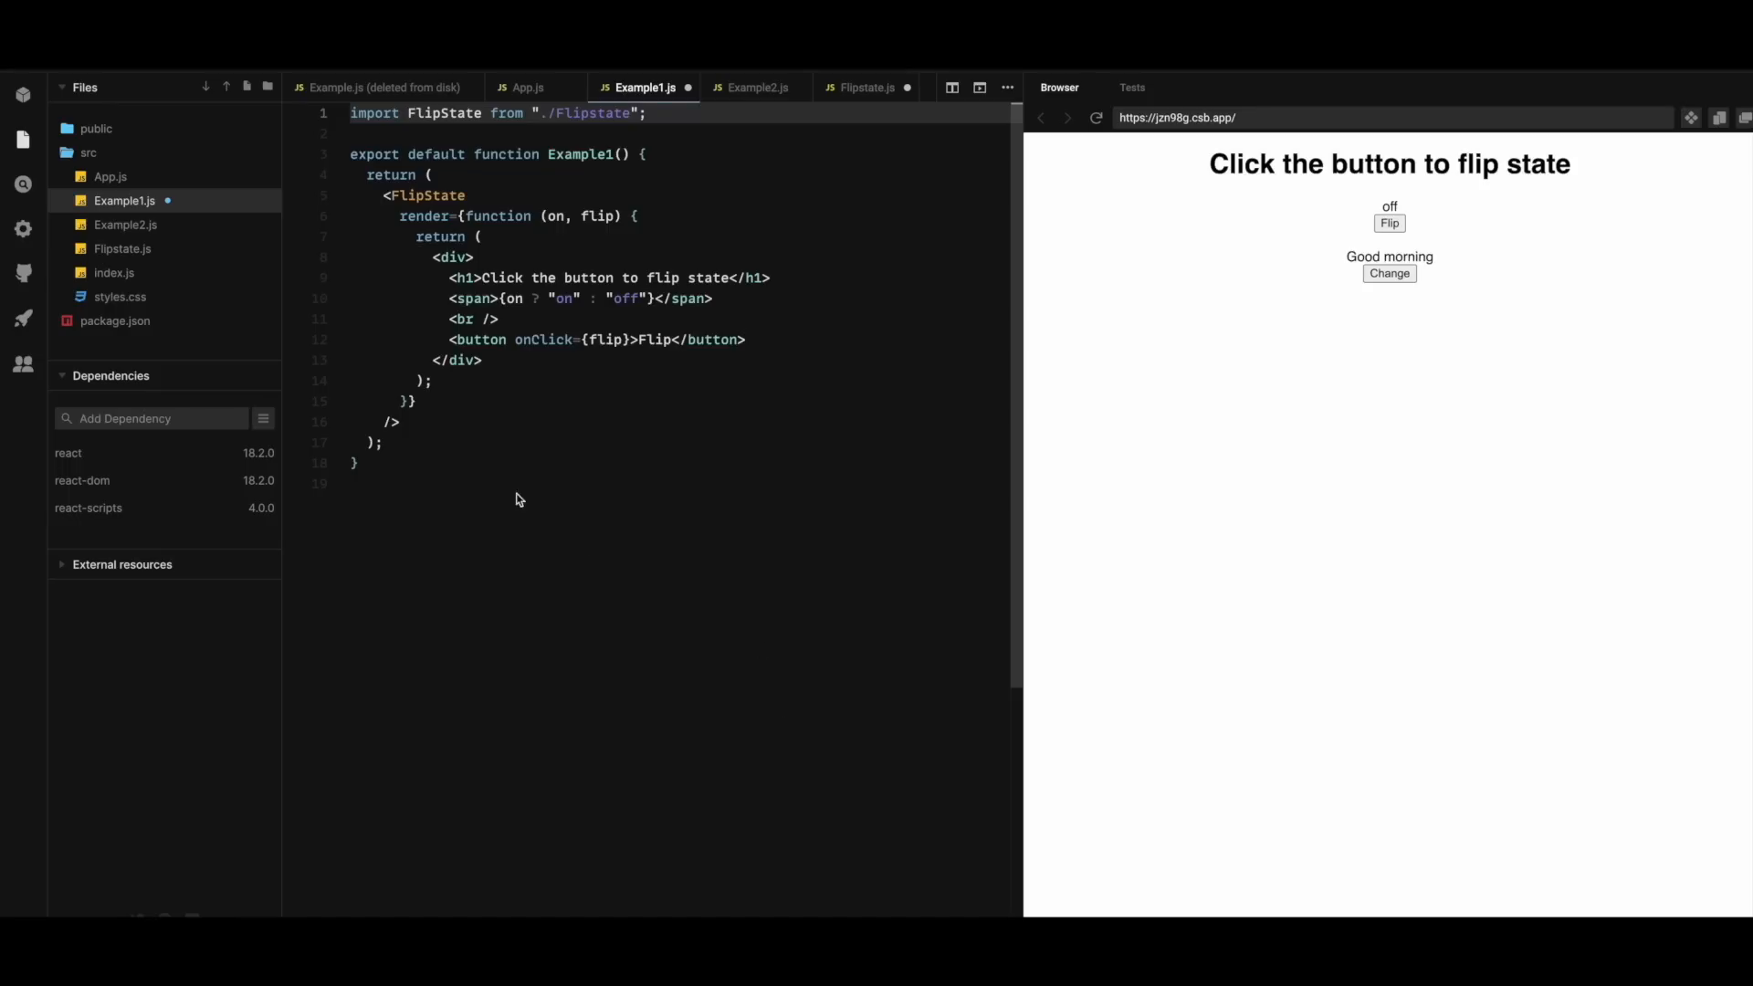
mouse_move(113, 245)
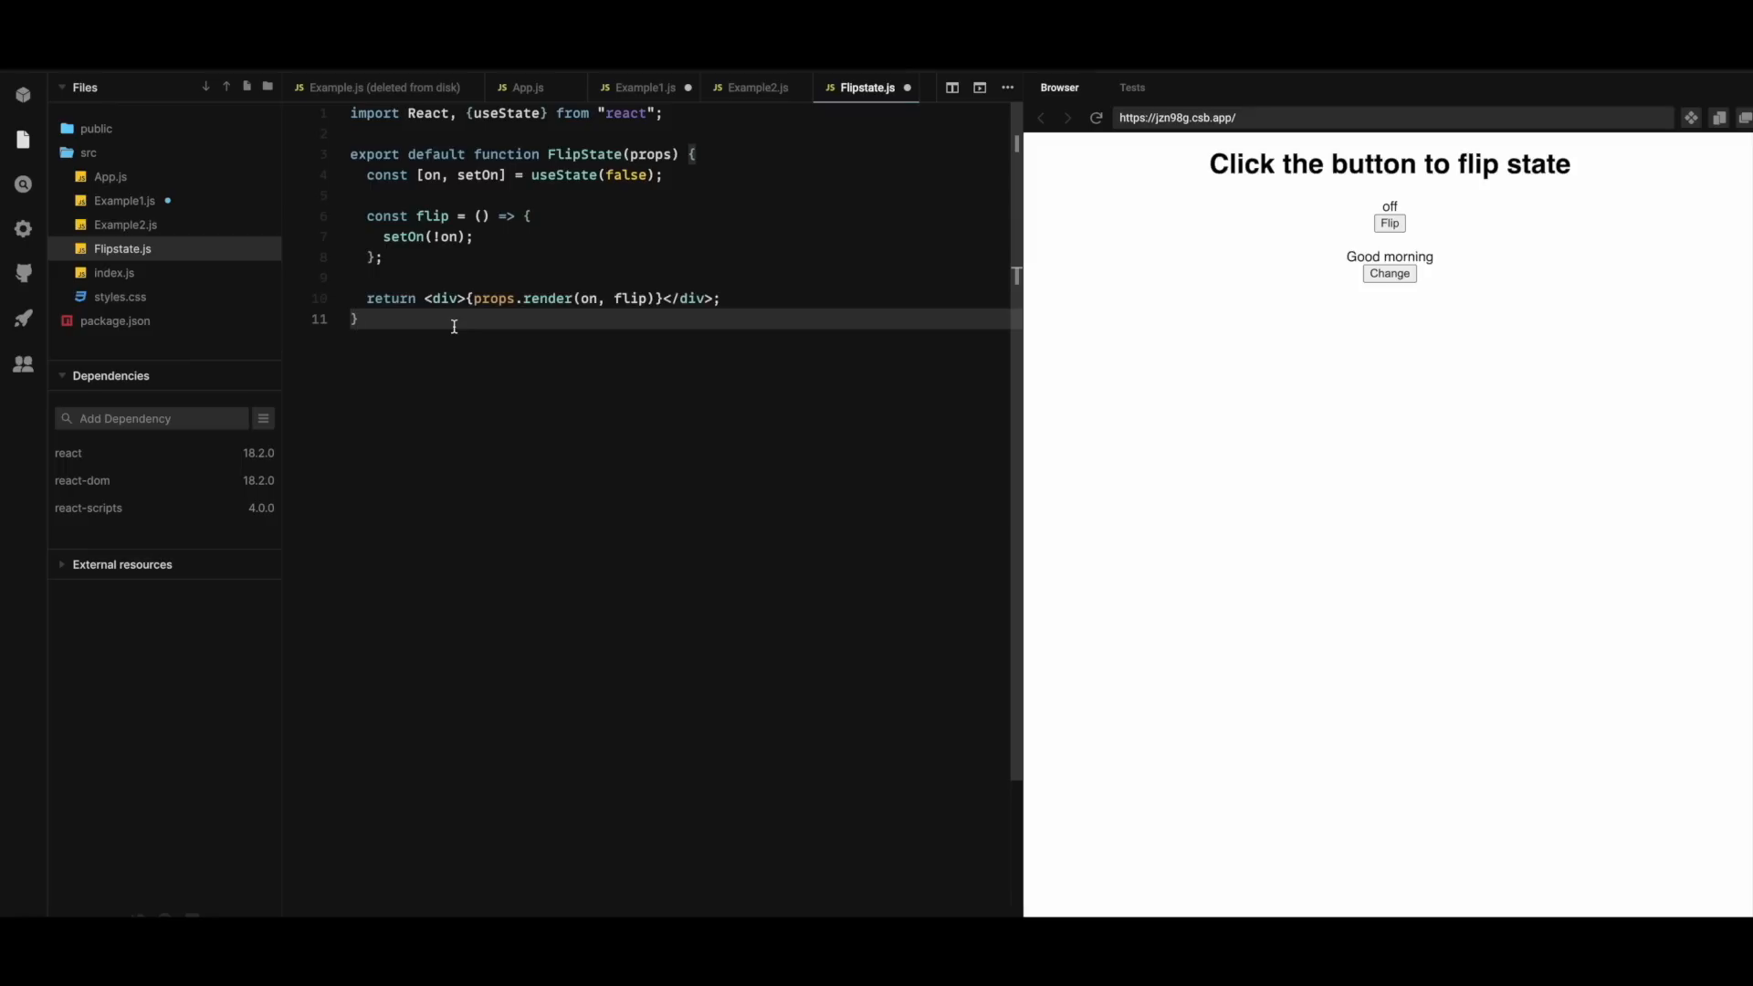
Review Example1.js, Example2.js and App.js, which renders both FlipState examples
click(642, 86)
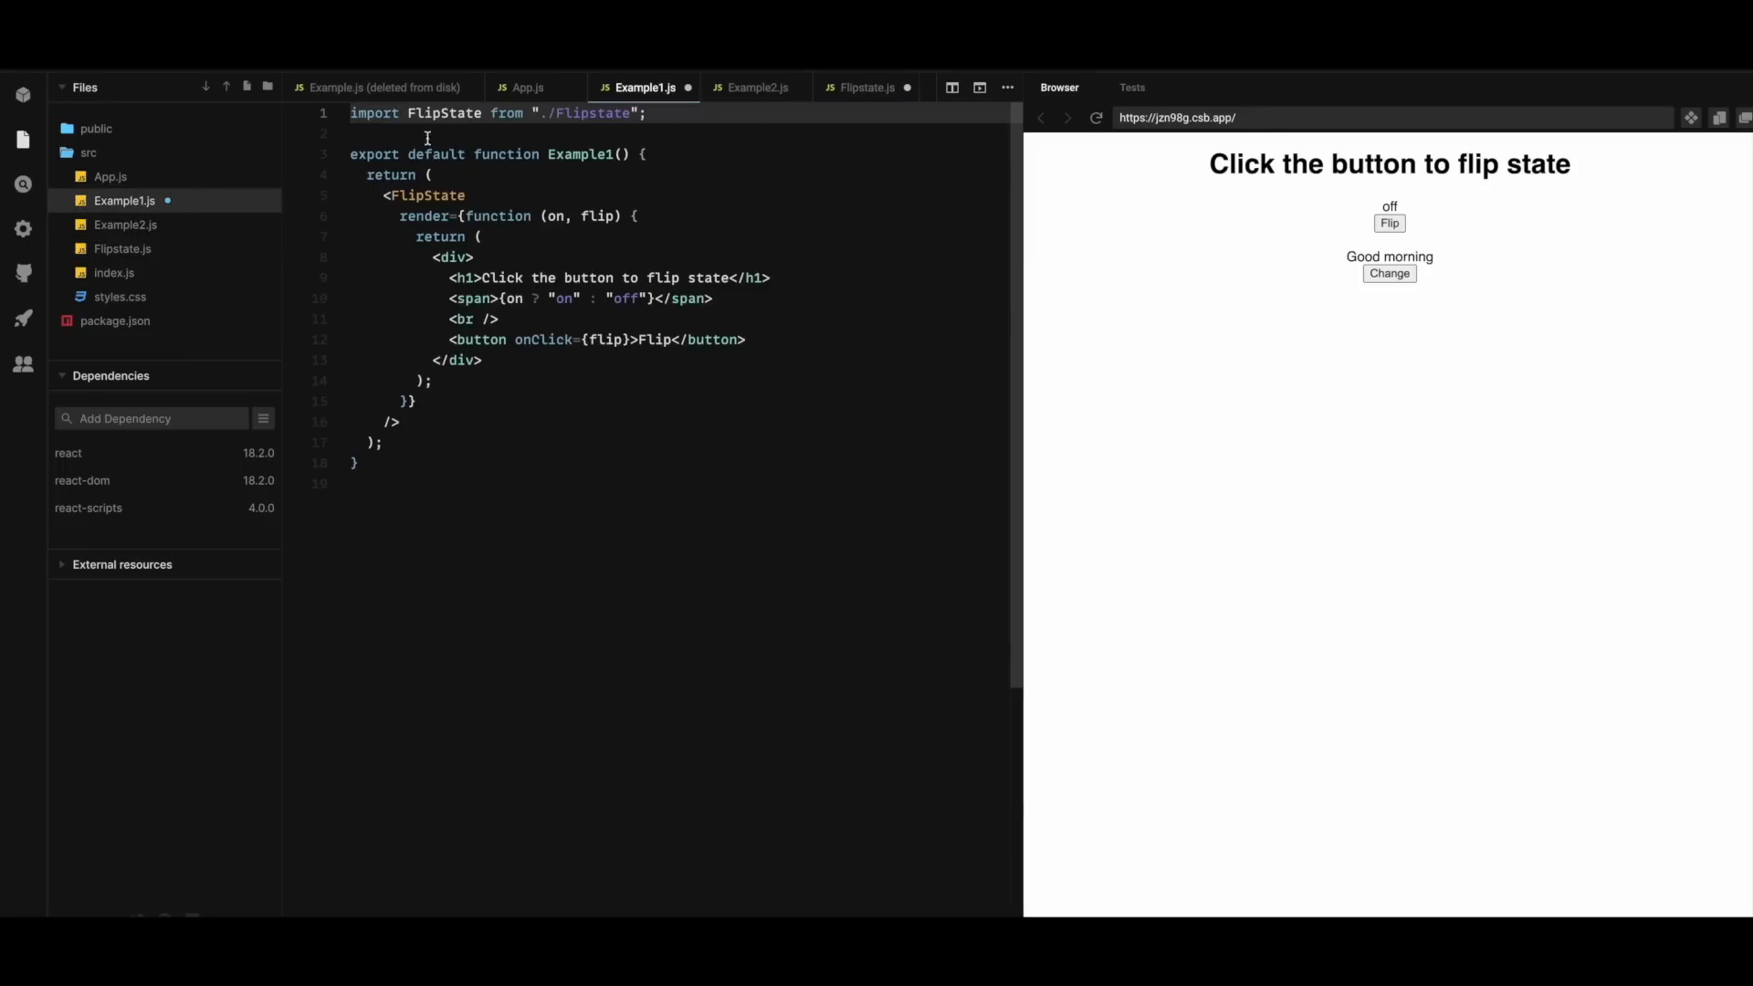
click(760, 86)
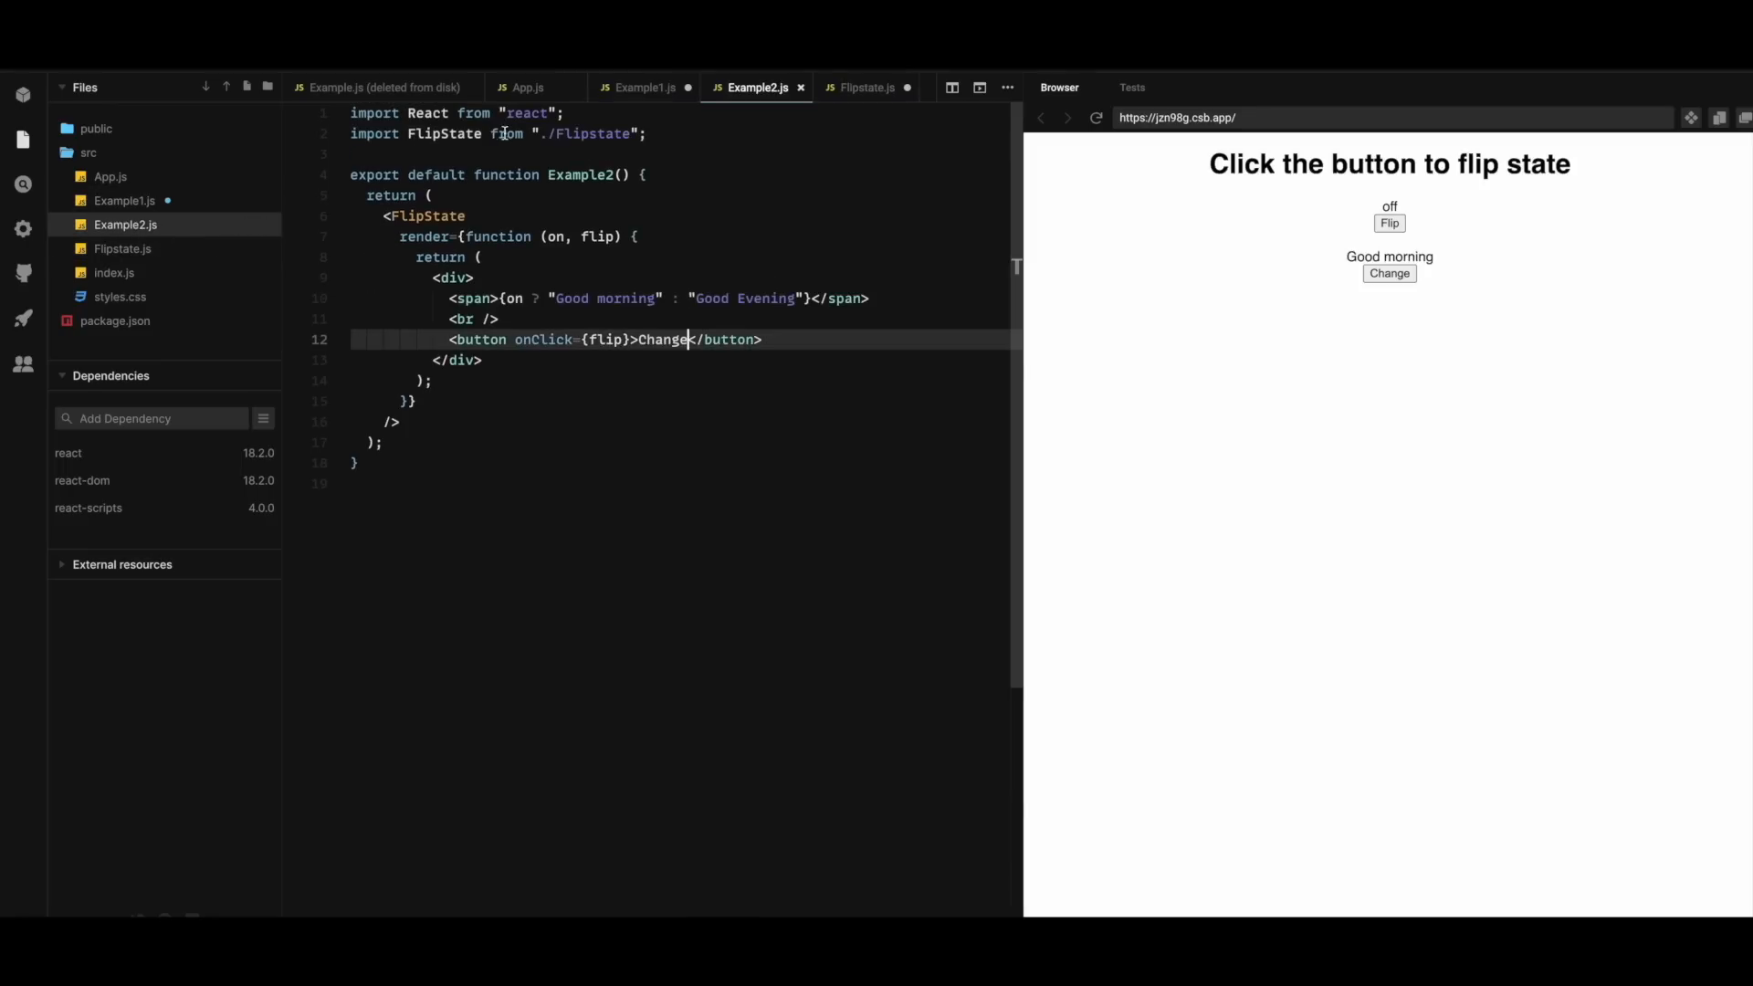
mouse_move(444, 134)
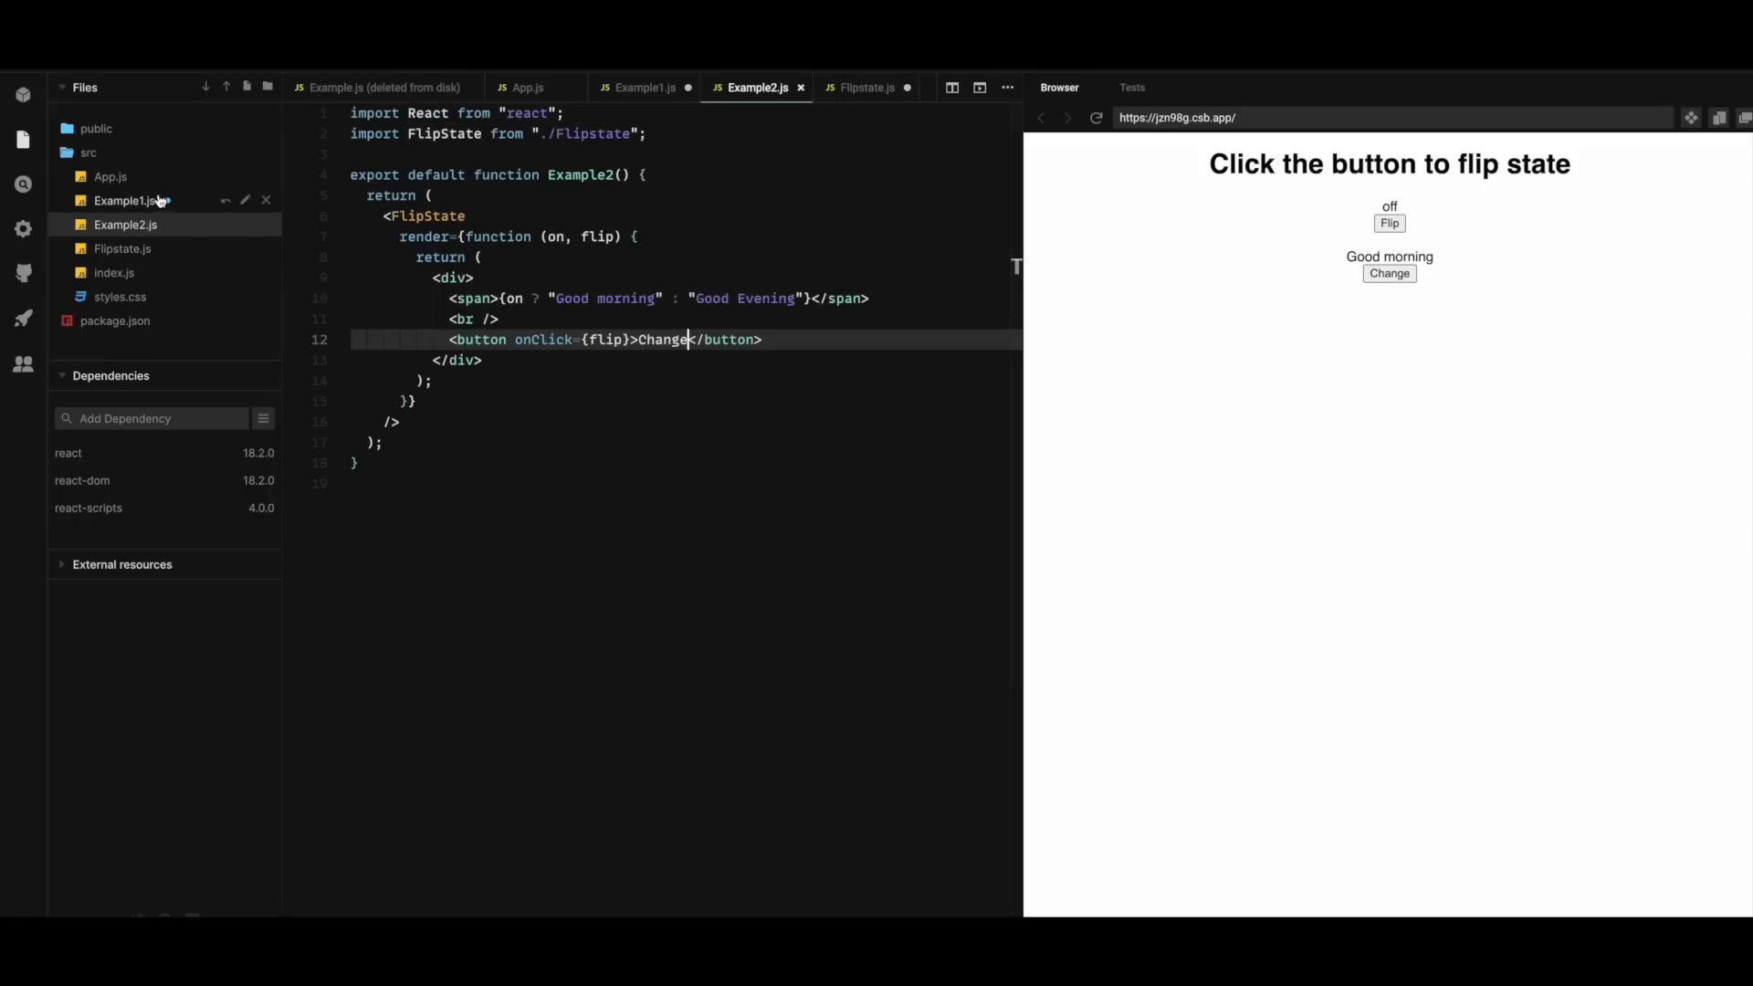
click(528, 86)
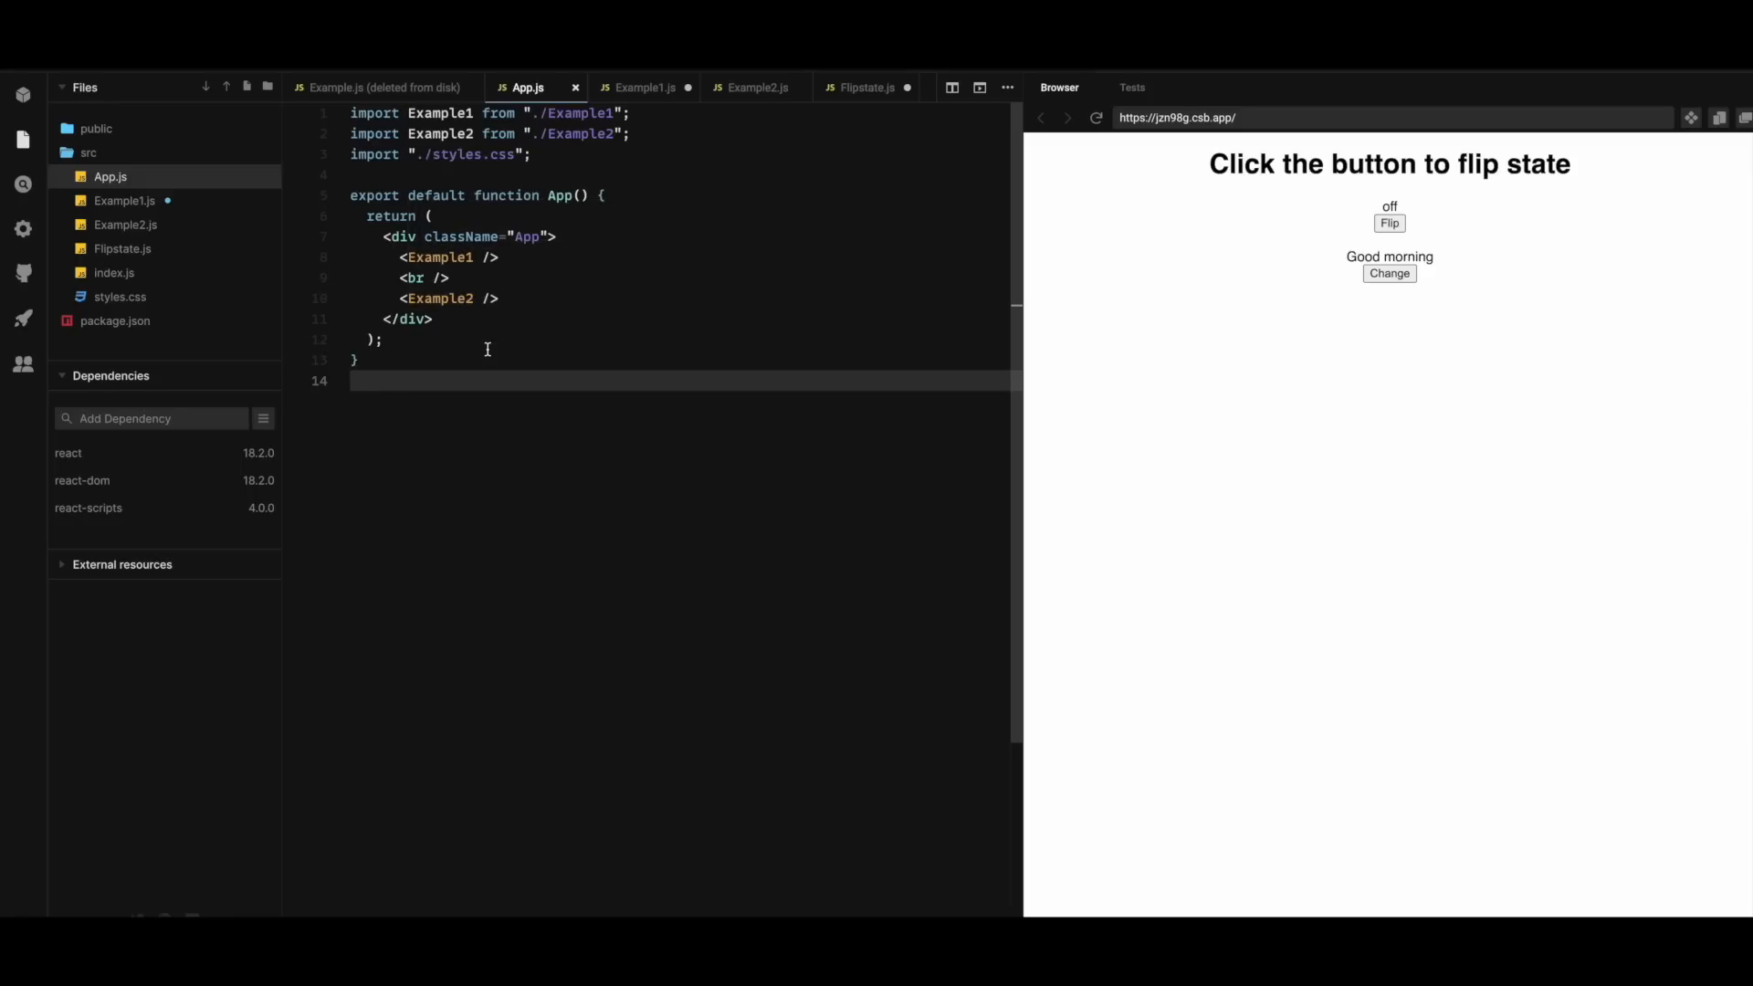
mouse_move(1155, 329)
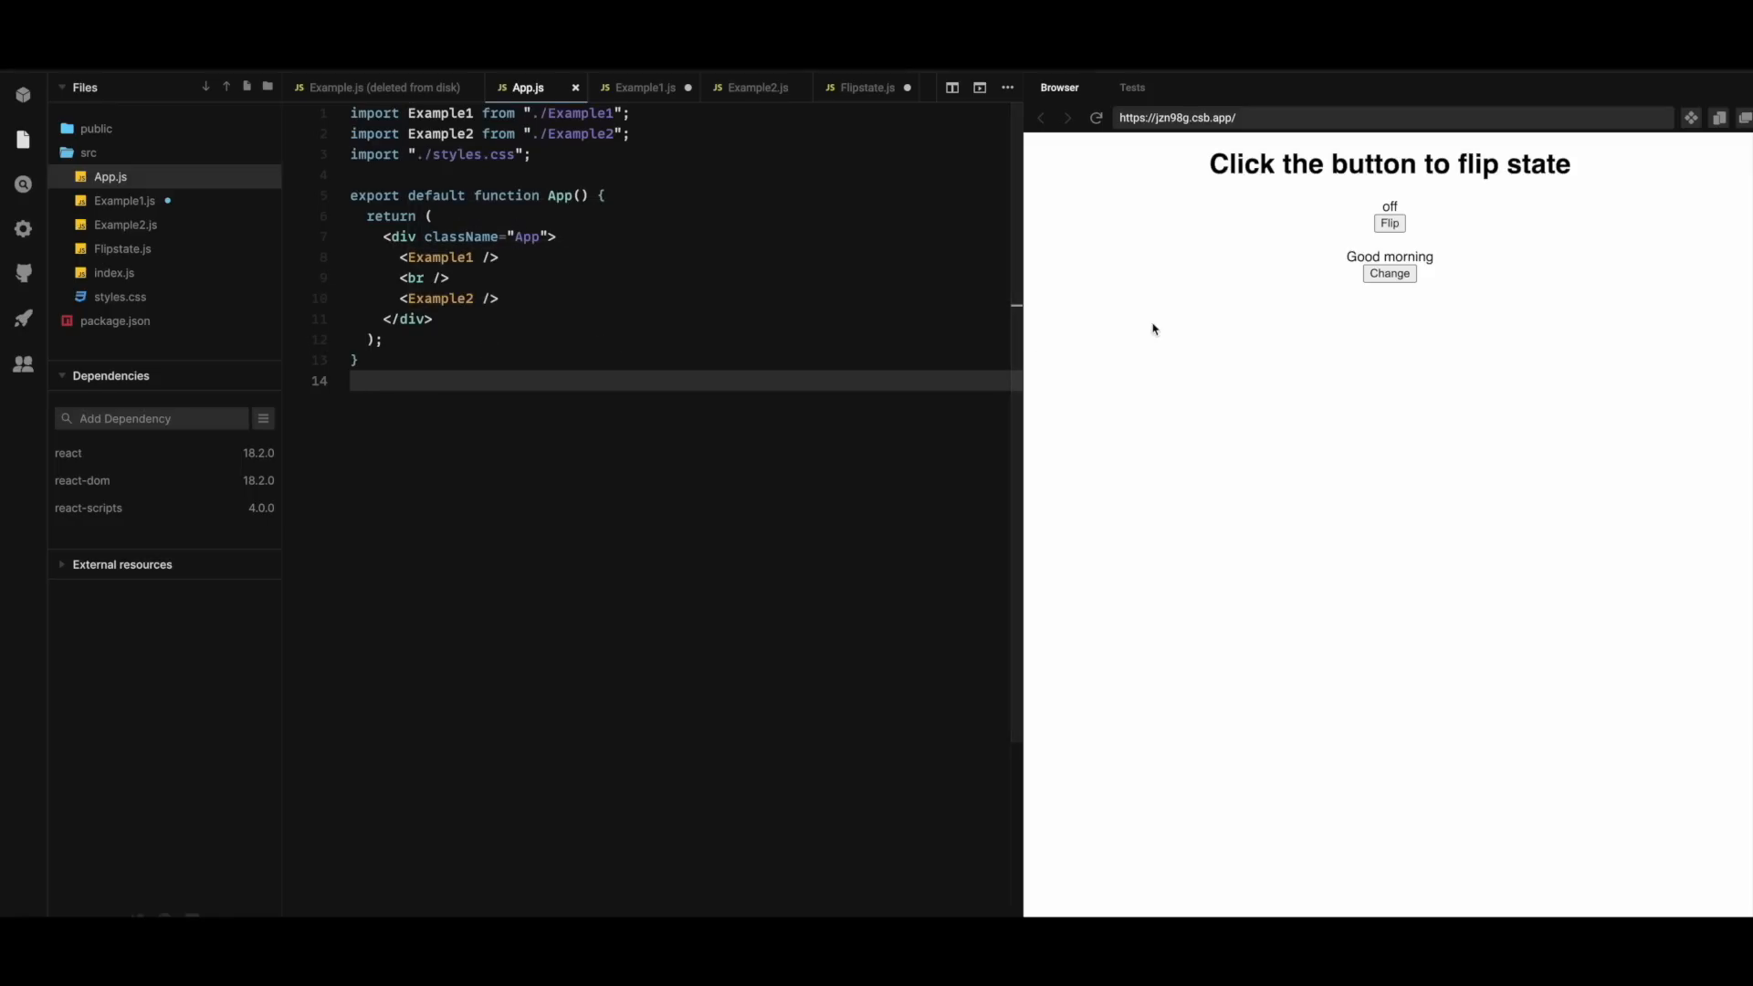
mouse_move(1405, 205)
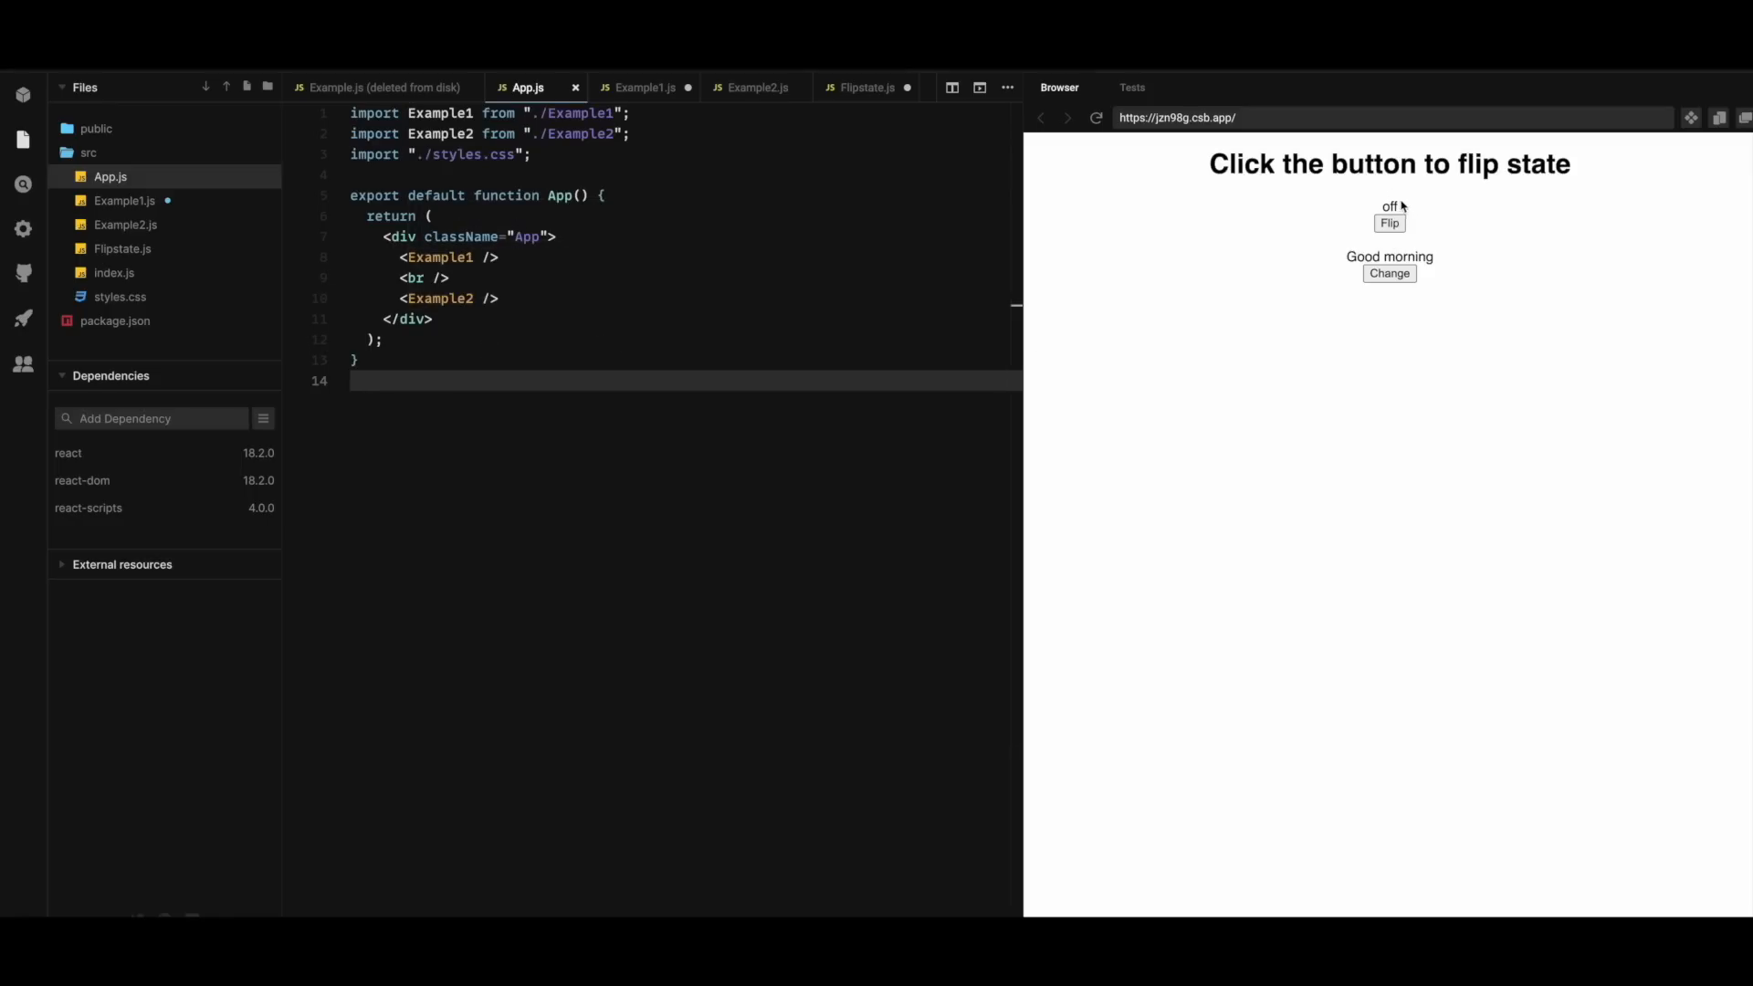
Flip the first example's state on and back off with the preview's Flip button
click(1390, 221)
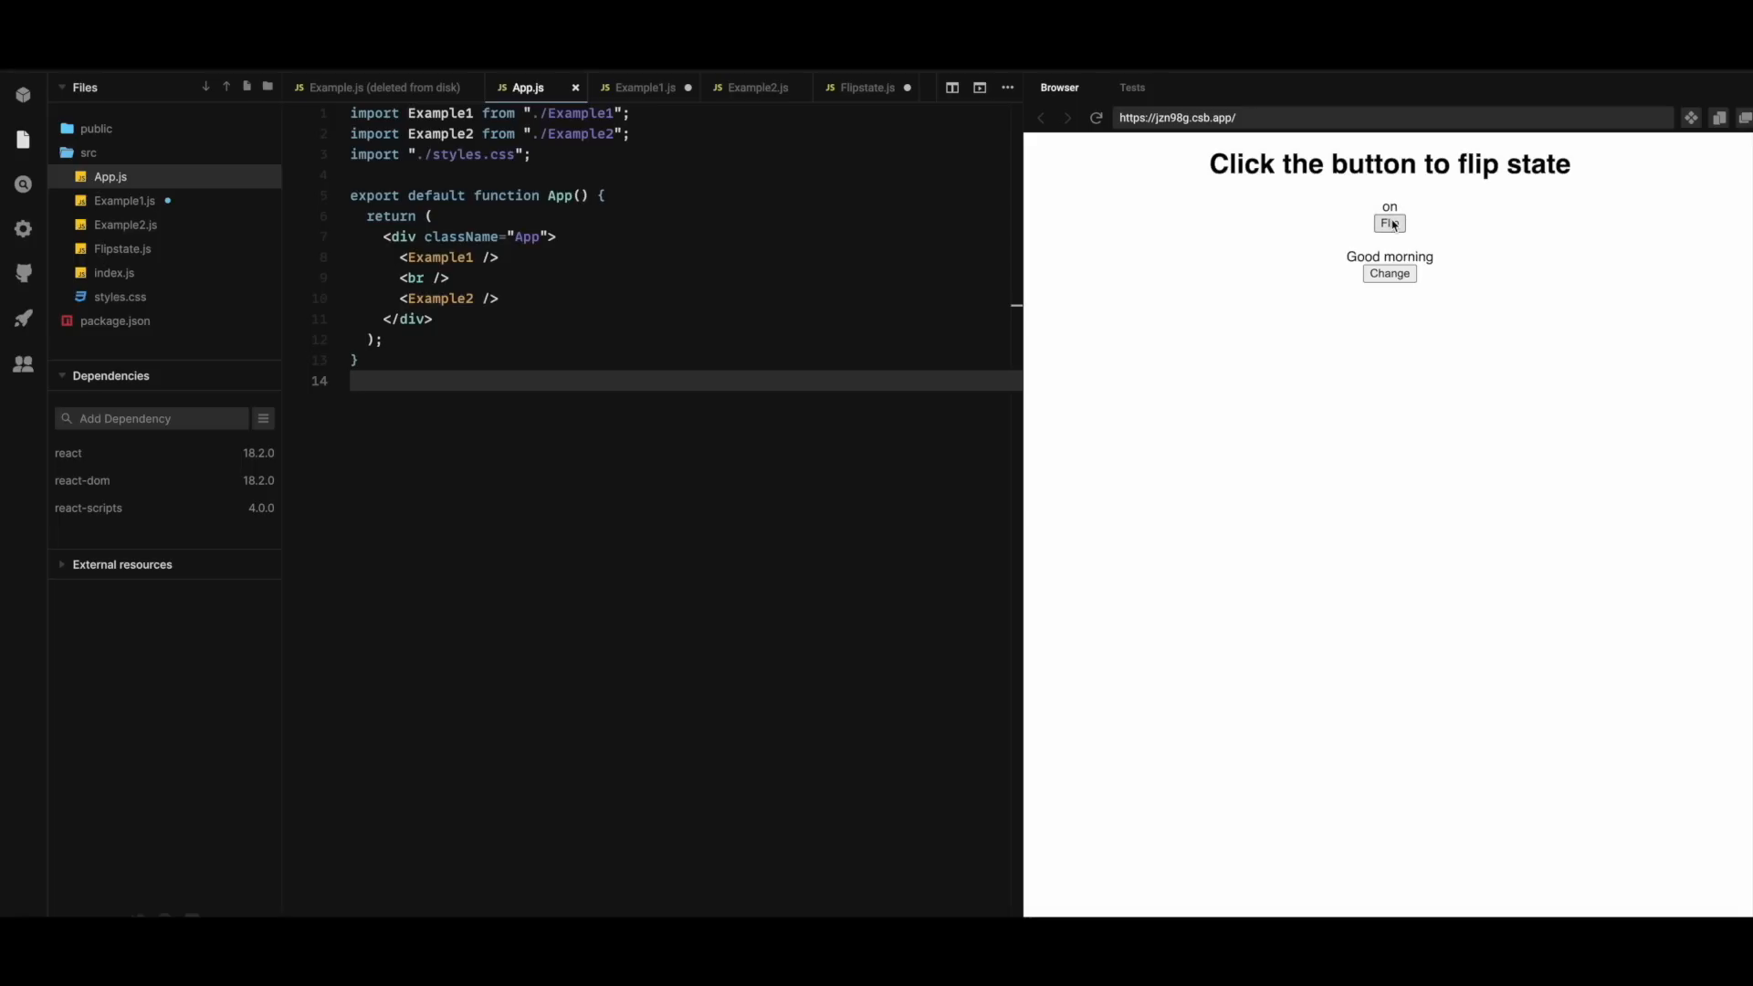
click(1390, 223)
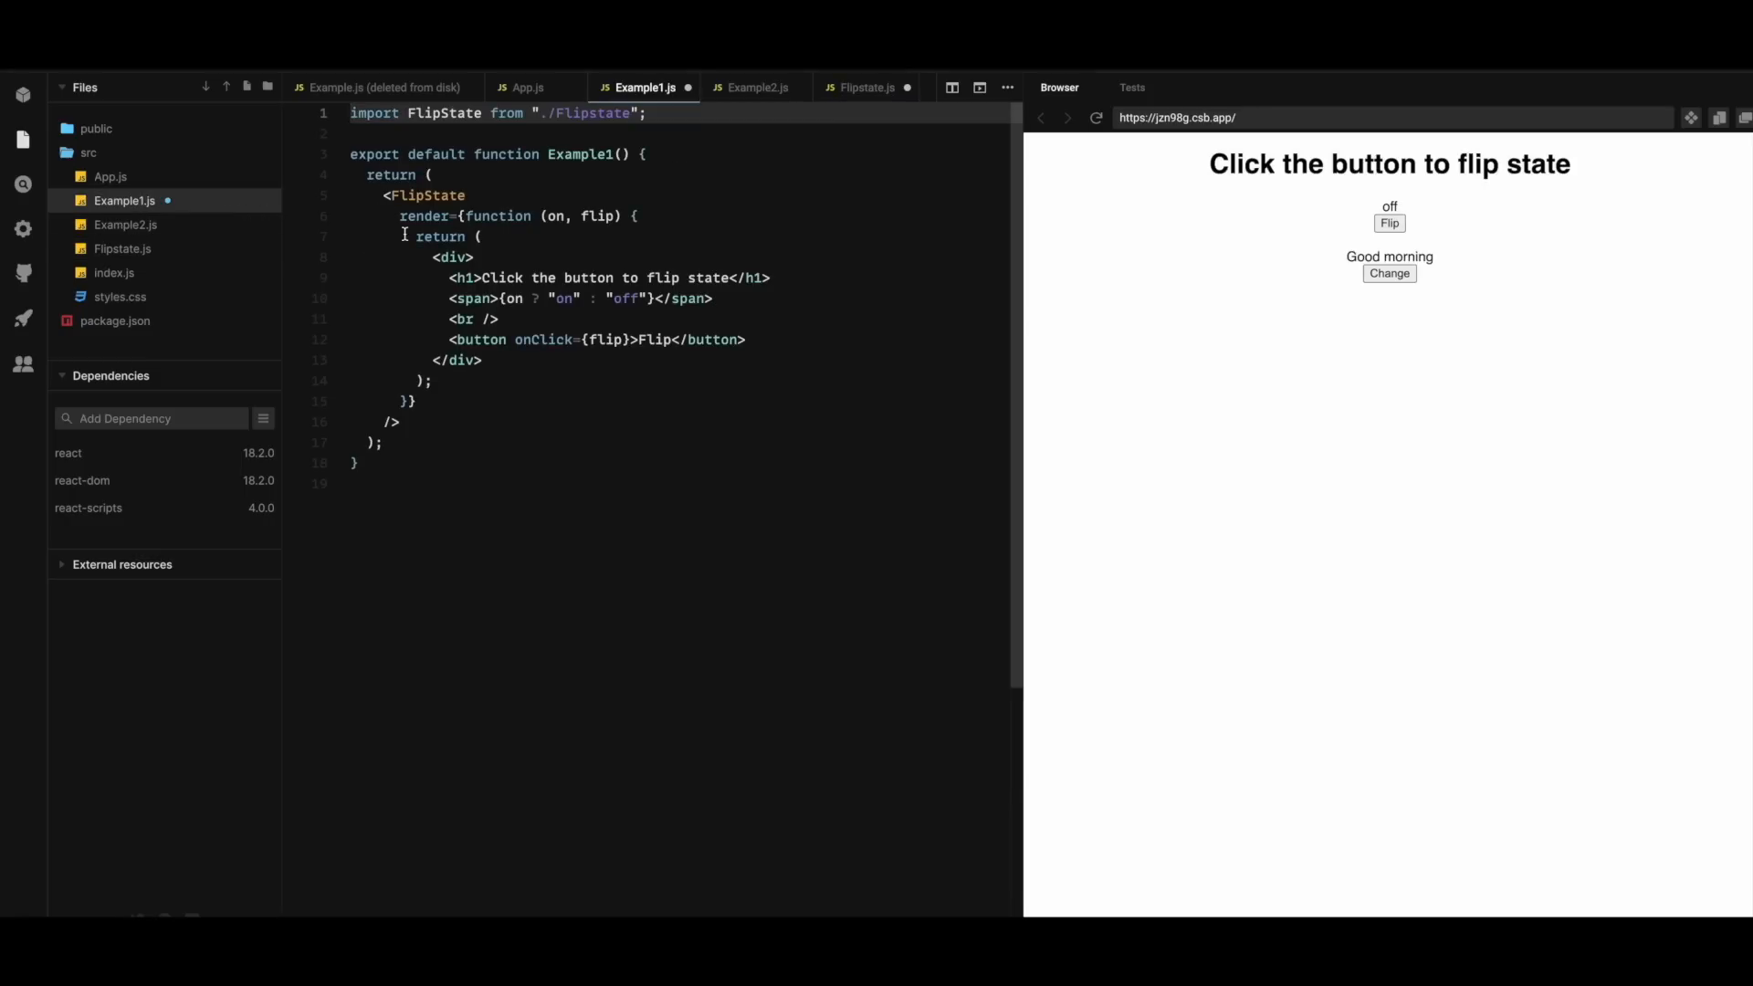
mouse_move(423, 215)
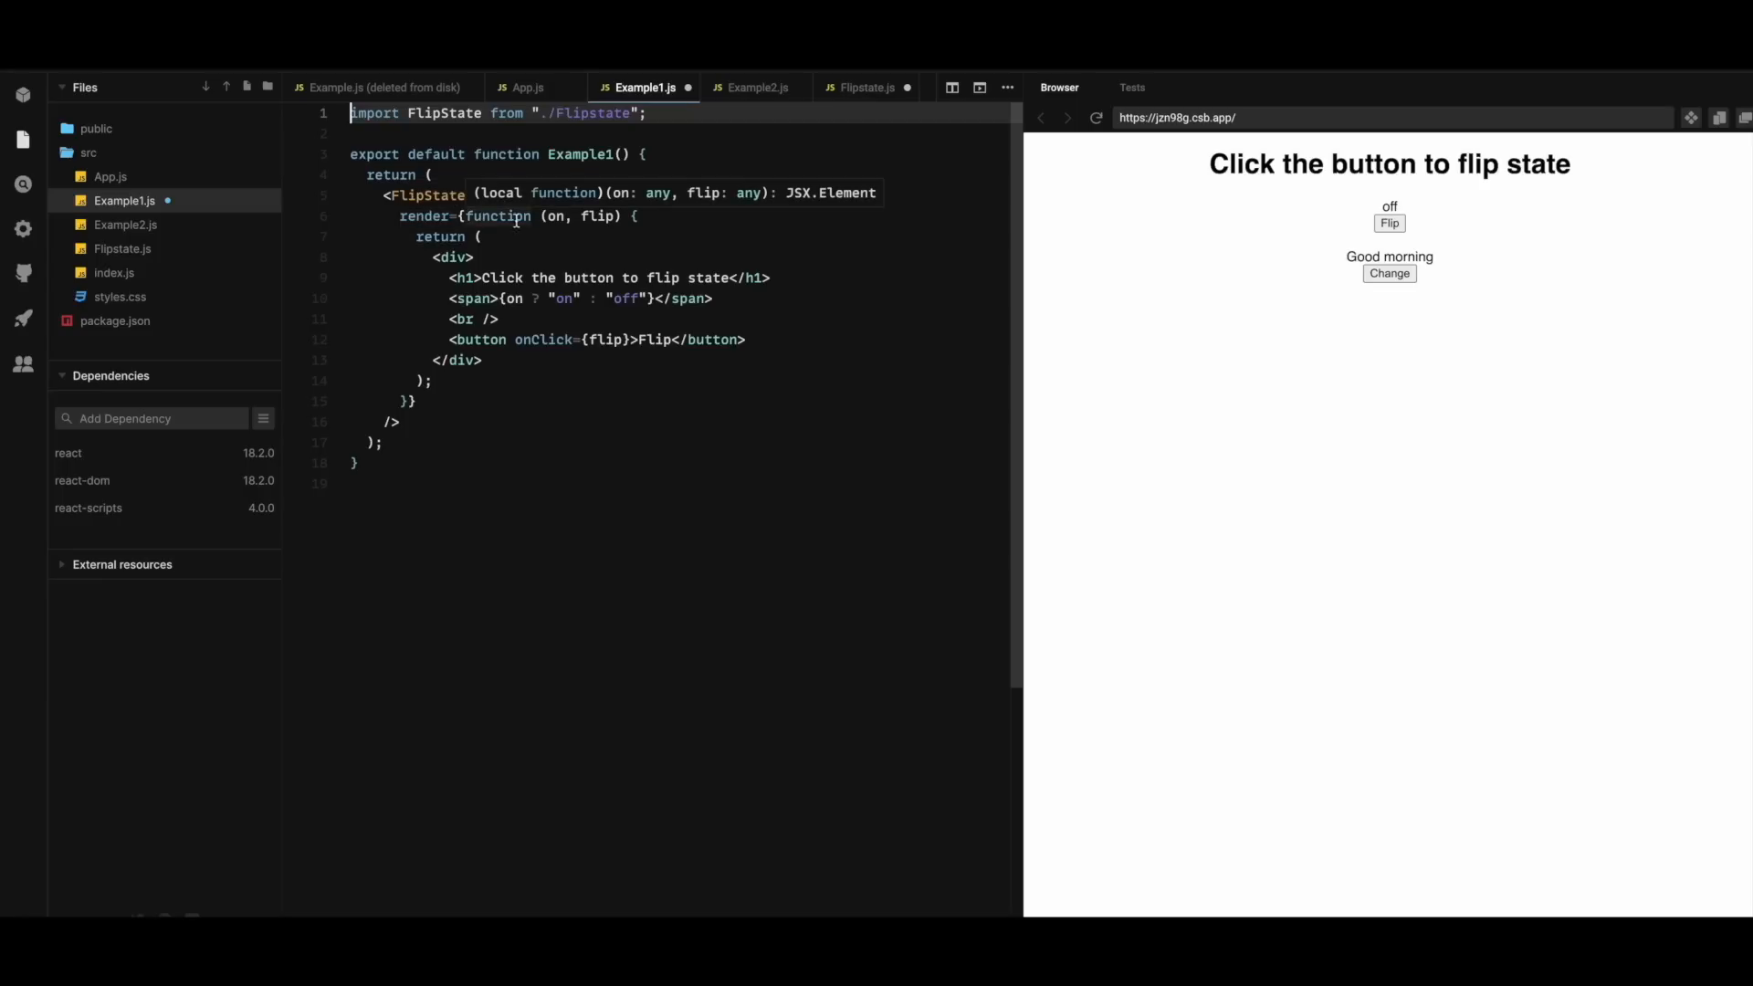
mouse_move(550, 216)
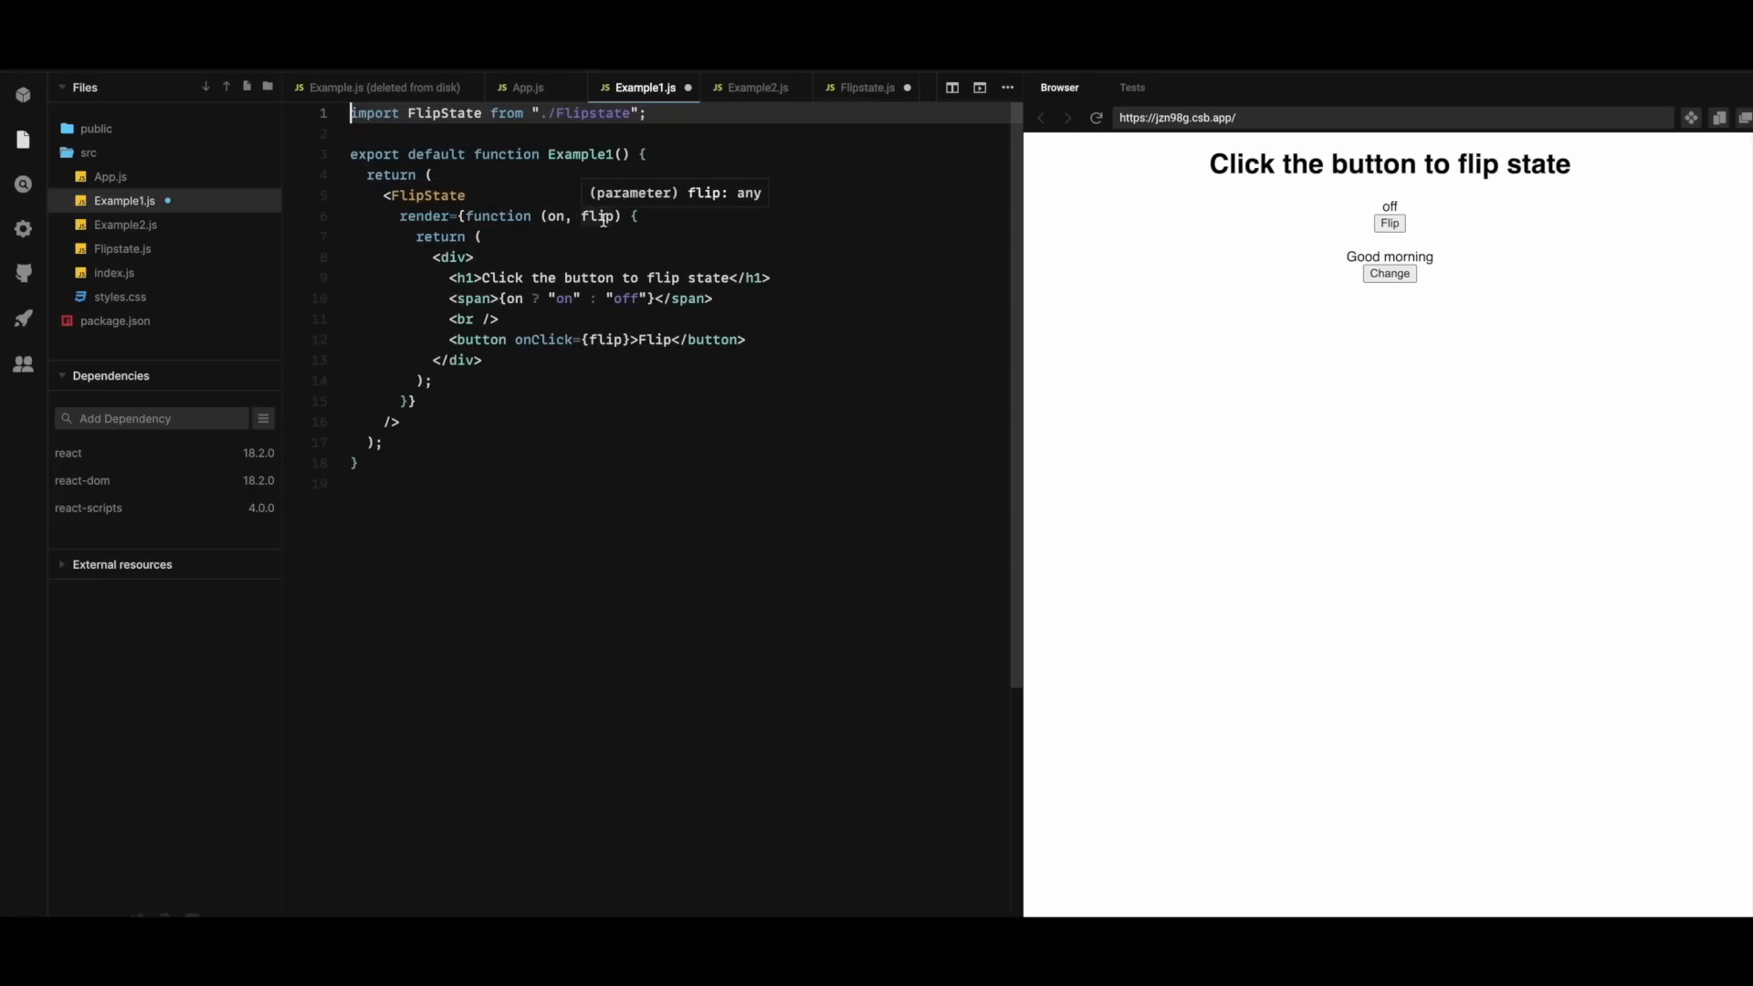
mouse_move(479, 278)
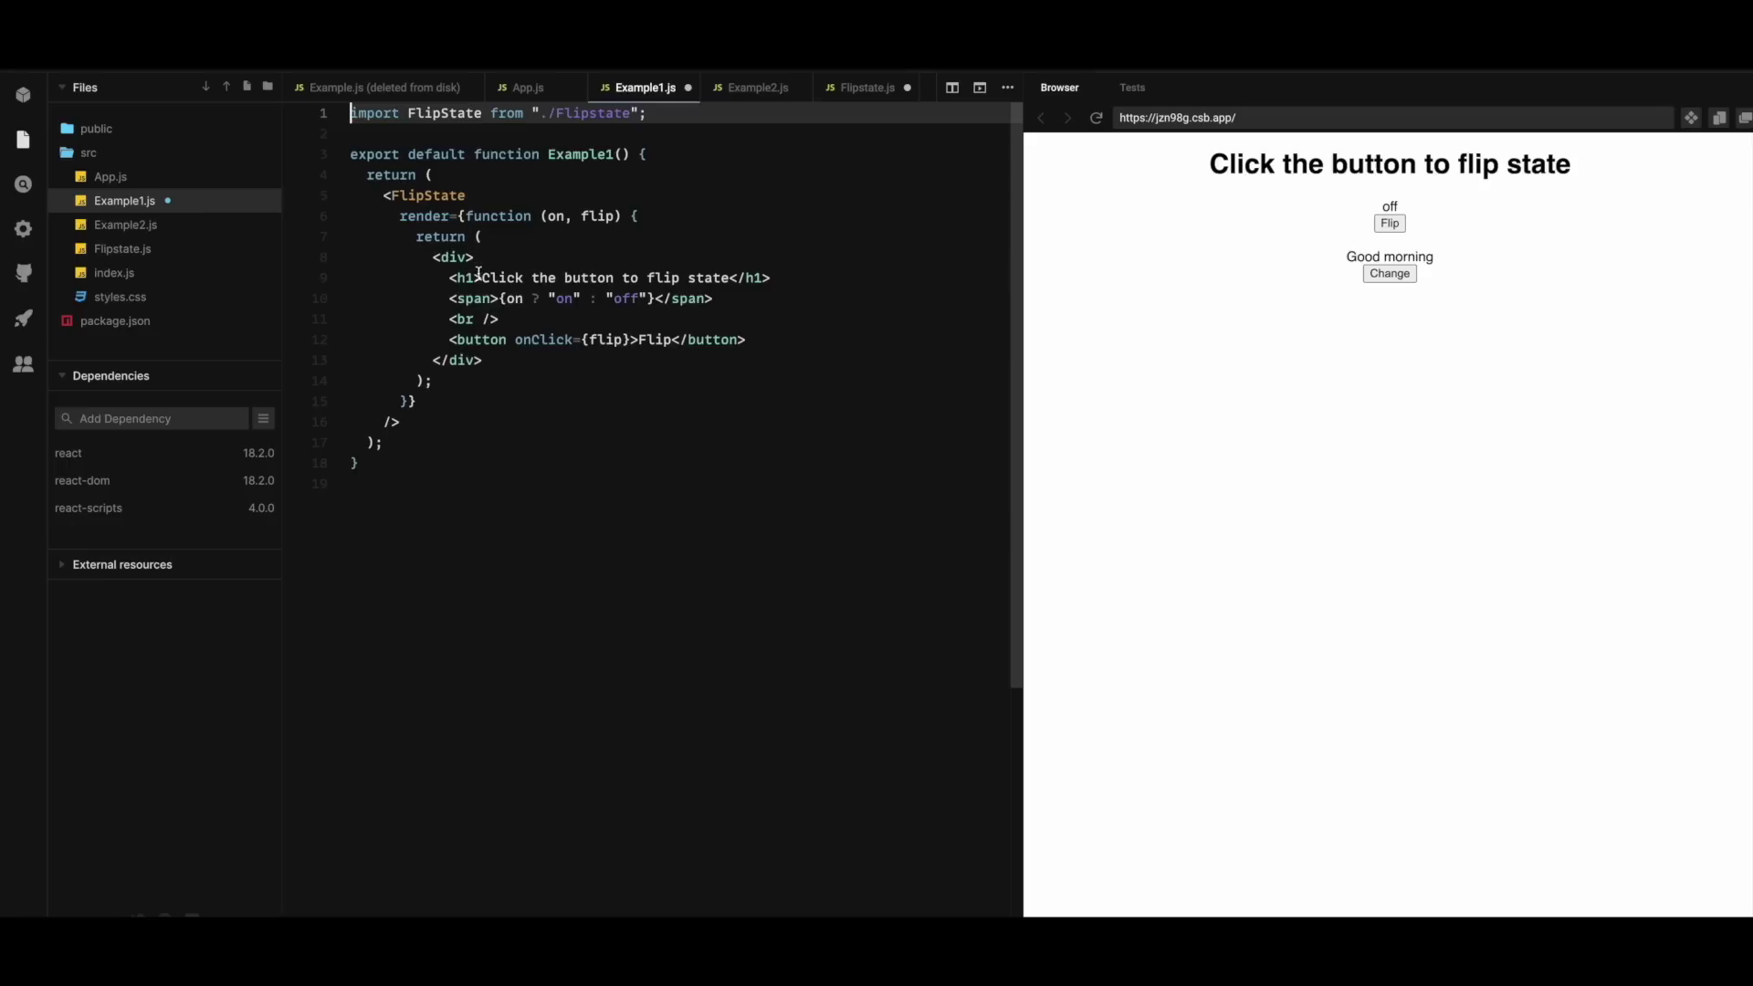
mouse_move(486, 300)
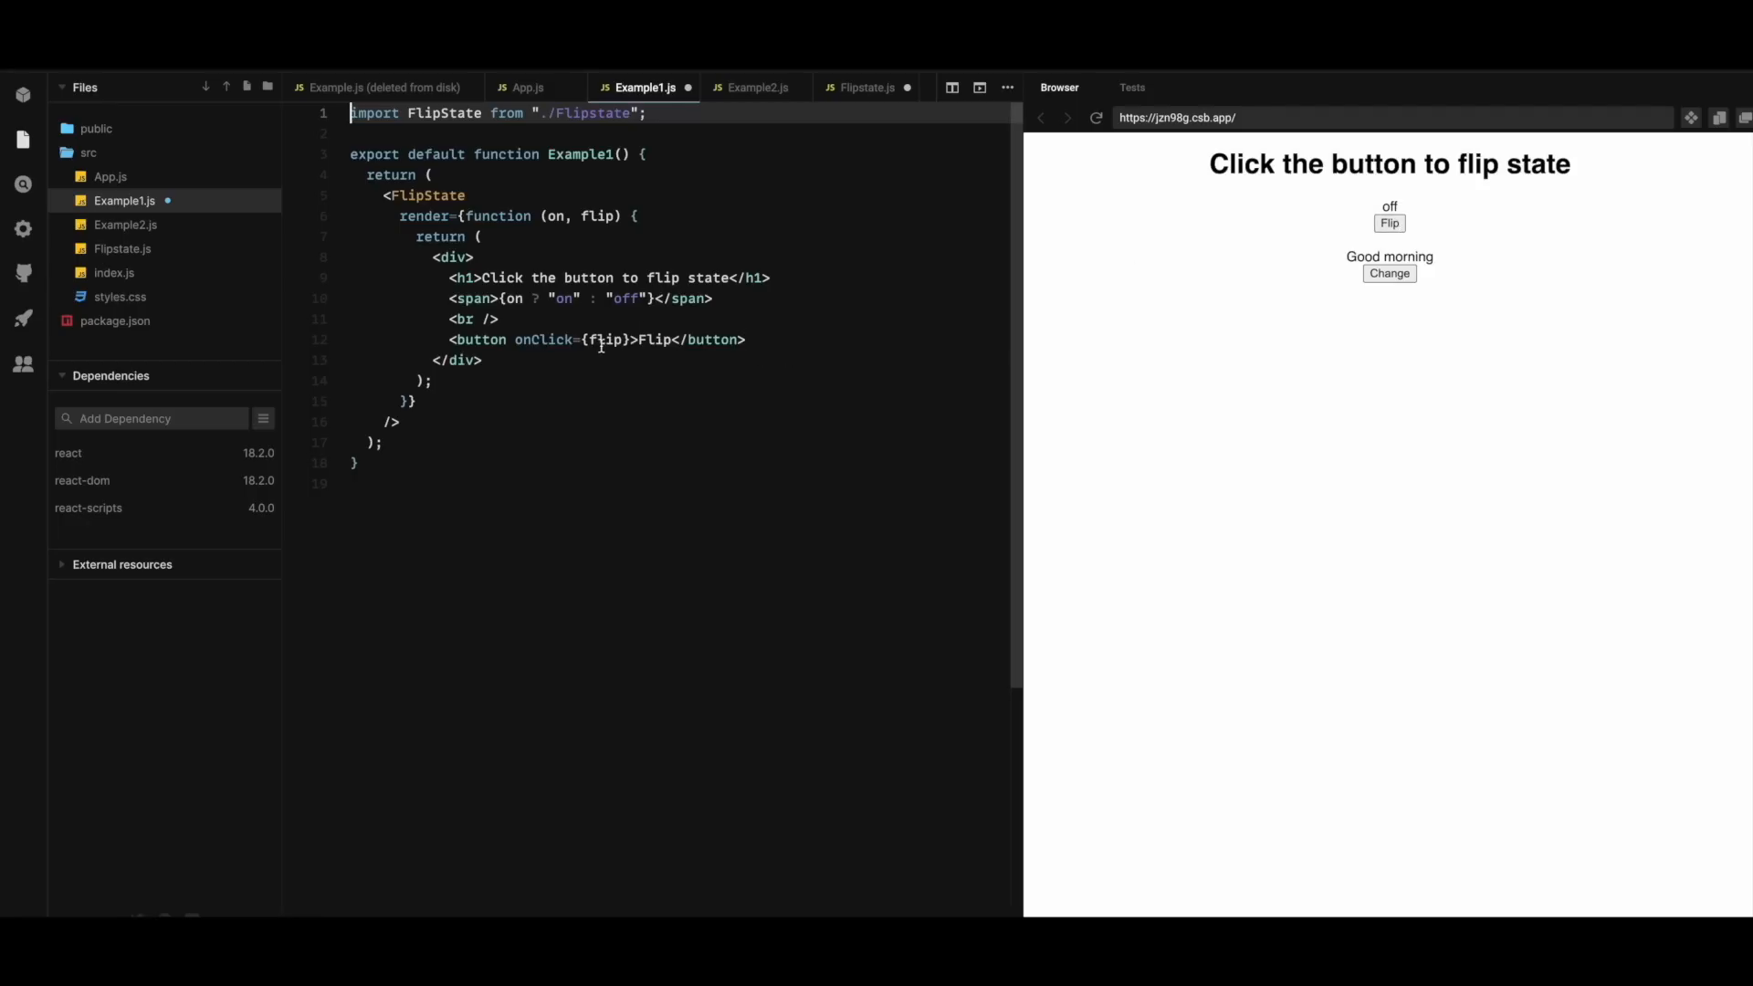
mouse_move(599, 216)
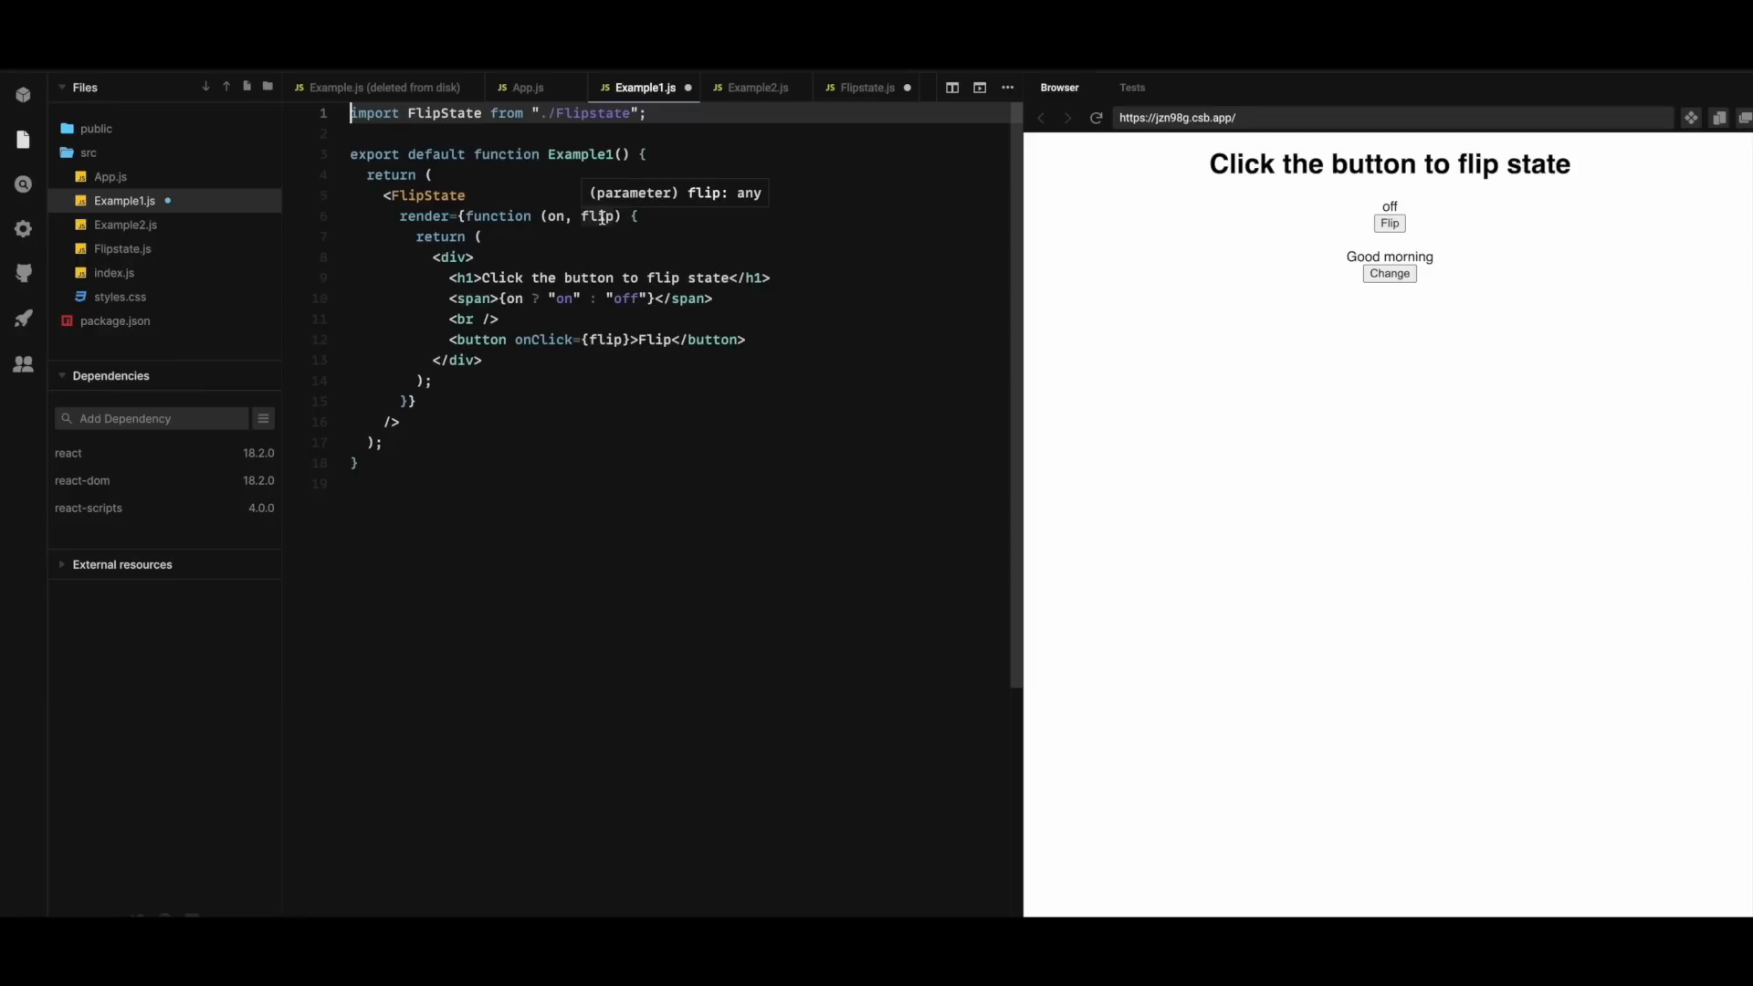
mouse_move(103, 254)
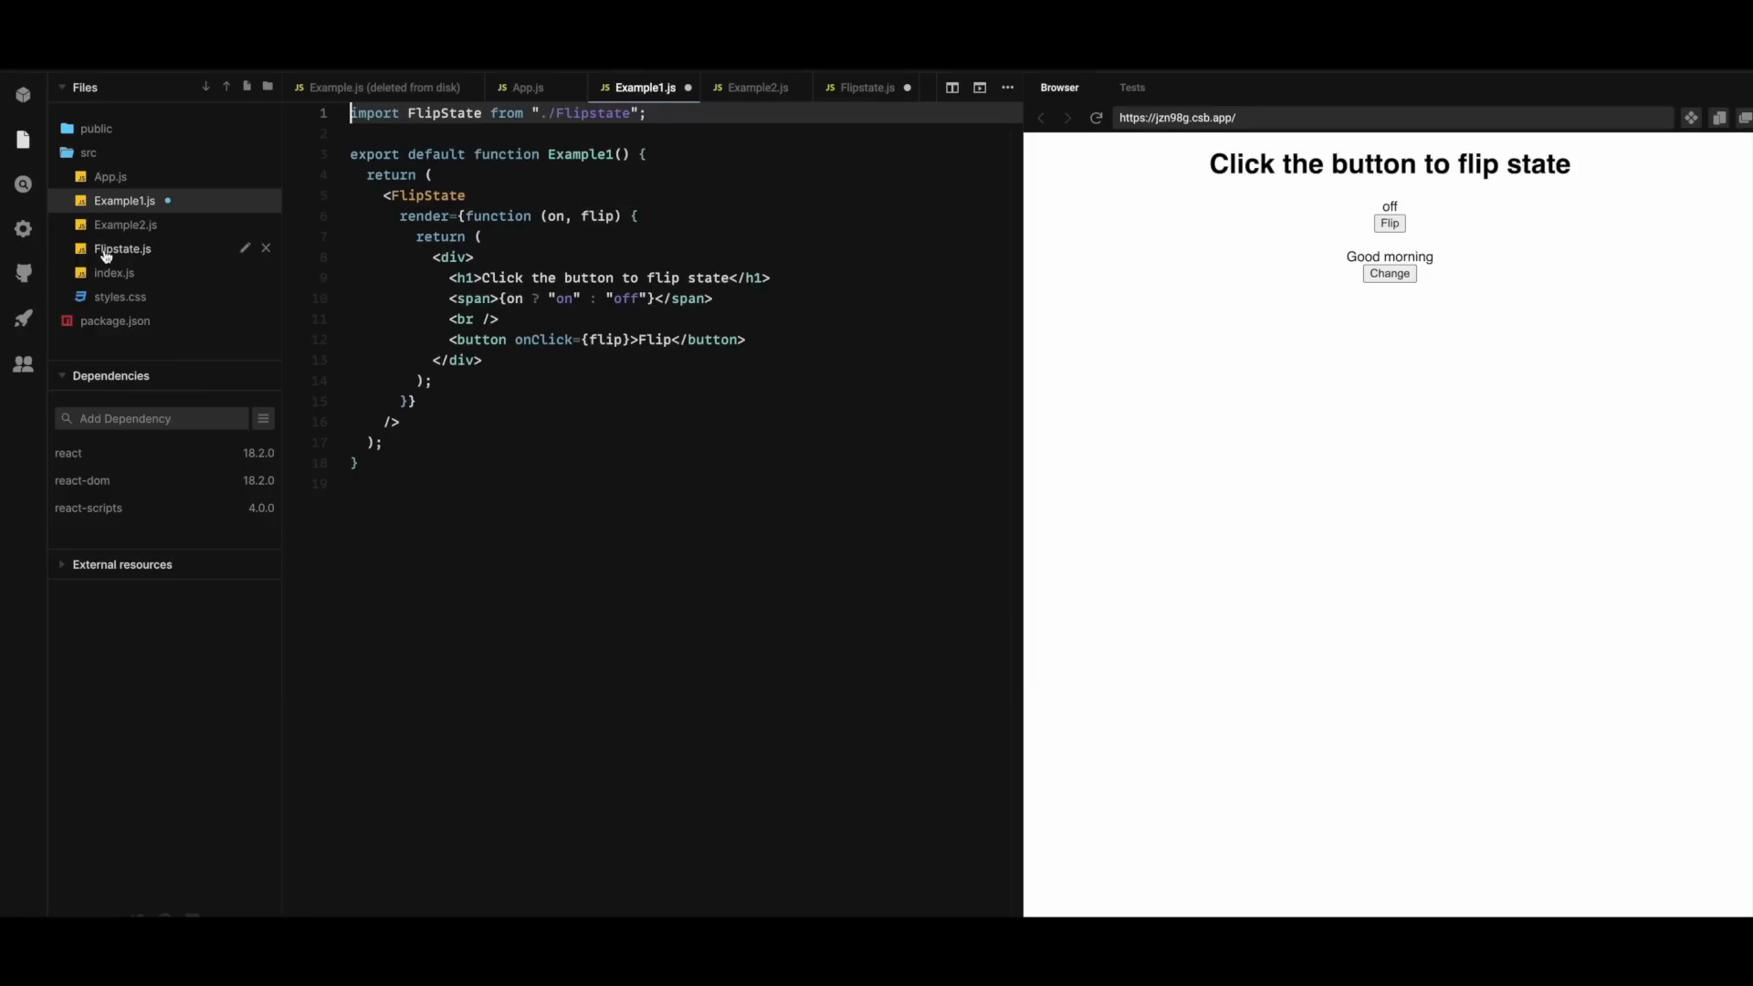